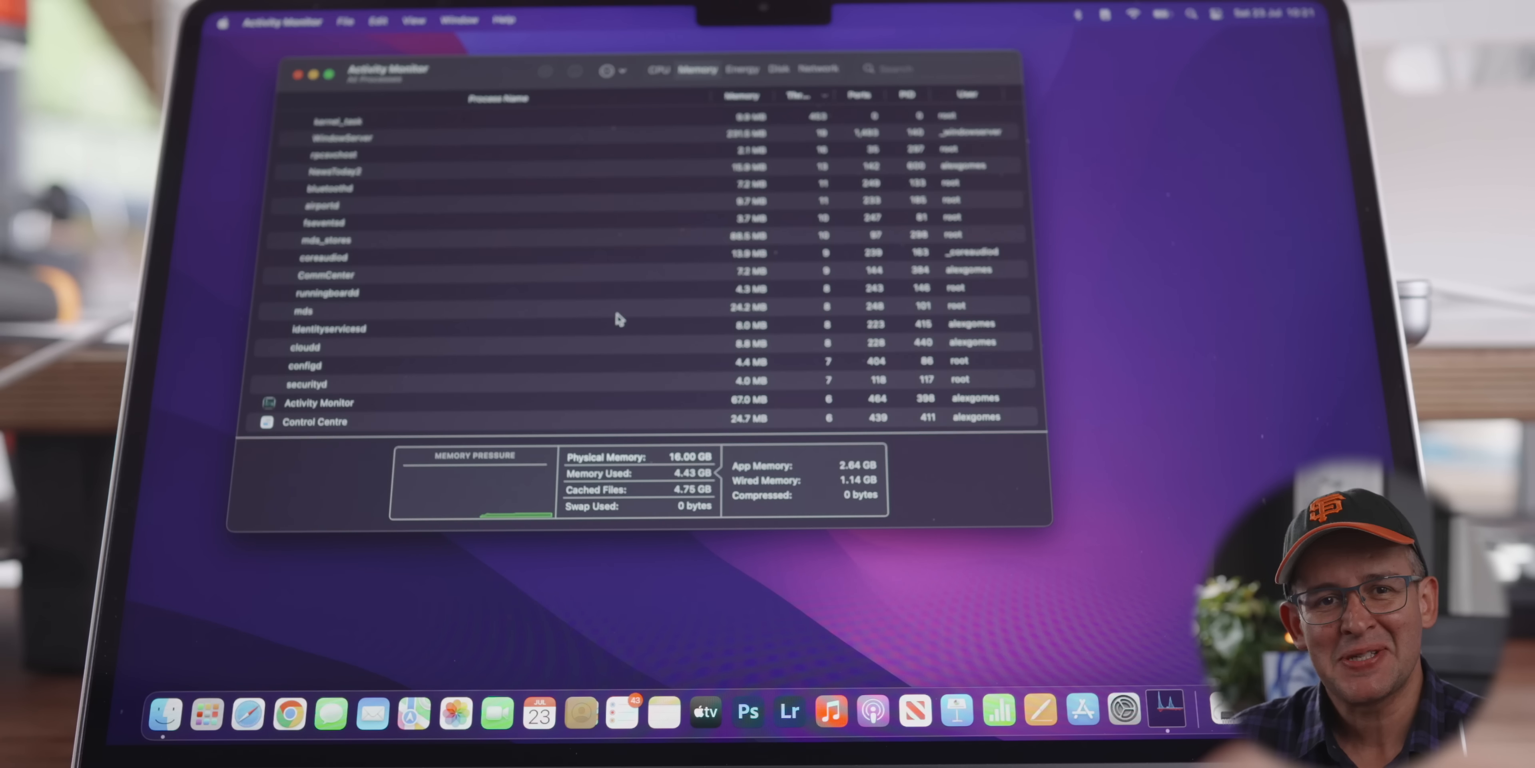
Dismiss the Discover Acrobat DC tip and scroll the Acrobat and PDF page
left_click(742, 95)
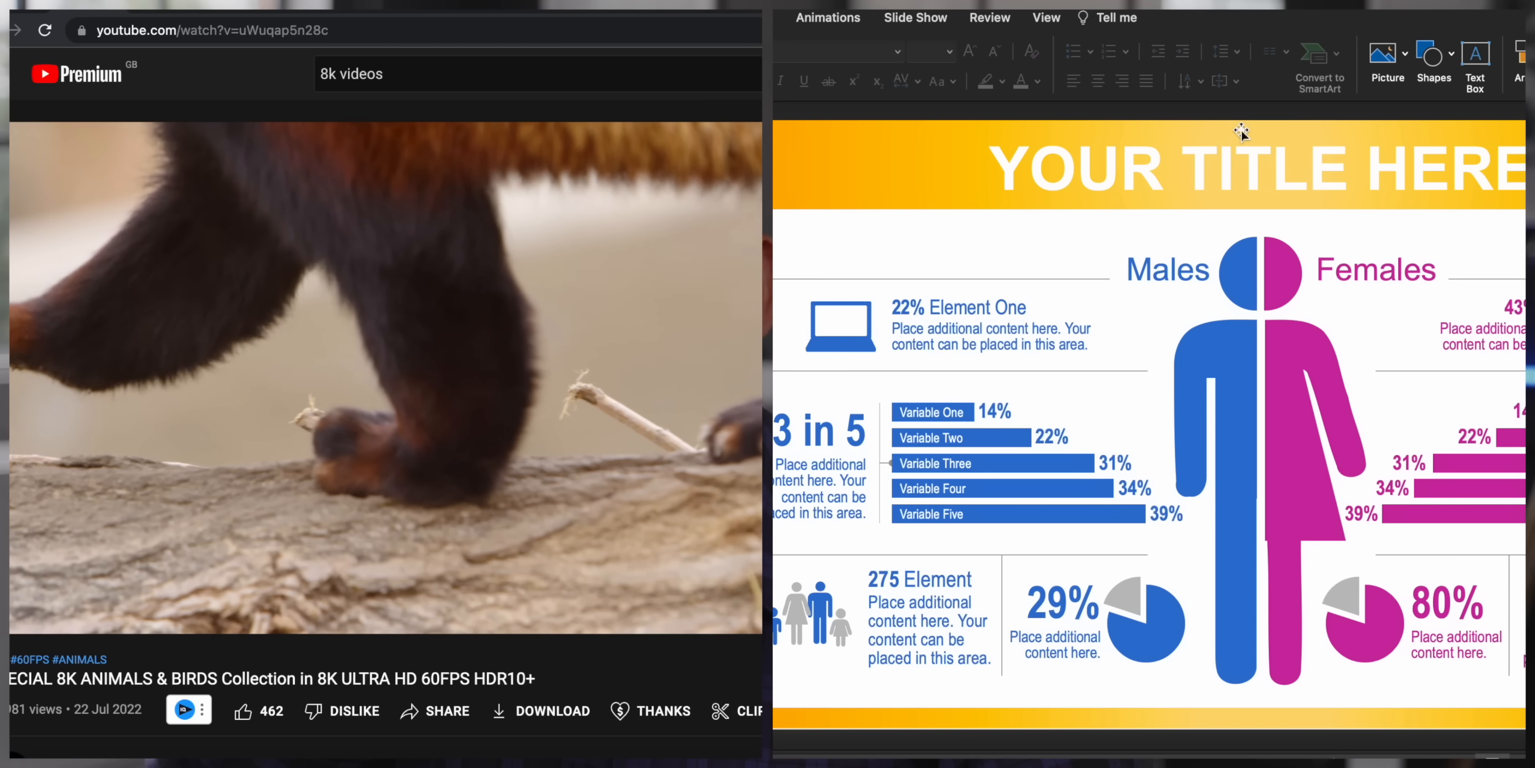
type("testi")
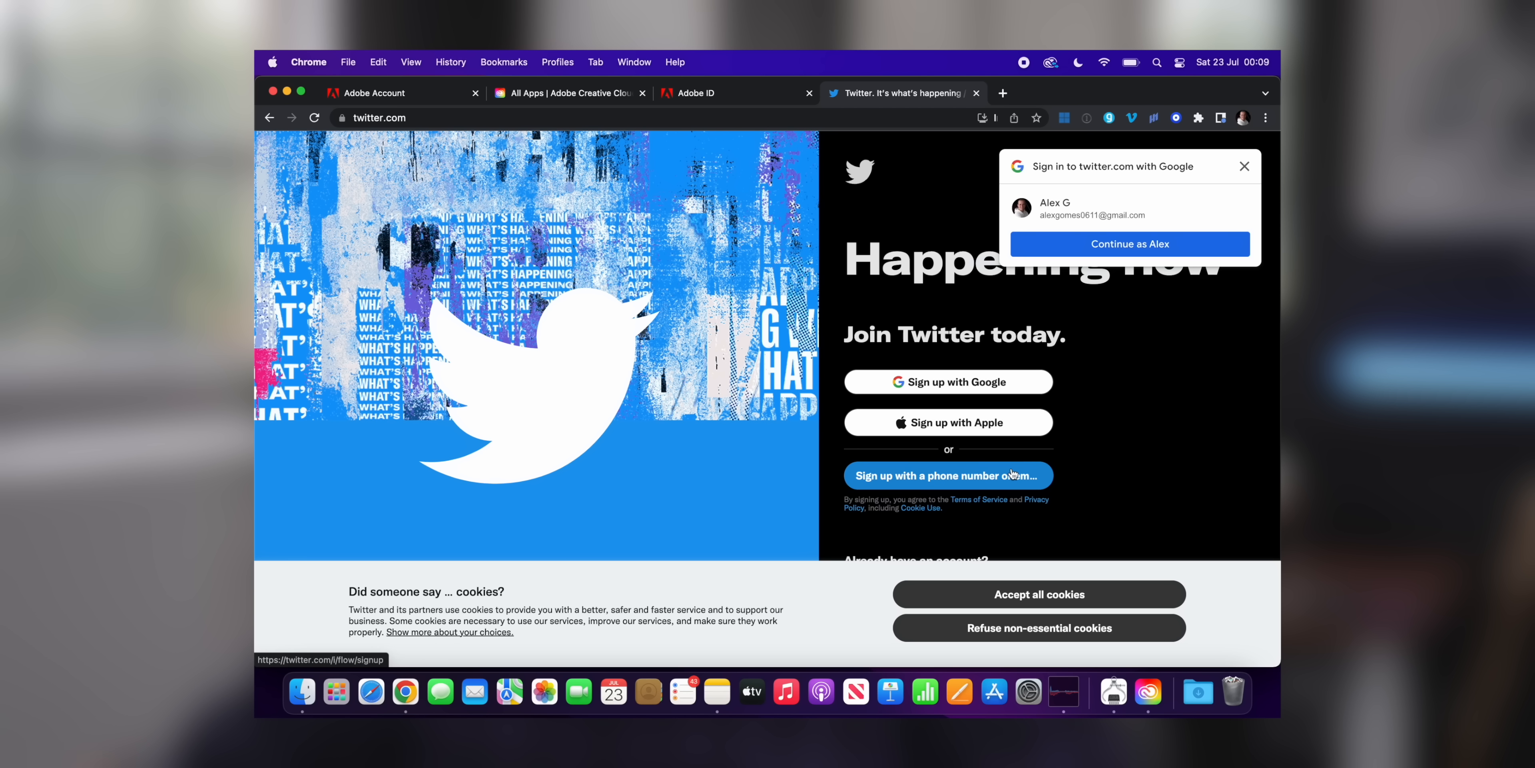
left_click(1037, 593)
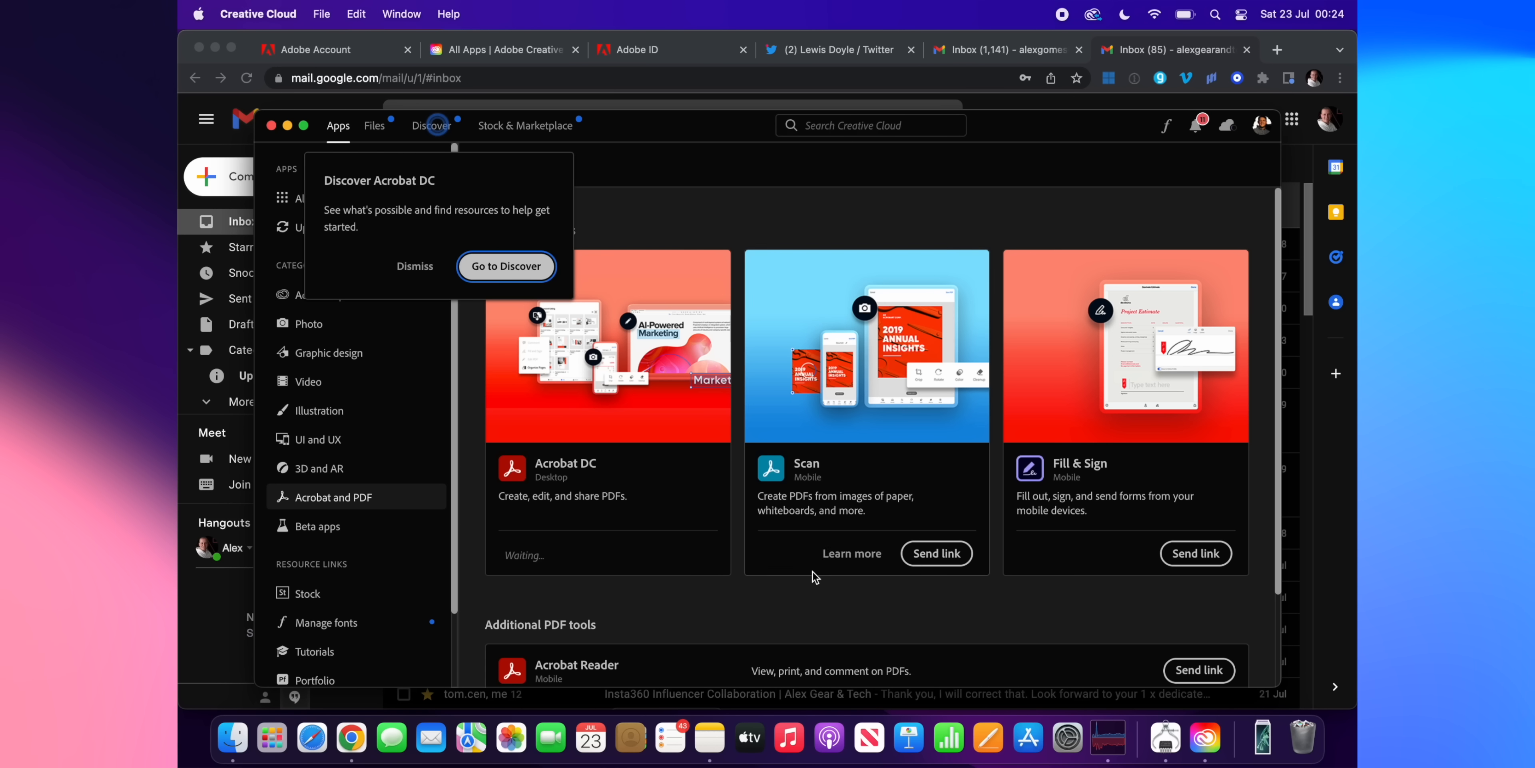
left_click(414, 266)
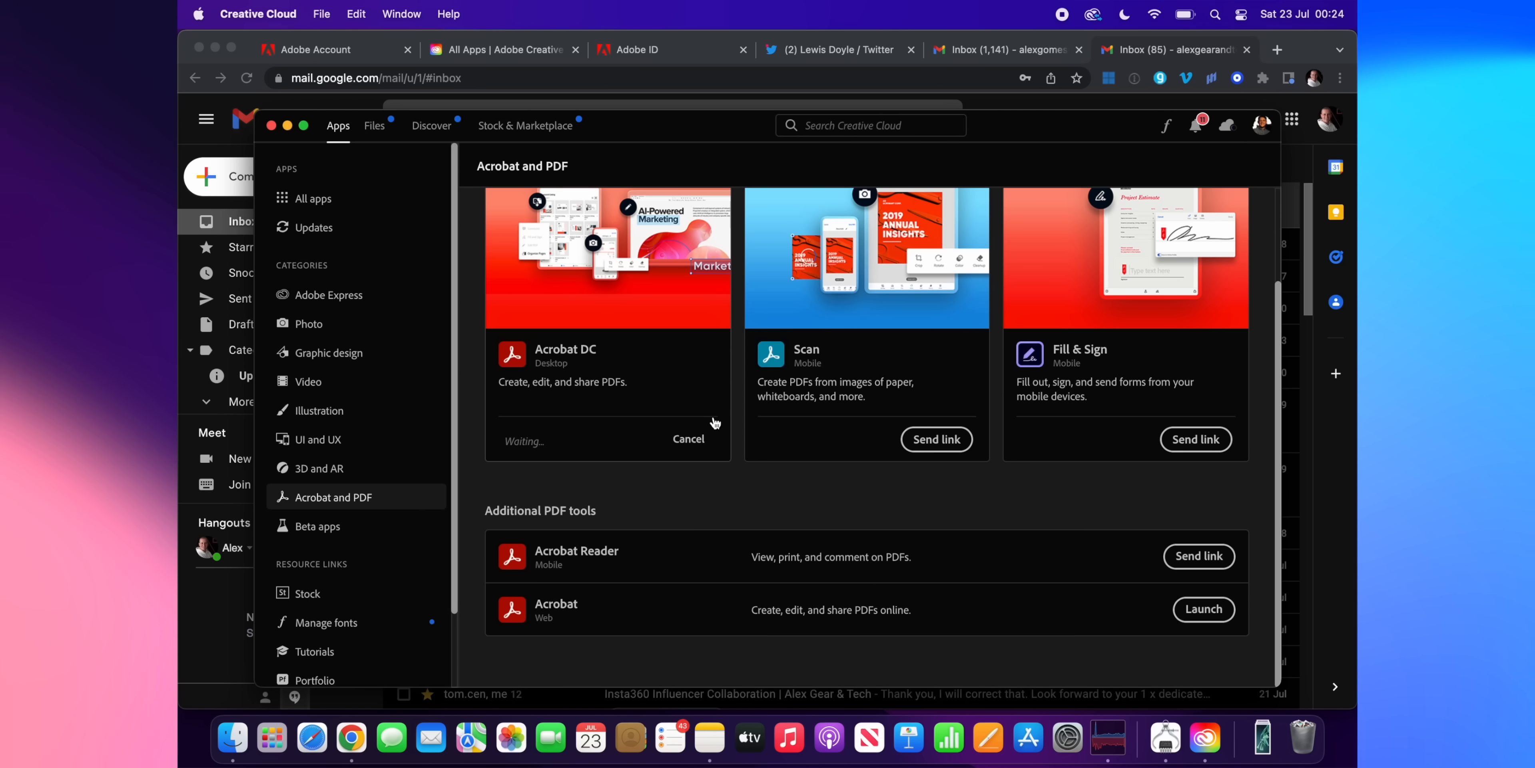
scroll("down", 3)
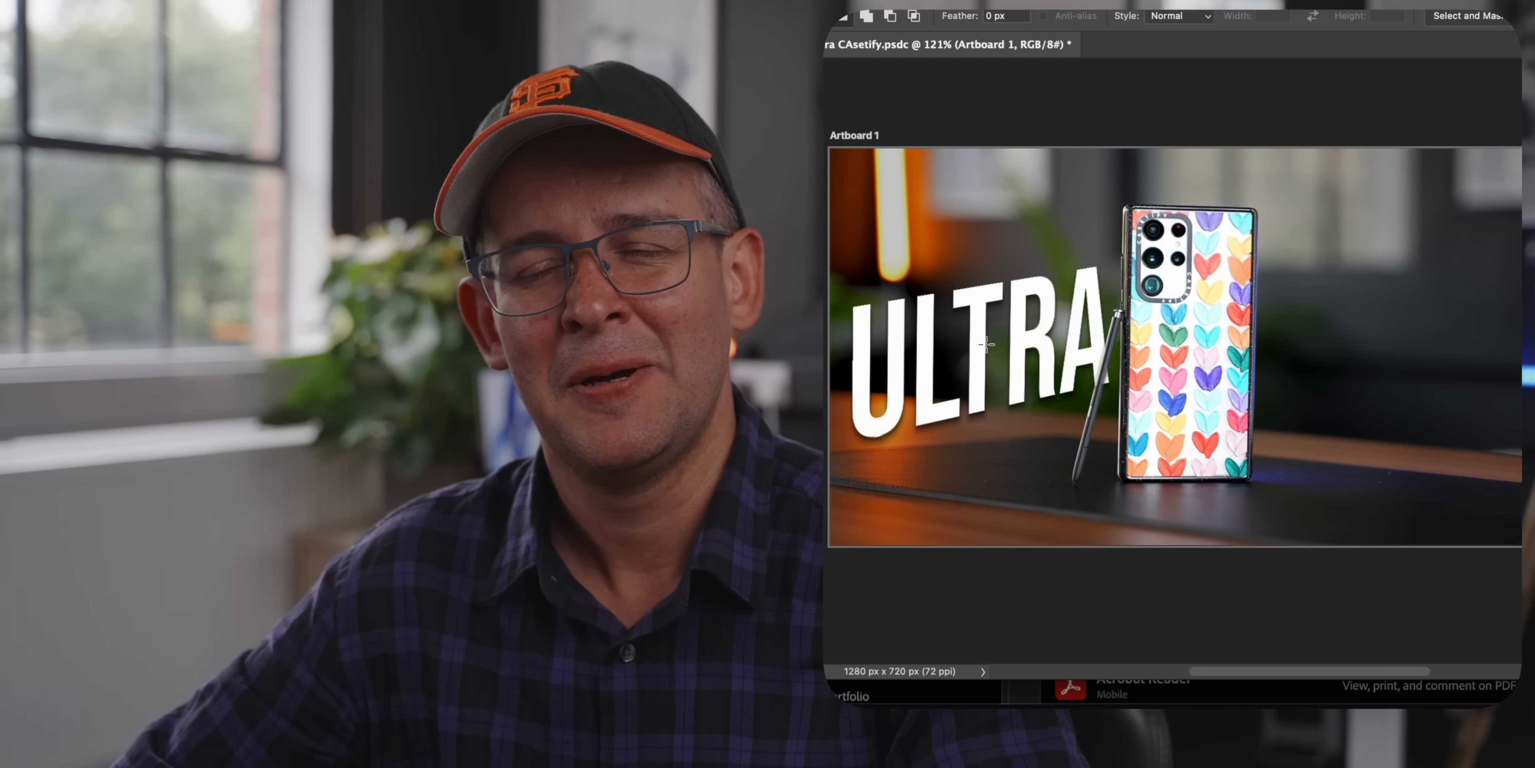
Adjust the ULTRA artboard in Photoshop before reading 12.29 GB of 16 GB used
left_click_drag(978, 343, 1370, 304)
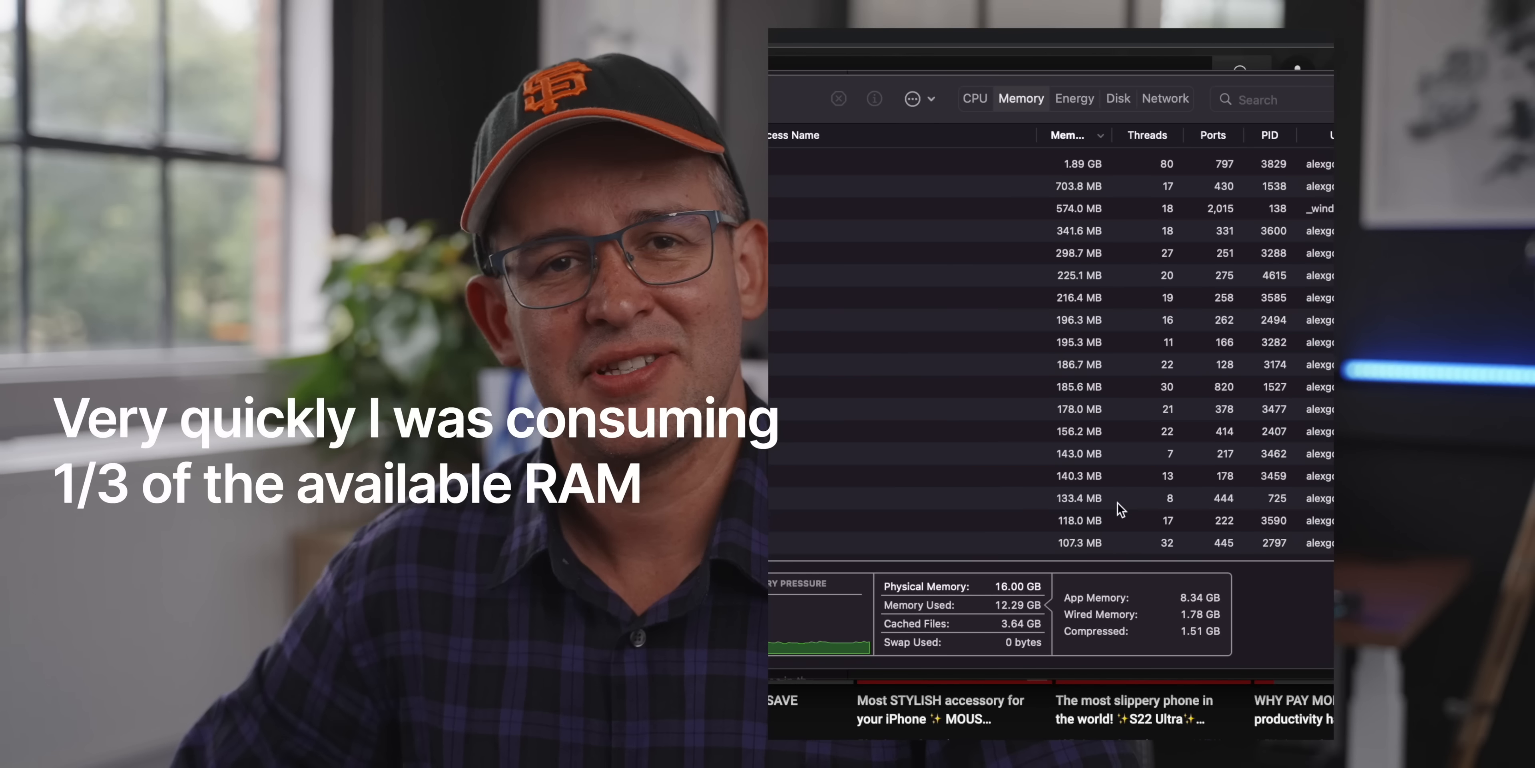
mouse_move(1081, 653)
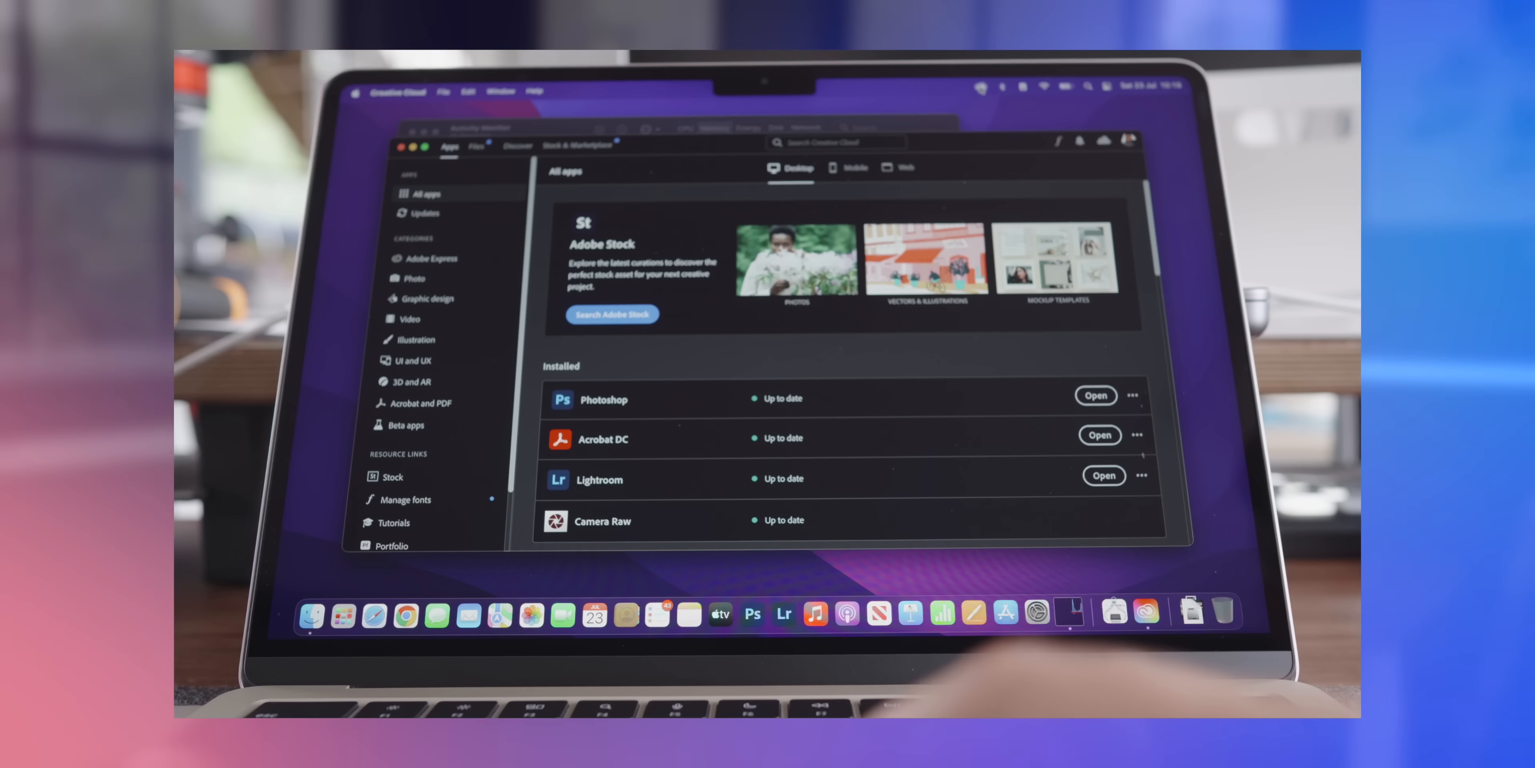
Quit Creative Cloud from its app menu and confirm quitting completely
left_click(397, 91)
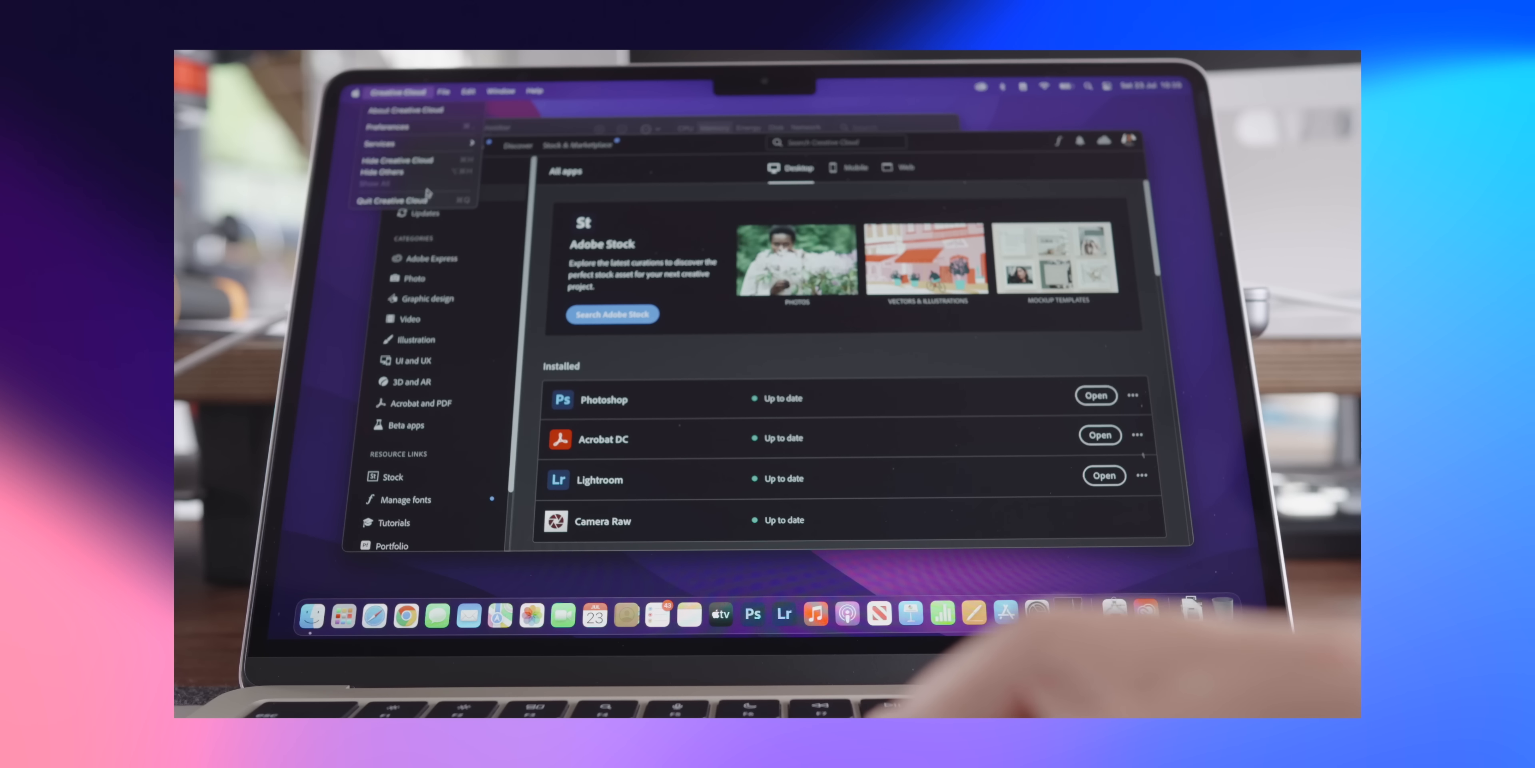
left_click(396, 199)
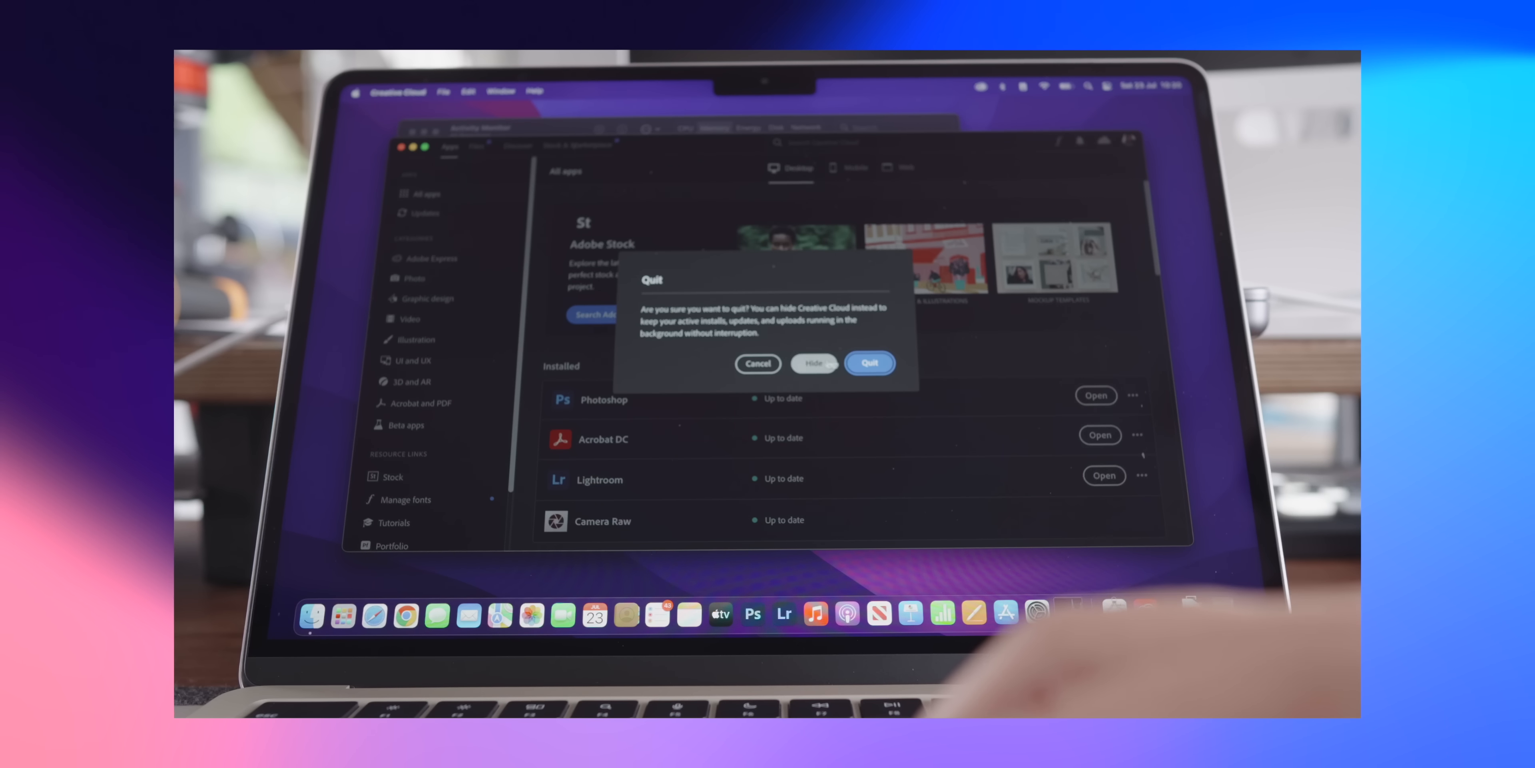
left_click(869, 363)
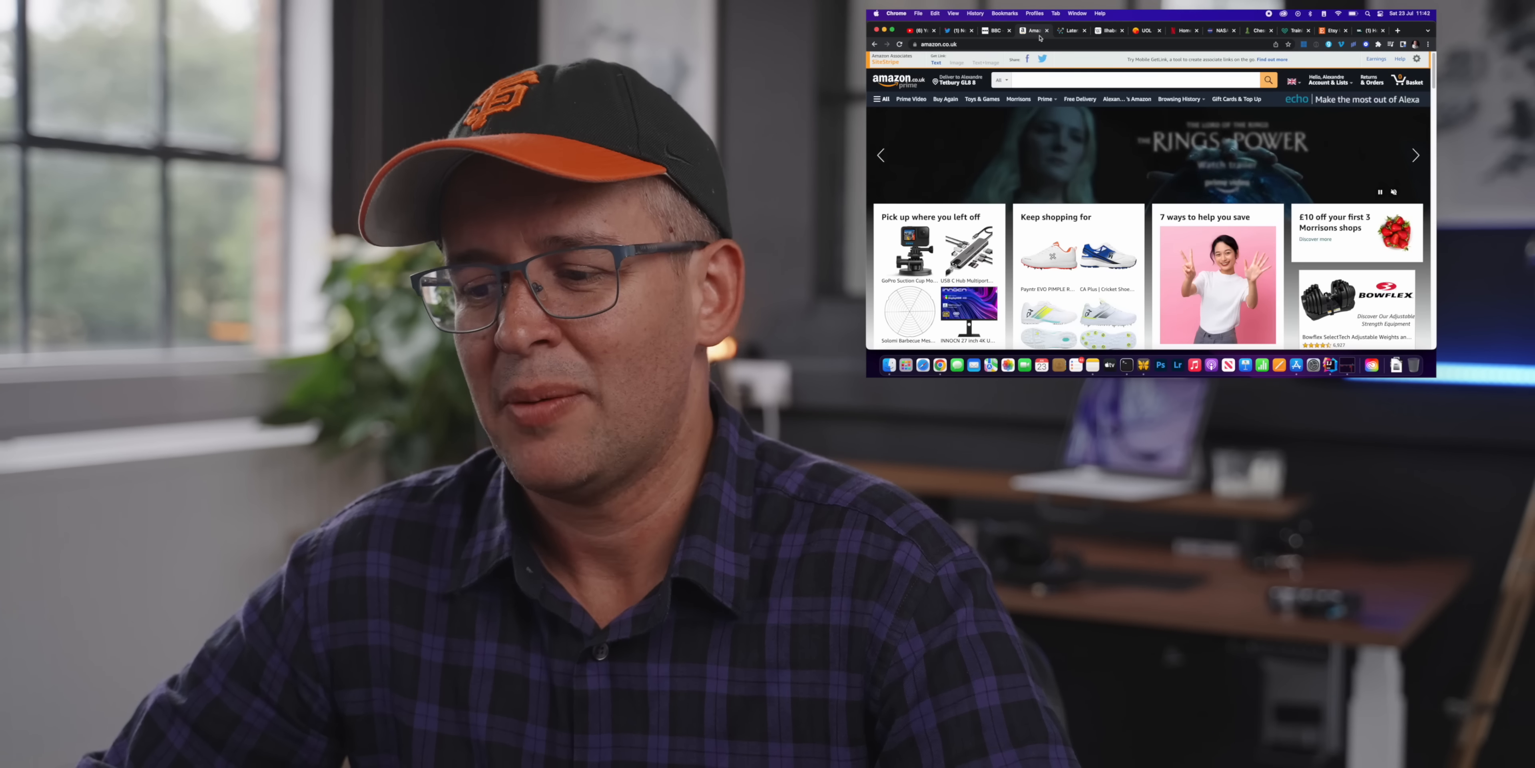
scroll("down", 3)
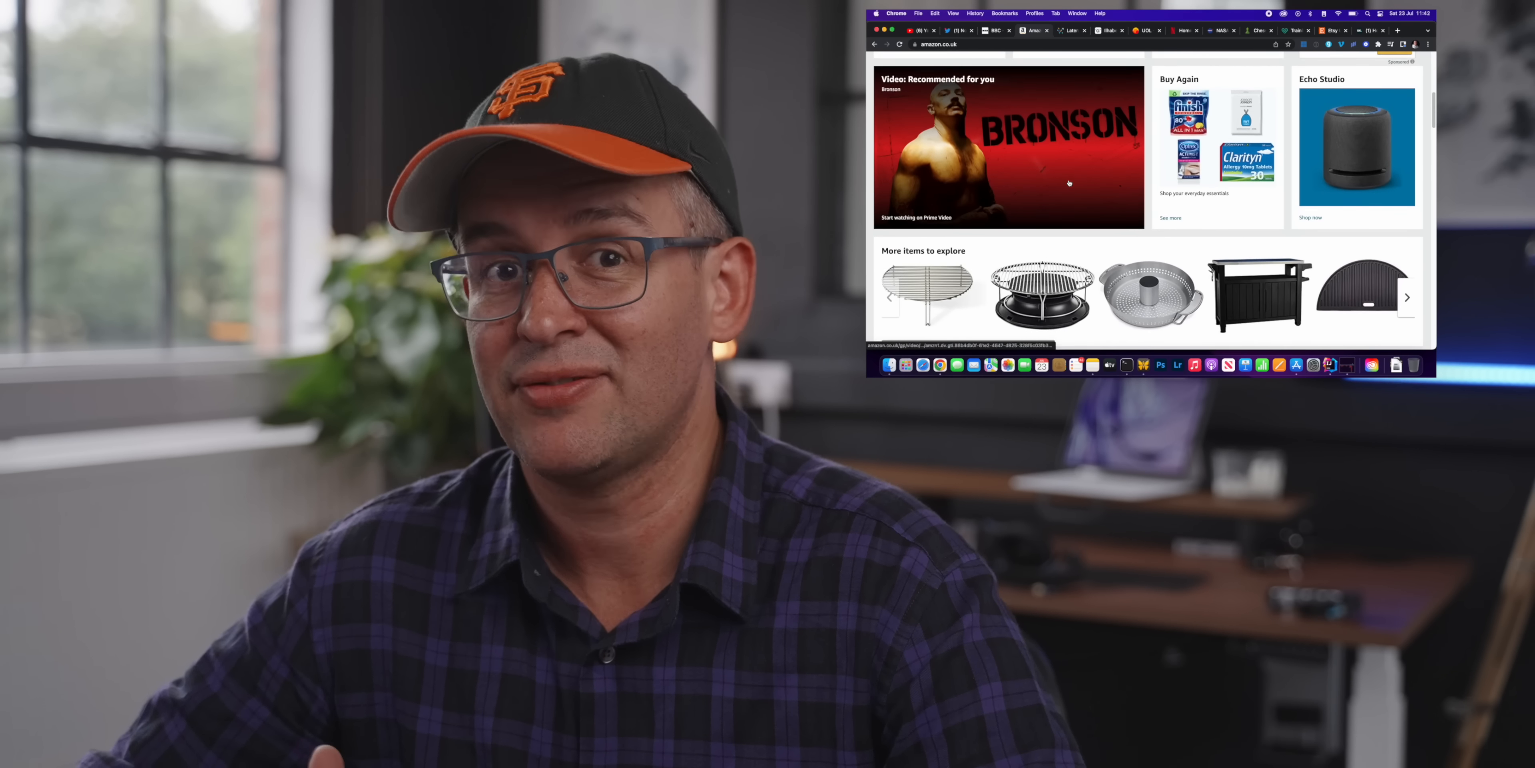
left_click(1070, 30)
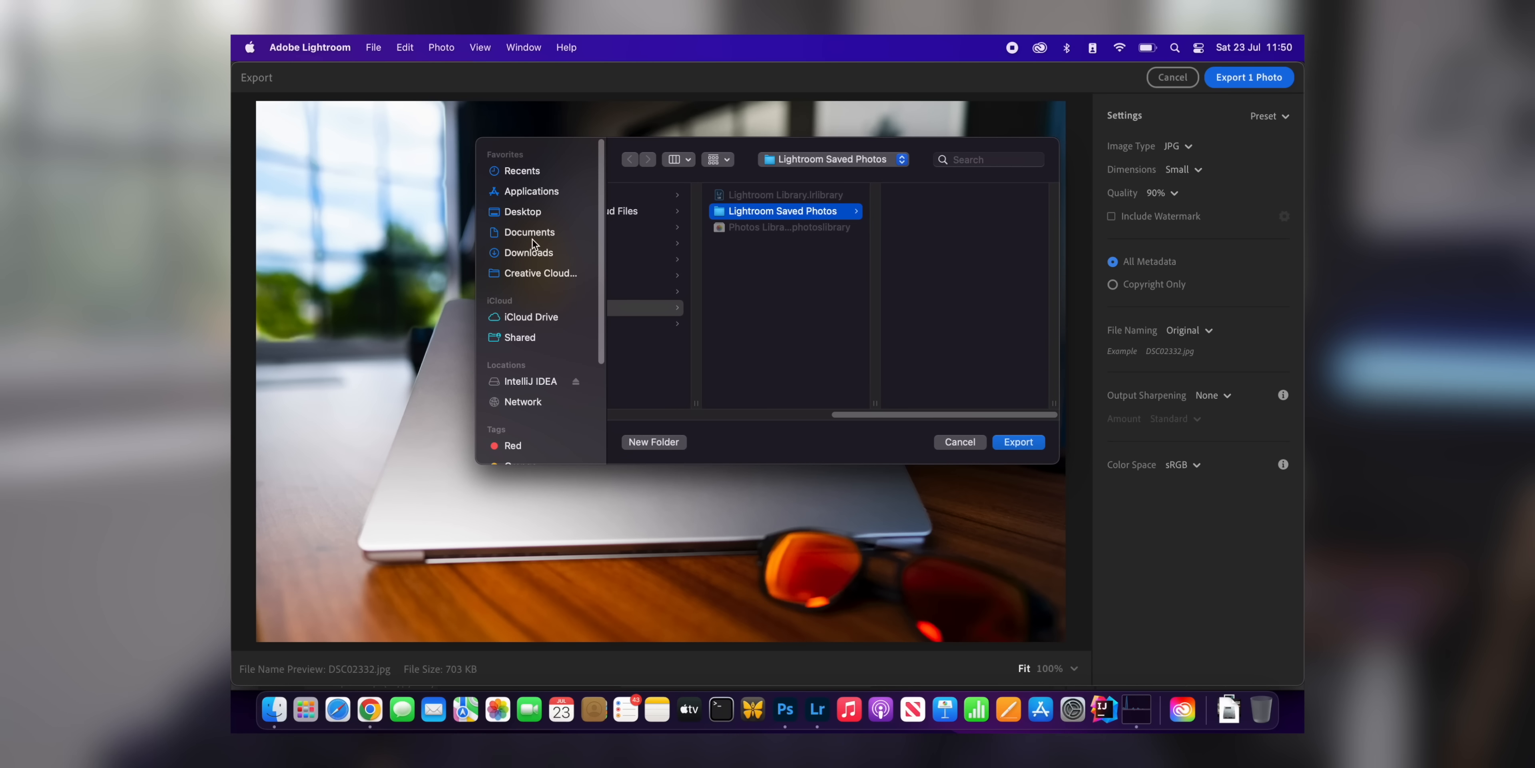
Choose Documents as the Lightroom export destination and confirm the save sheet
left_click(529, 232)
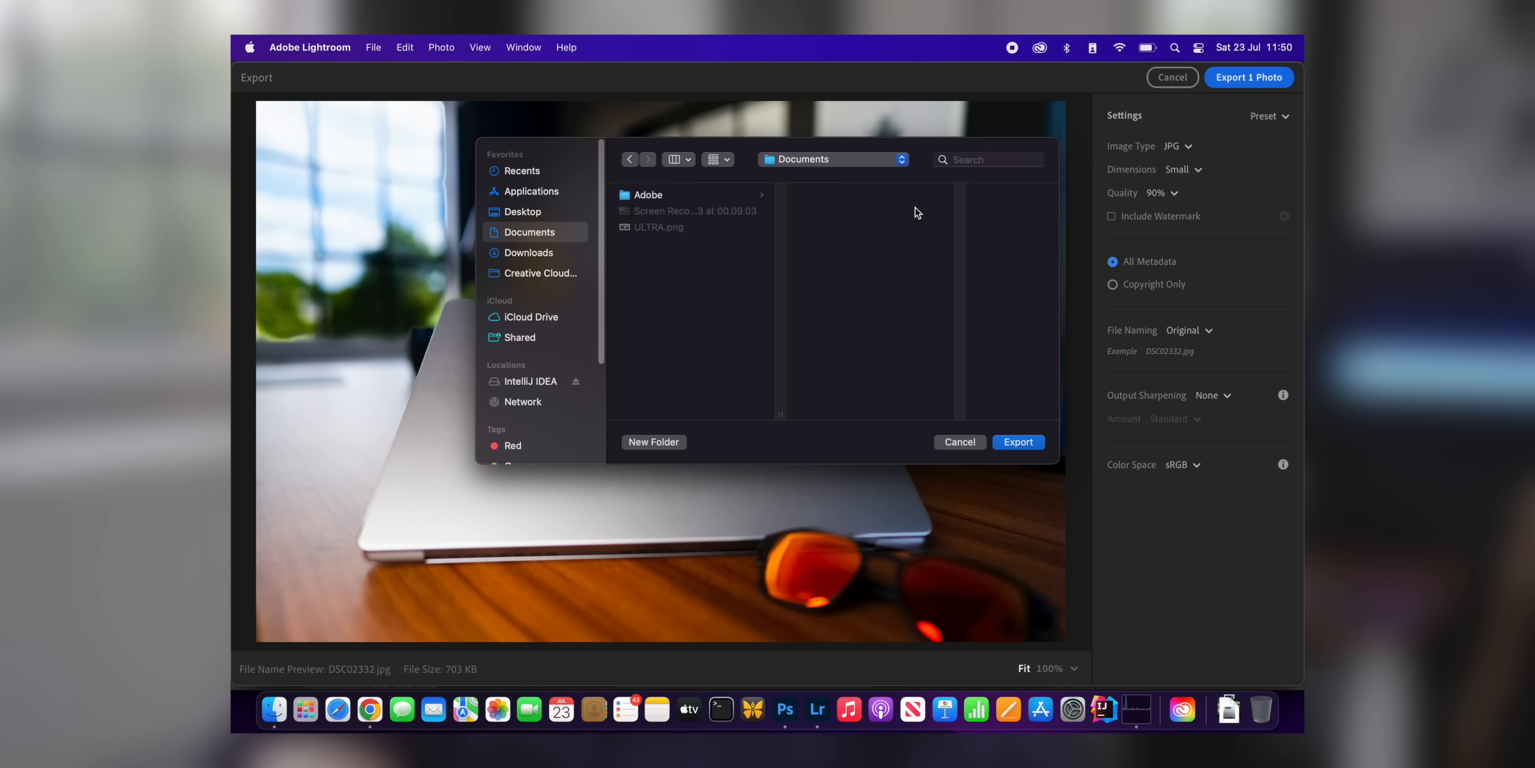
left_click(1016, 441)
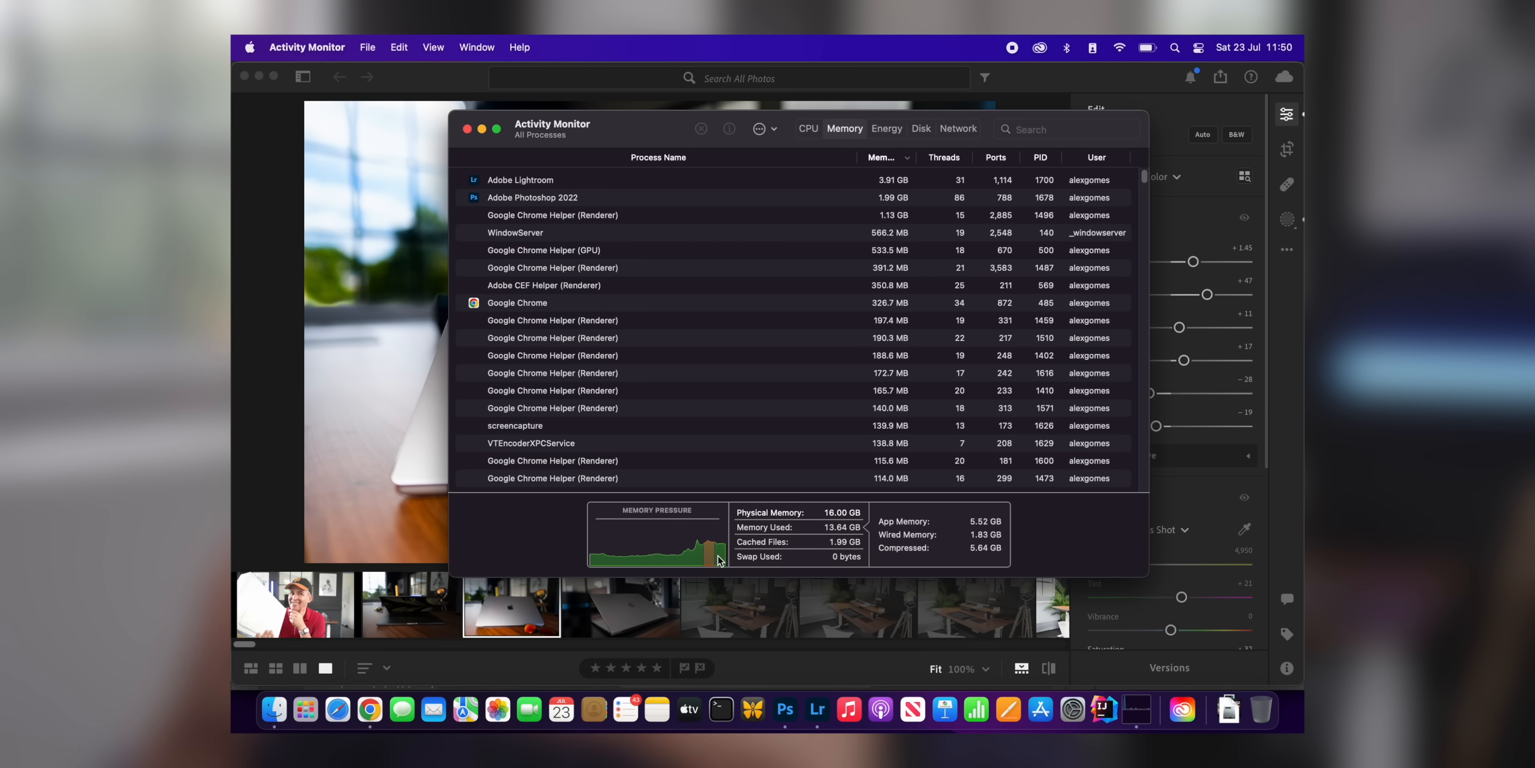
mouse_move(707, 561)
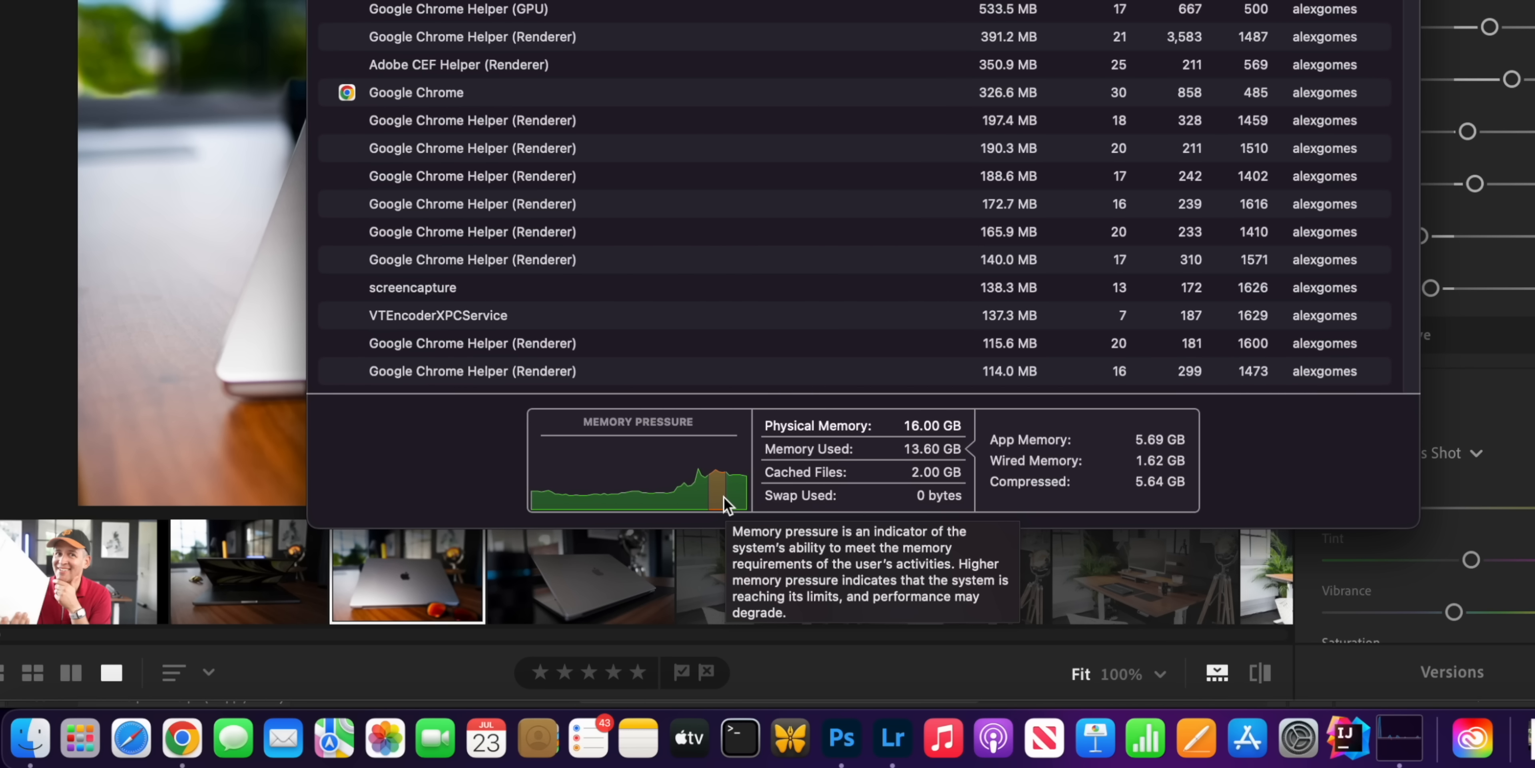
mouse_move(723, 505)
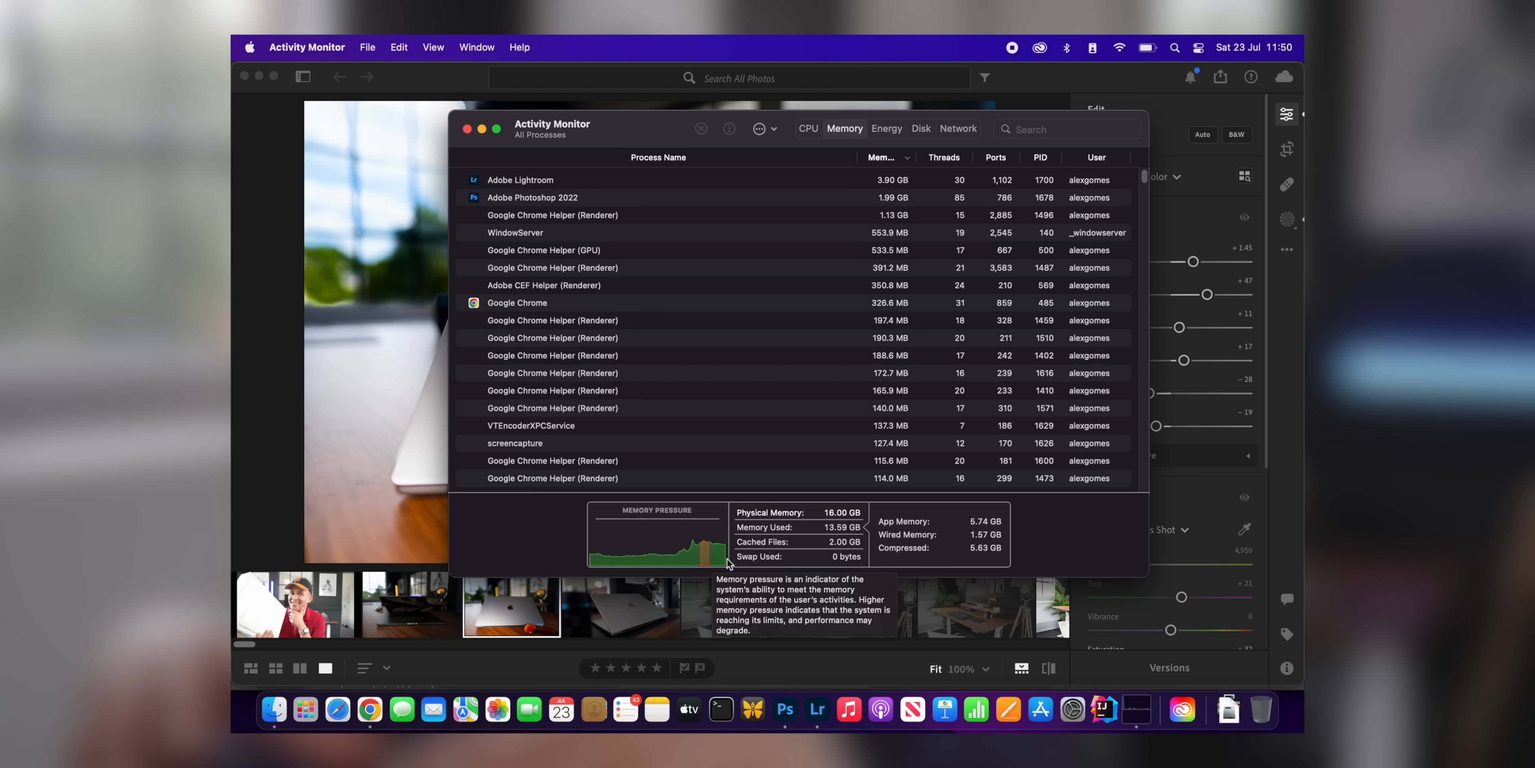
mouse_move(842, 529)
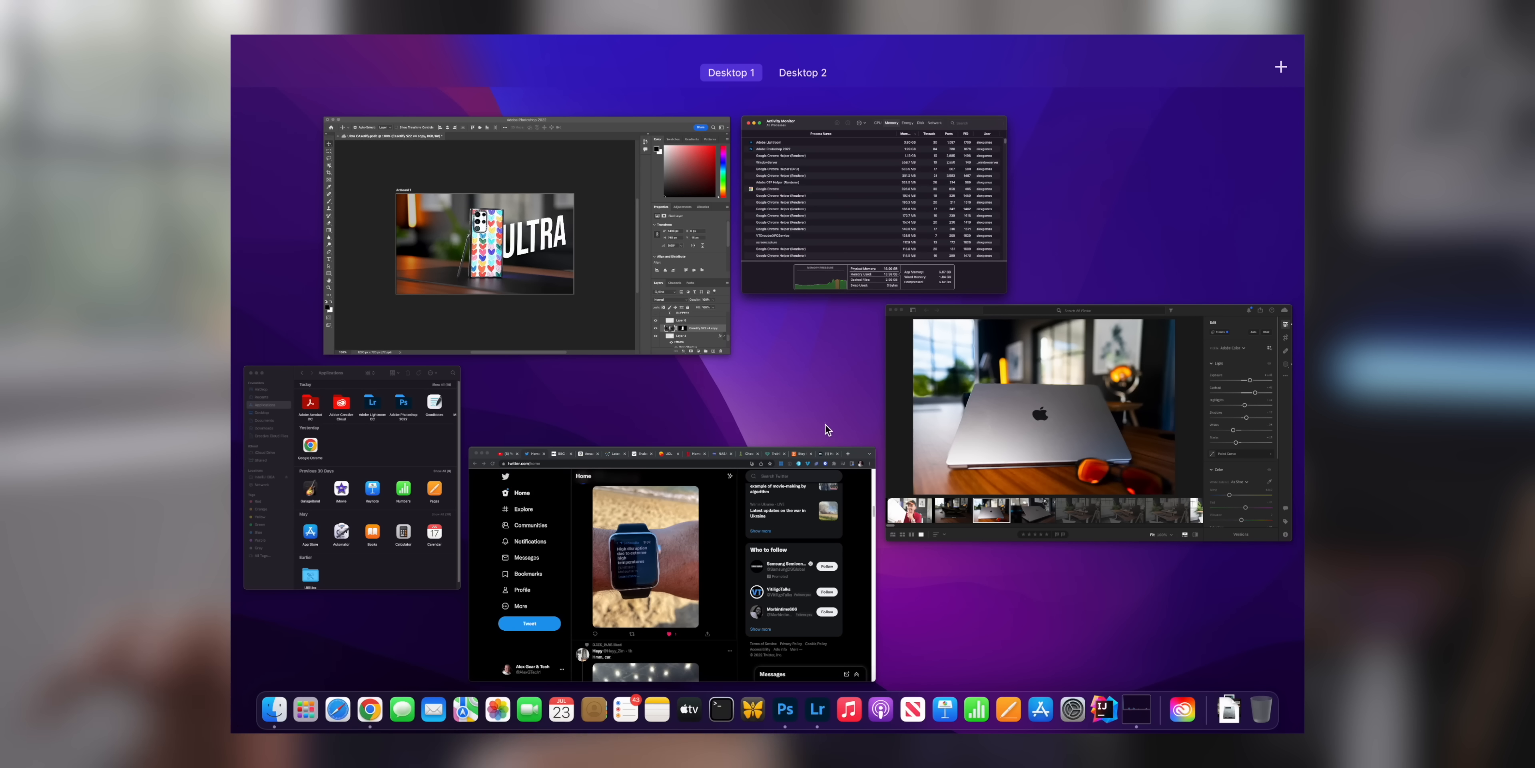
Bring Chrome forward from Mission Control and switch to the NASA Image of the Day tab
left_click(642, 558)
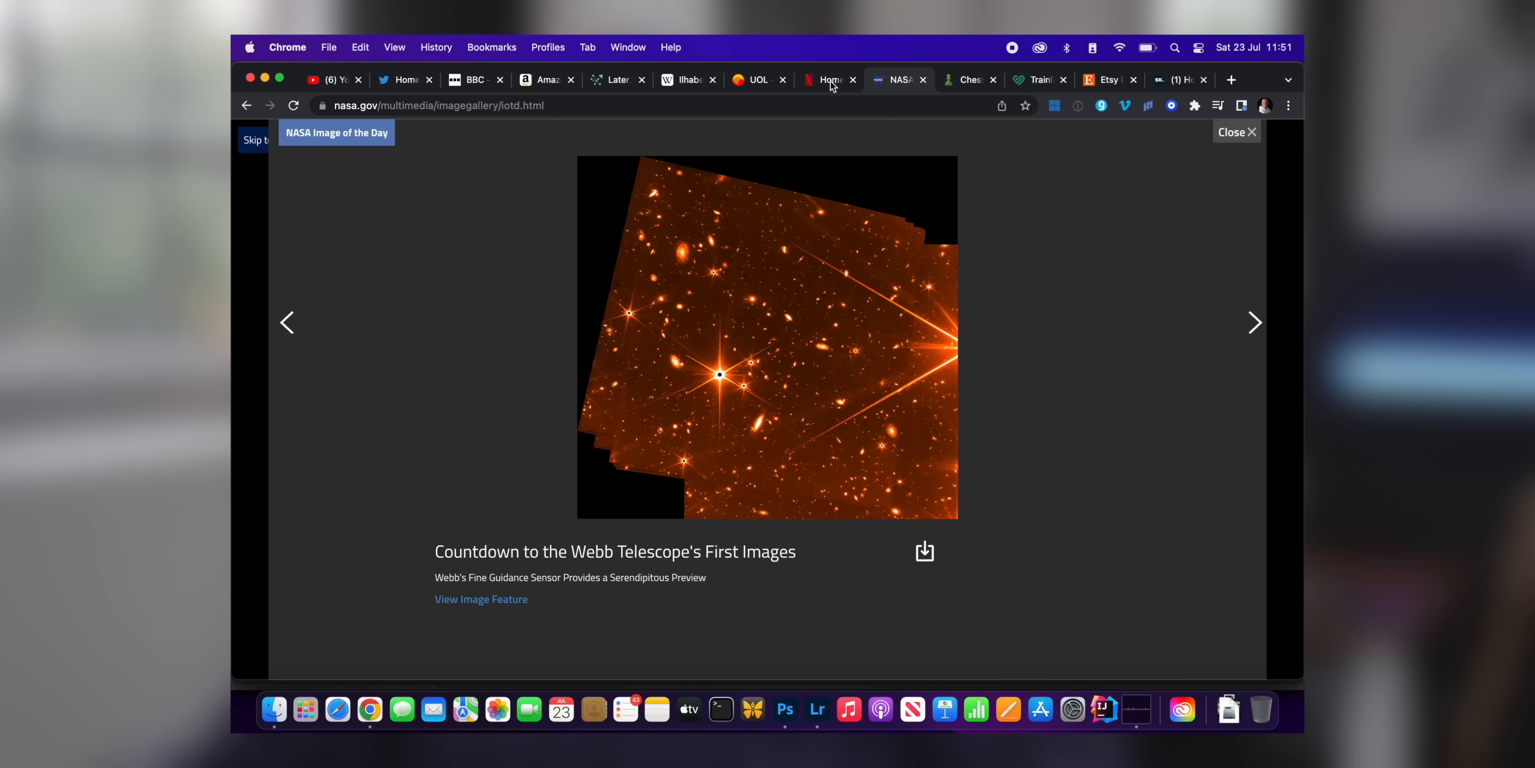
left_click(686, 80)
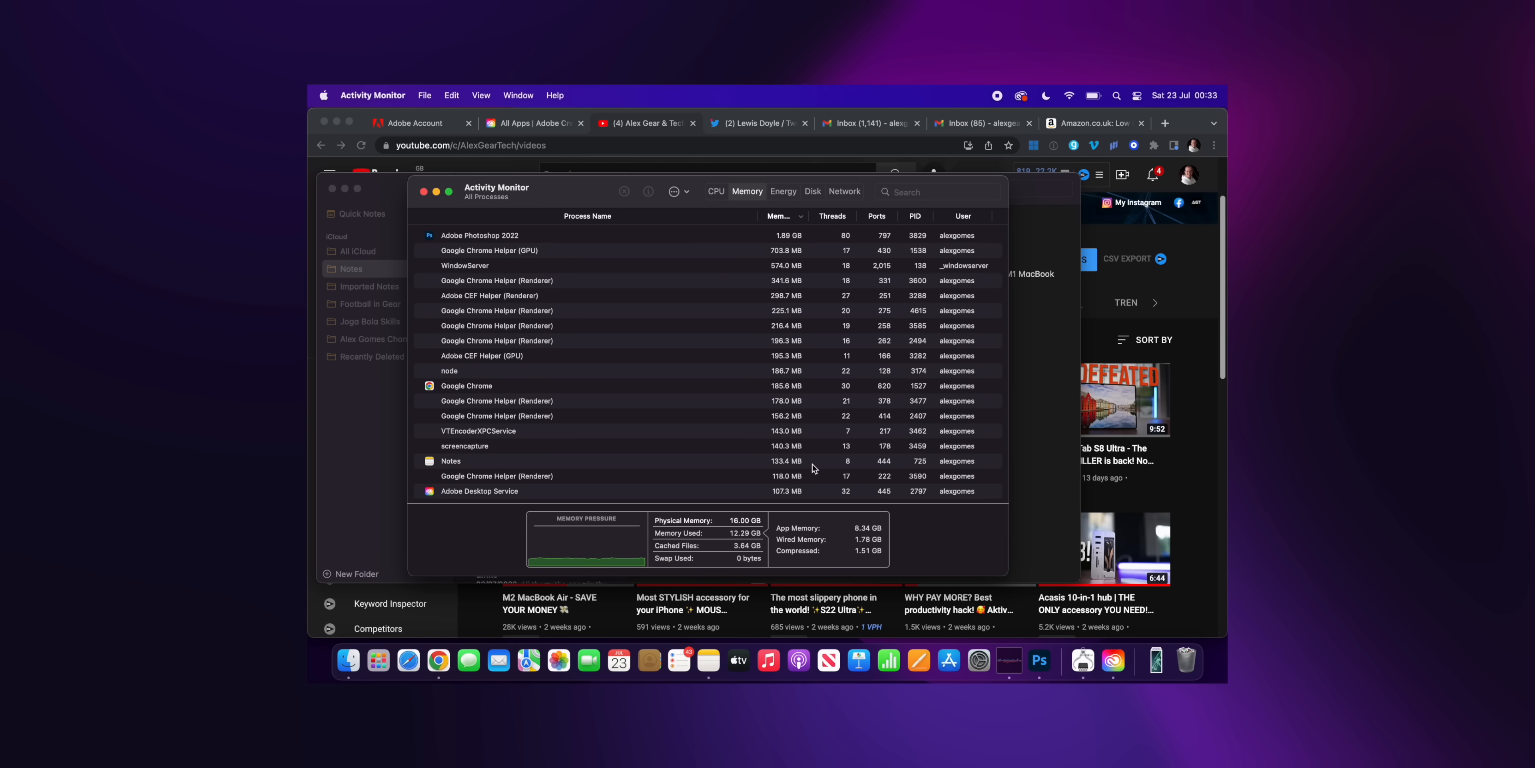
mouse_move(810, 554)
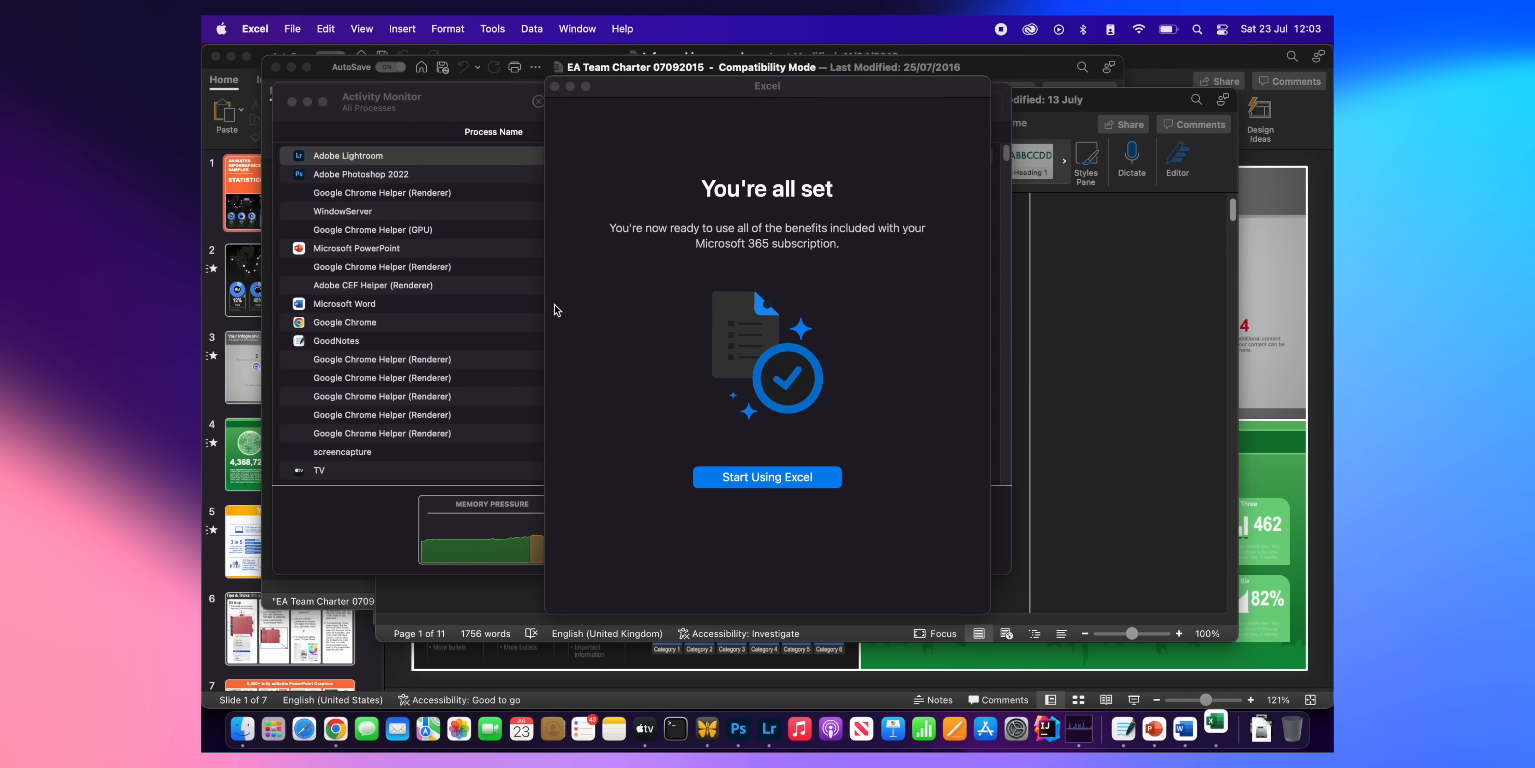
Start using Excel past the welcome notice and open the Innovation timelines workbook
left_click(766, 477)
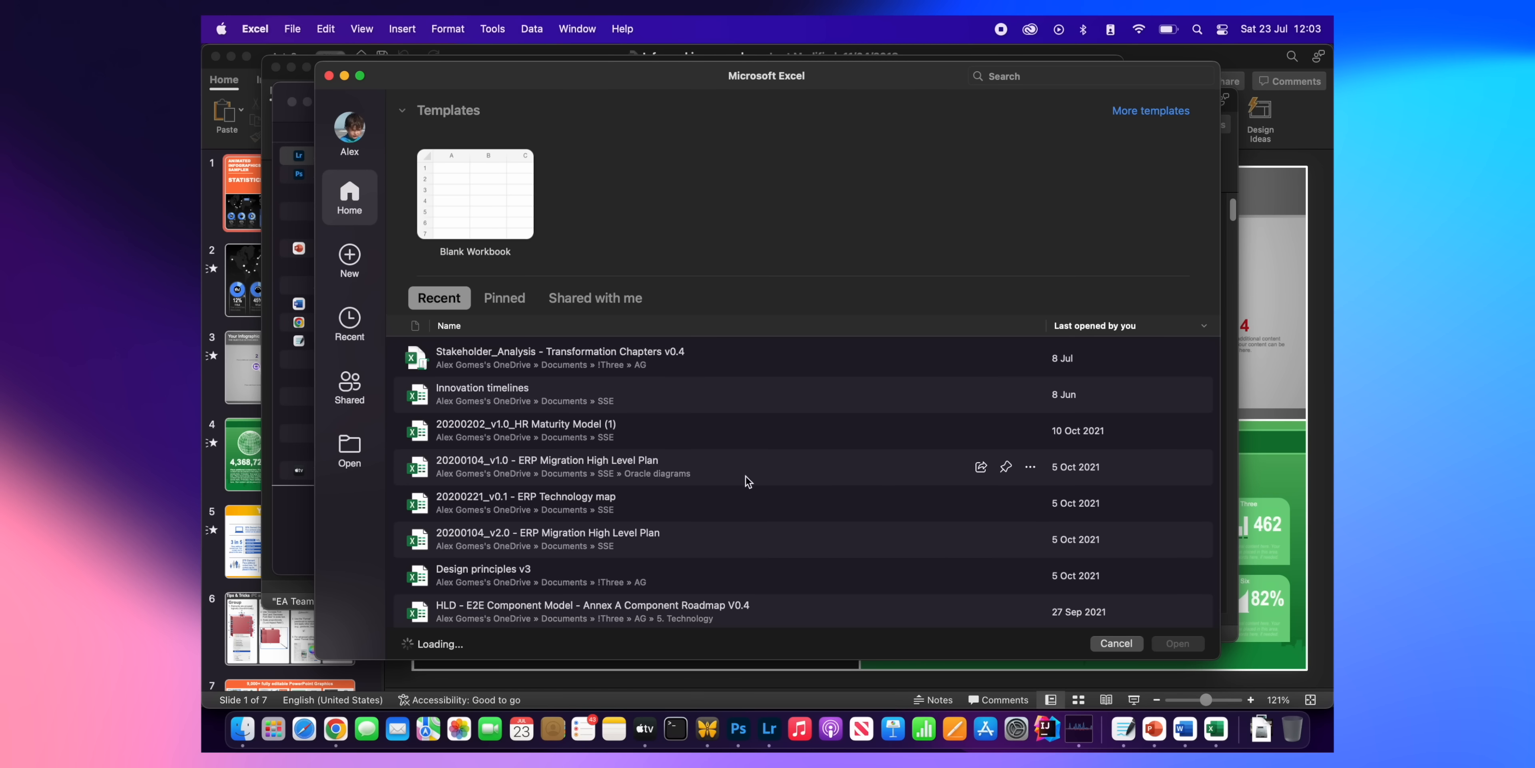
left_click(475, 194)
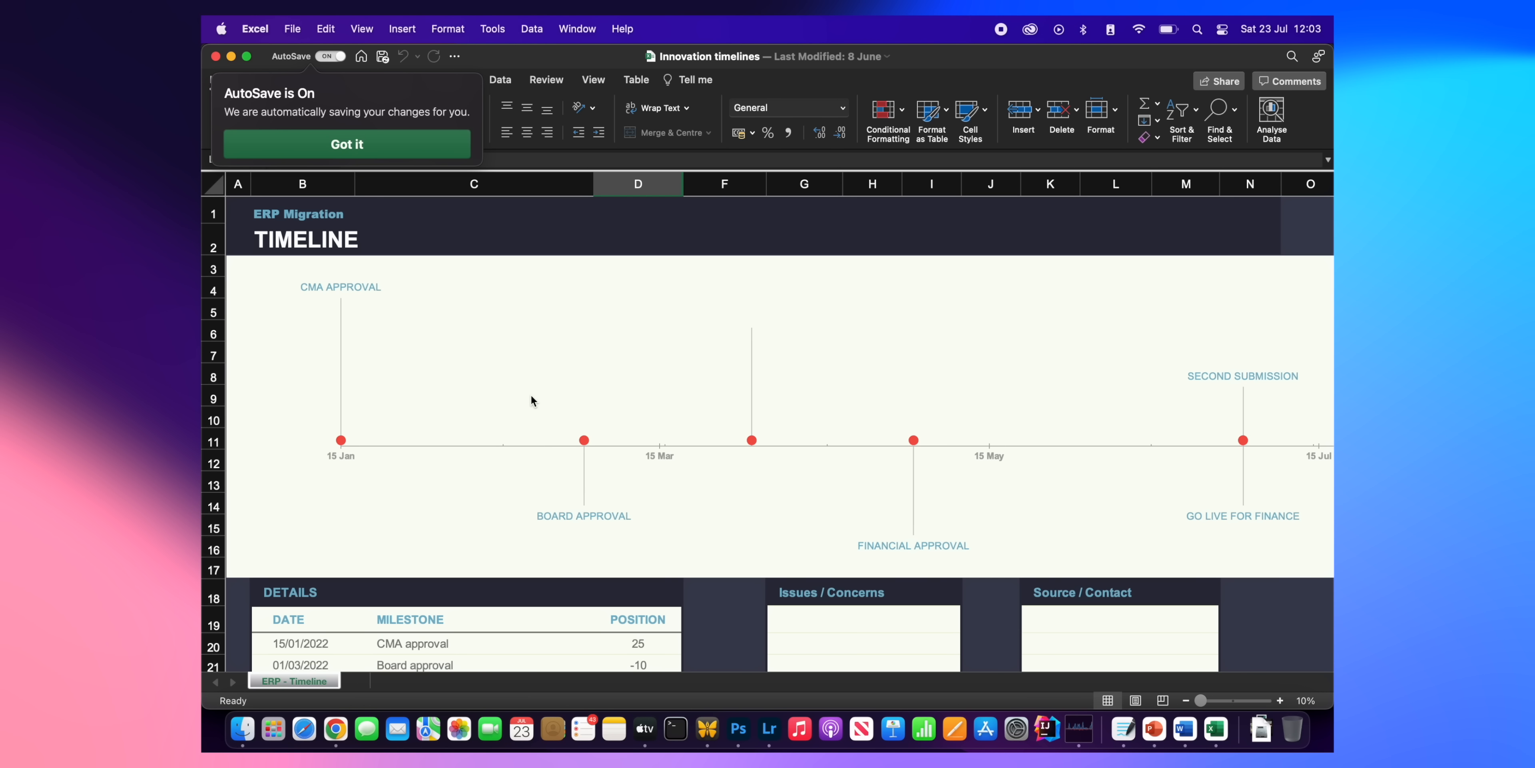
Open Design Authority Technology Scorecard 1.1 from recent files and accept the protected-sheet alert
left_click(346, 144)
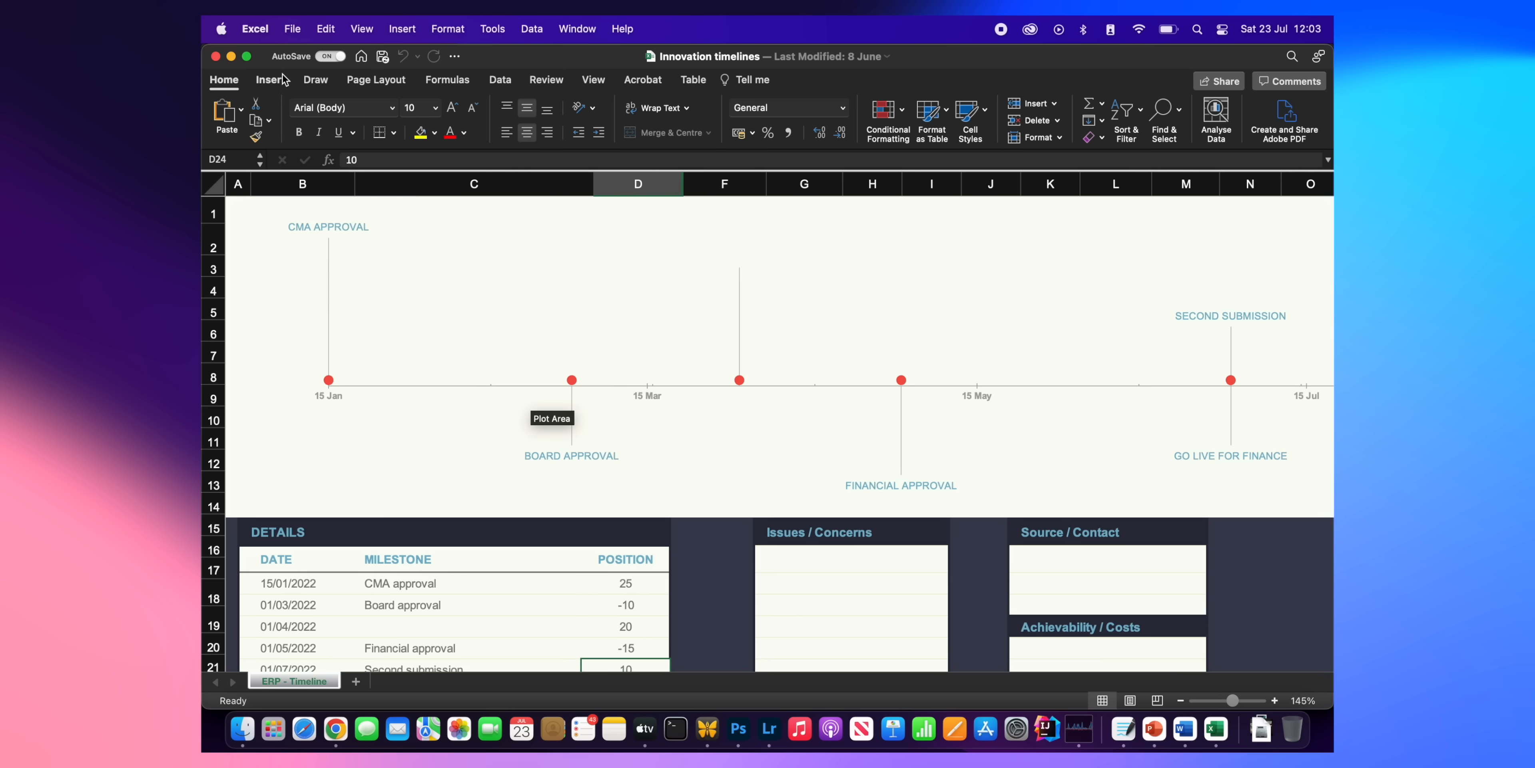
left_click(292, 27)
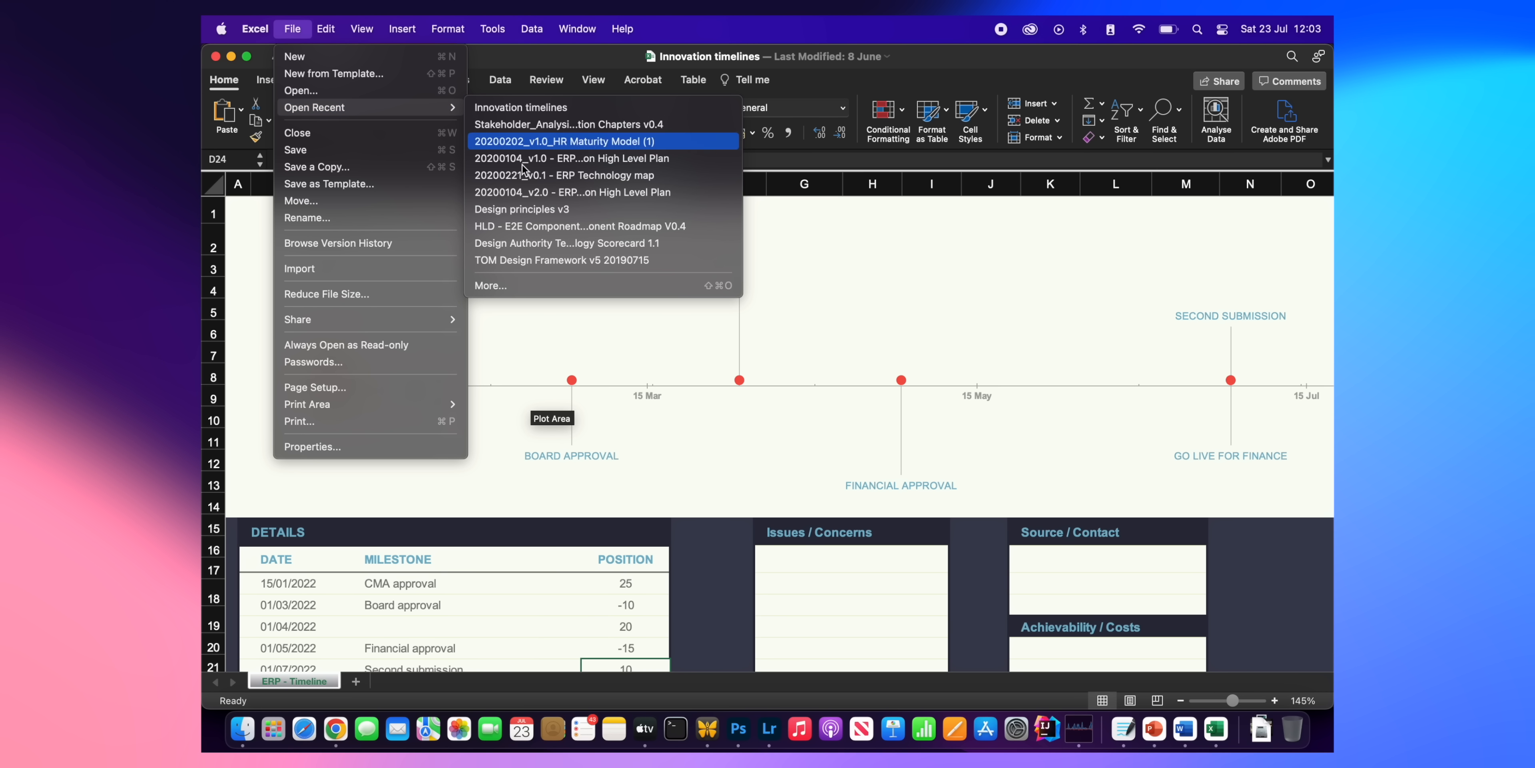
mouse_move(634, 243)
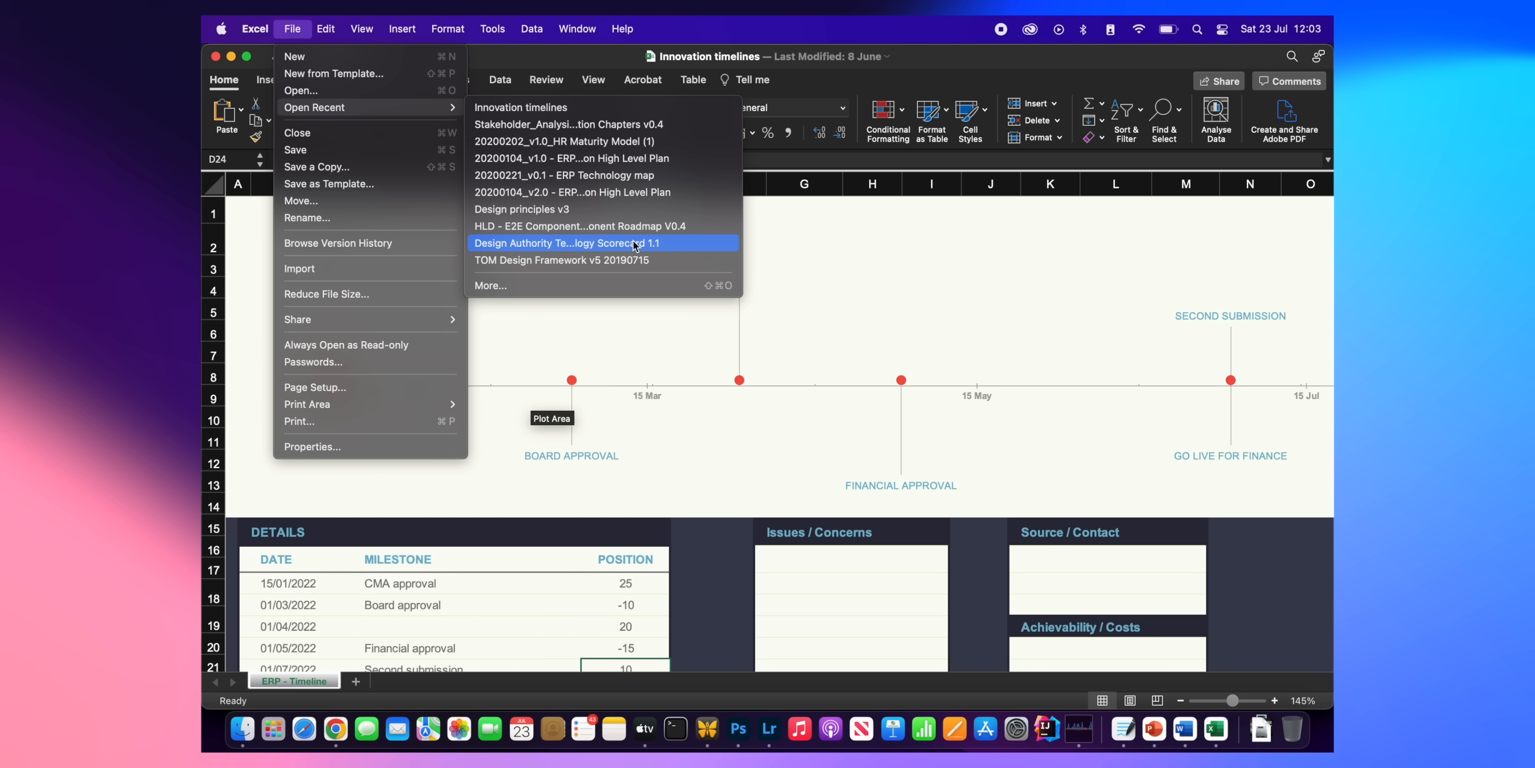
left_click(604, 243)
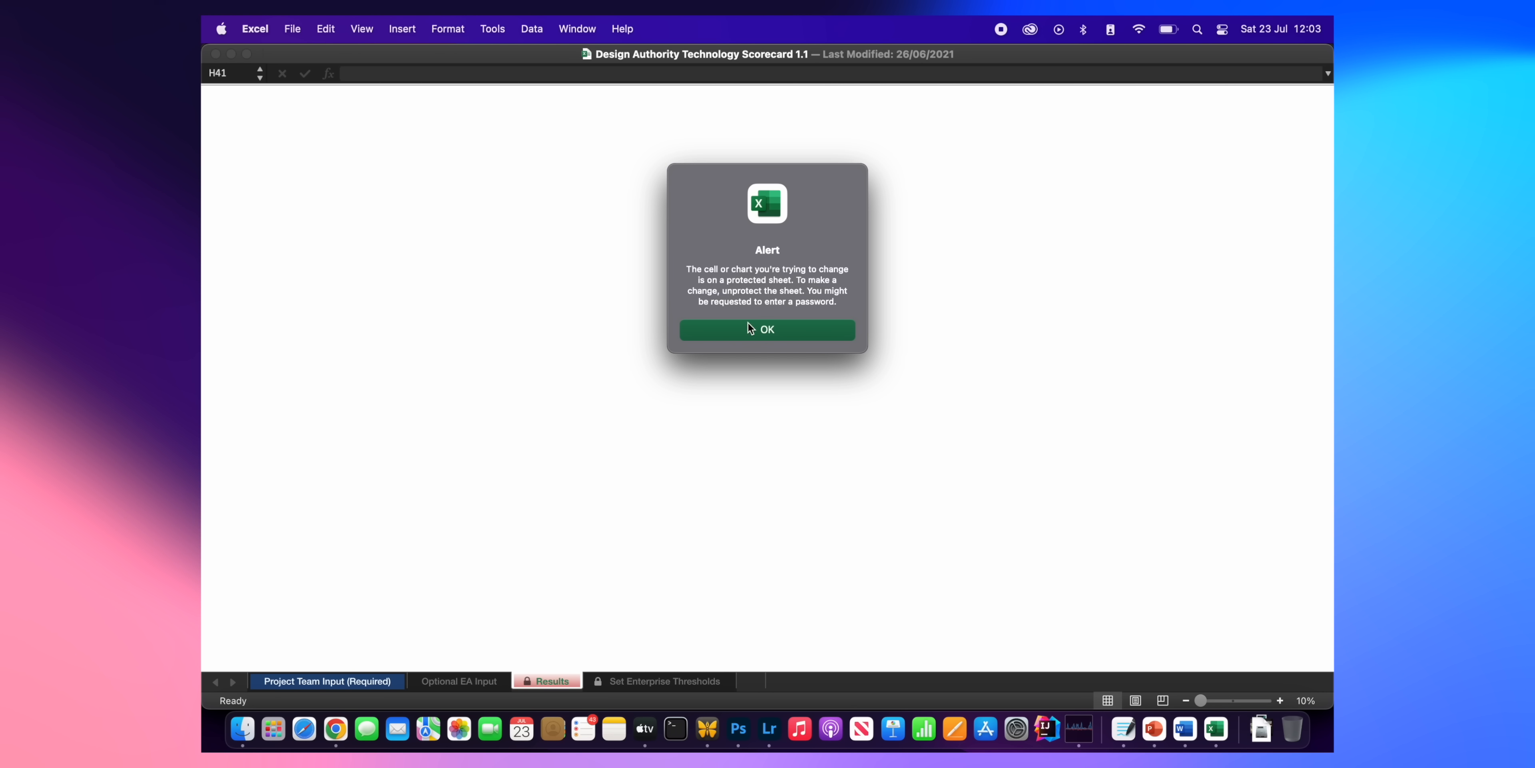
left_click(767, 328)
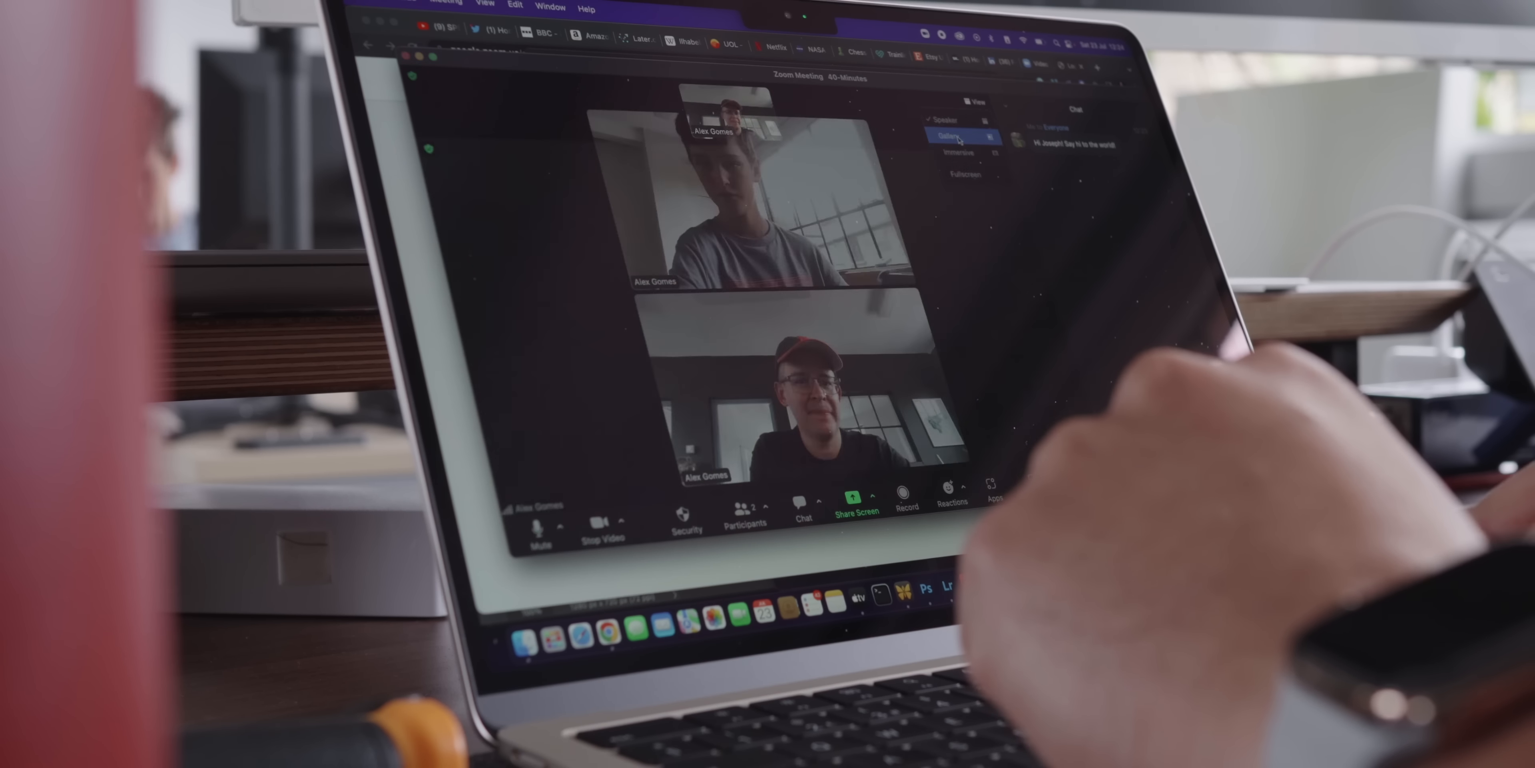
Switch the Zoom meeting to Gallery view showing both participants
left_click(952, 135)
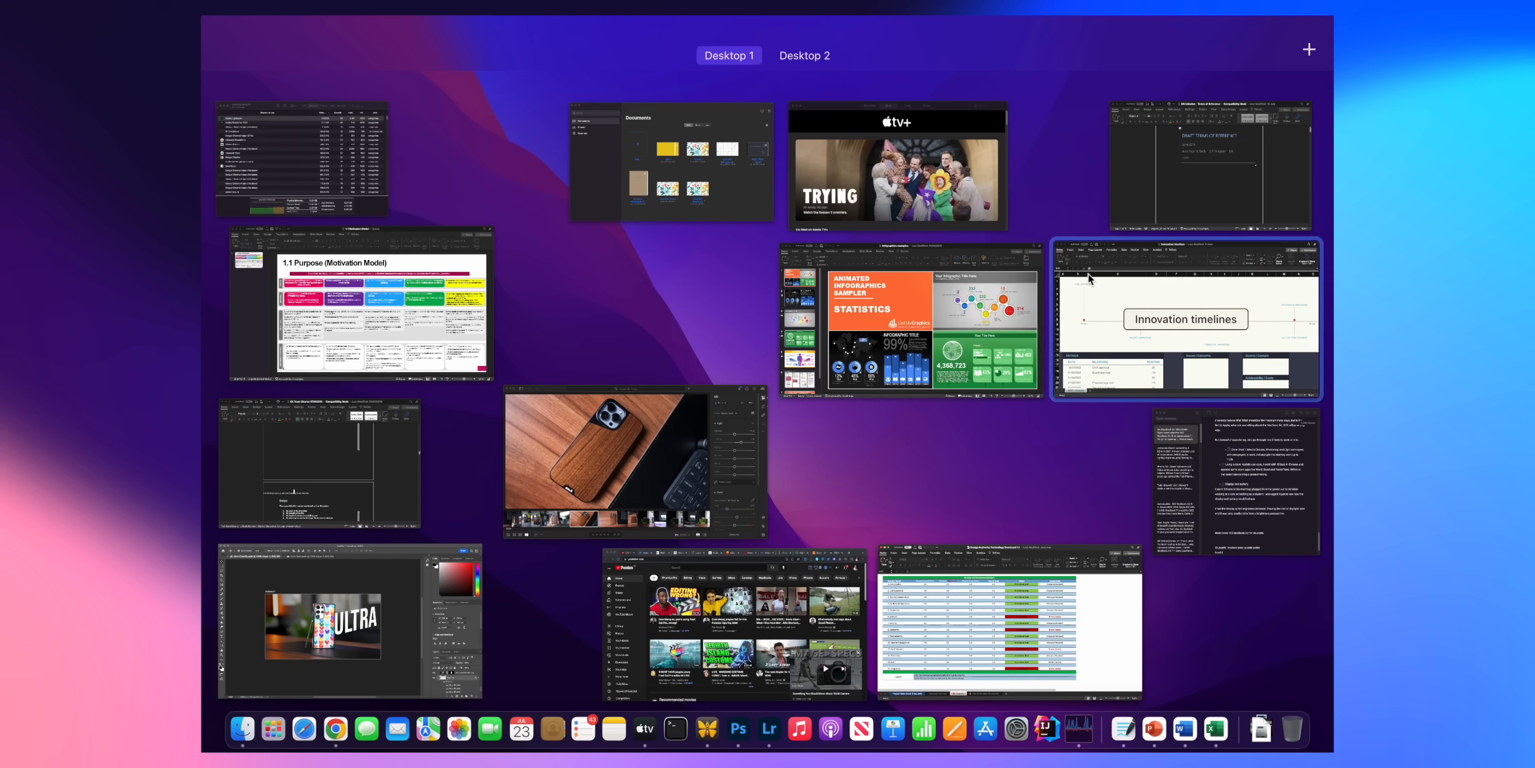
On the infographic slide, replace YOUR TITLE HERE with 'Testing presen' and select a word
left_click(913, 318)
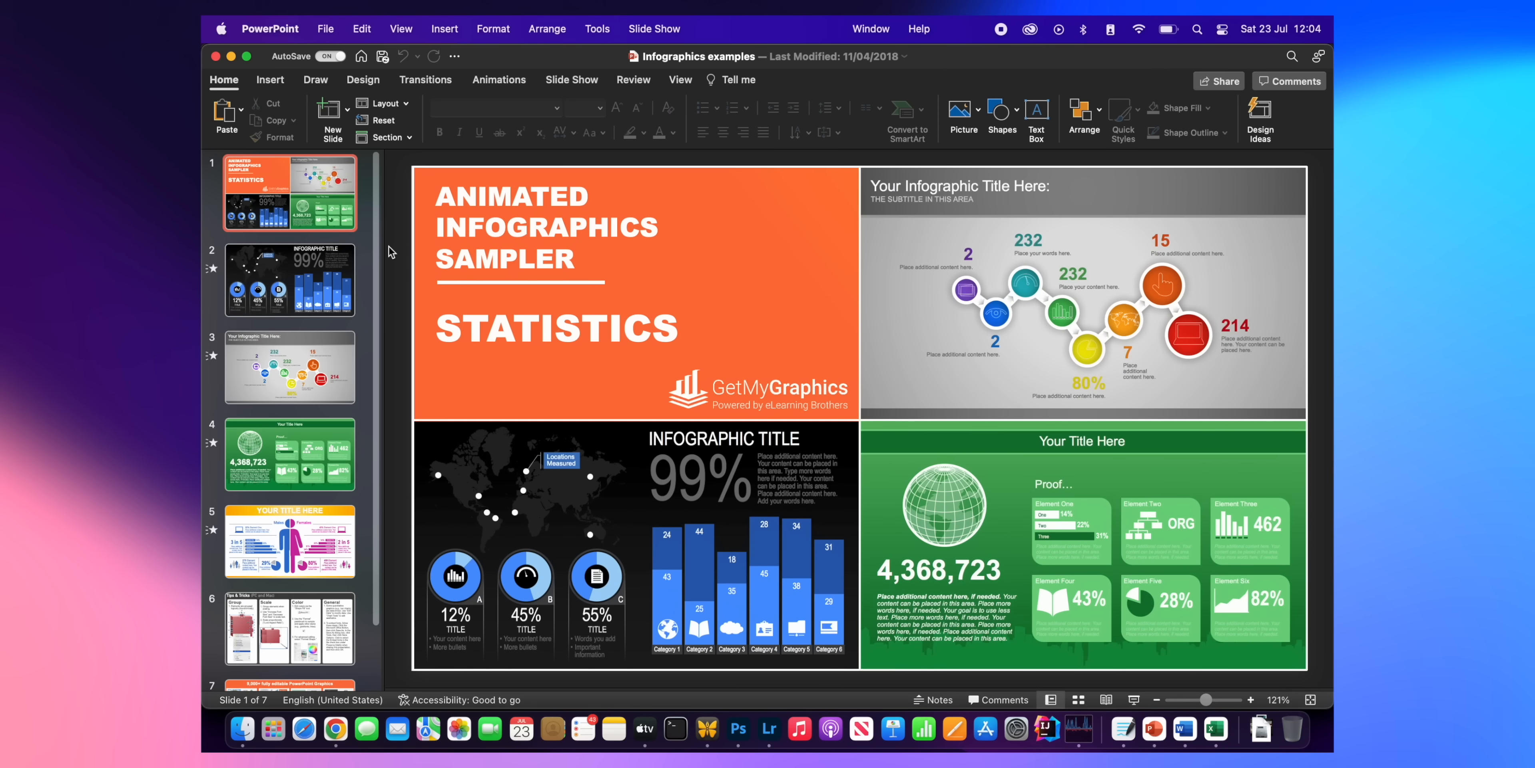
left_click(290, 367)
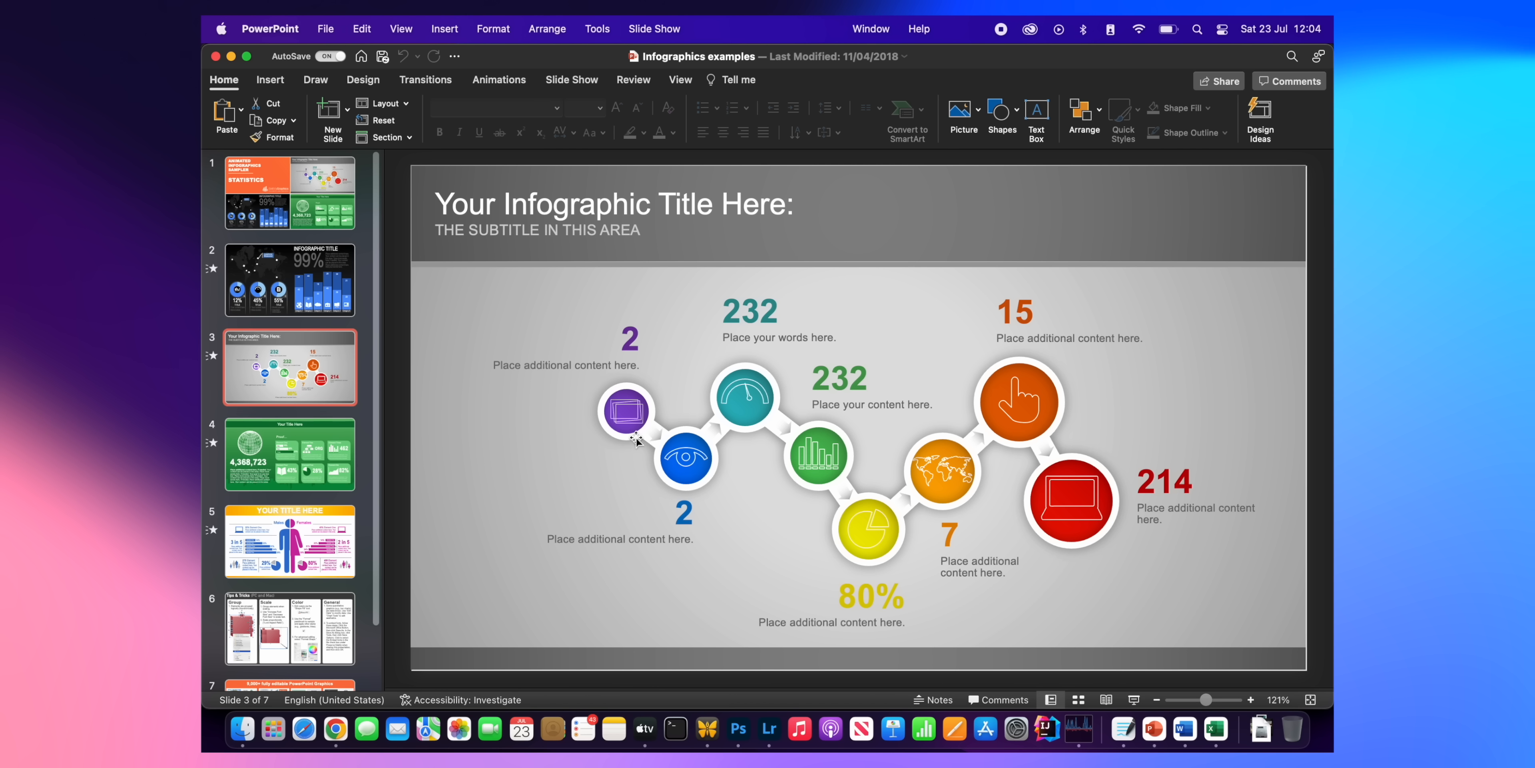
scroll("down", 3)
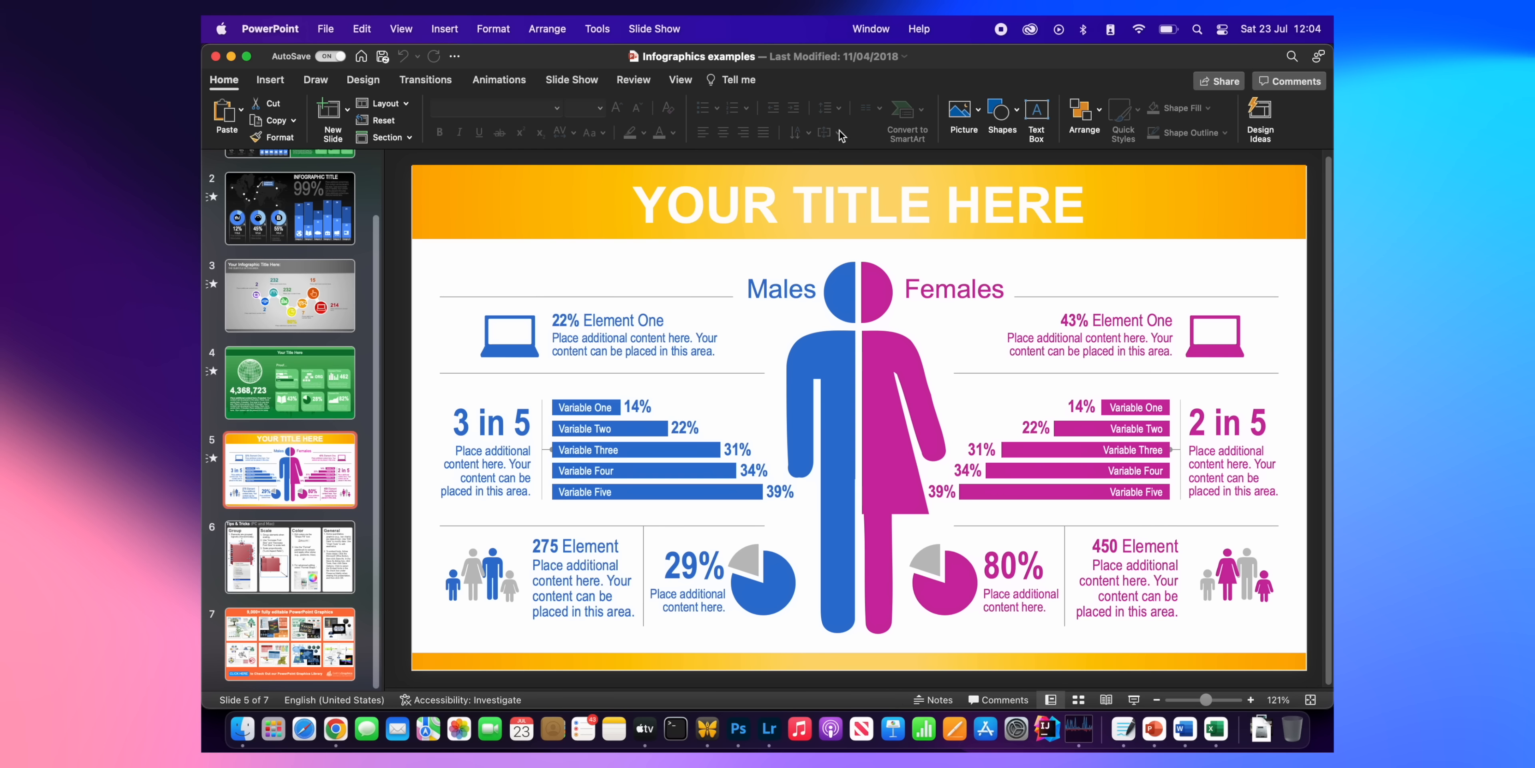
type("test")
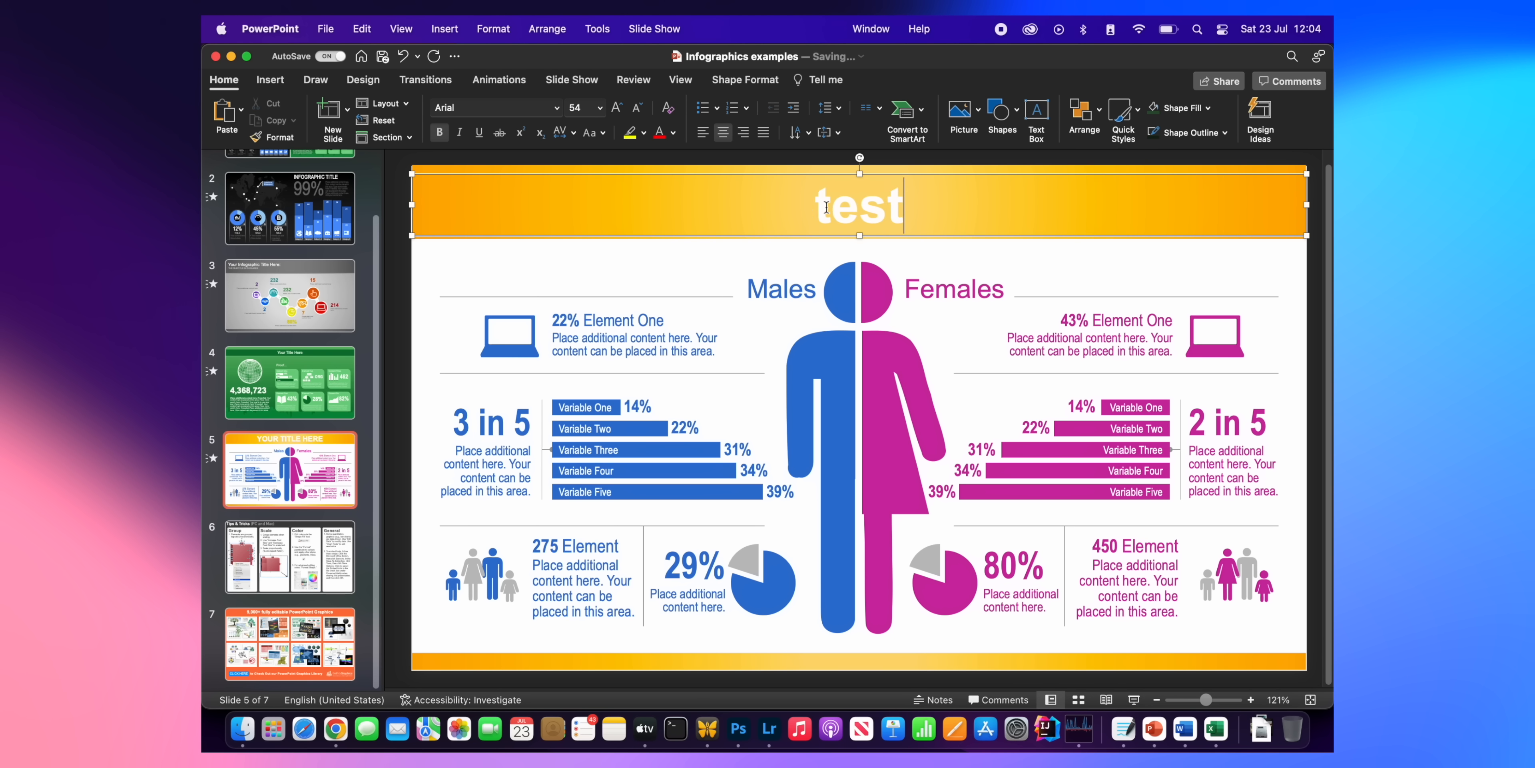
type("Testing presen")
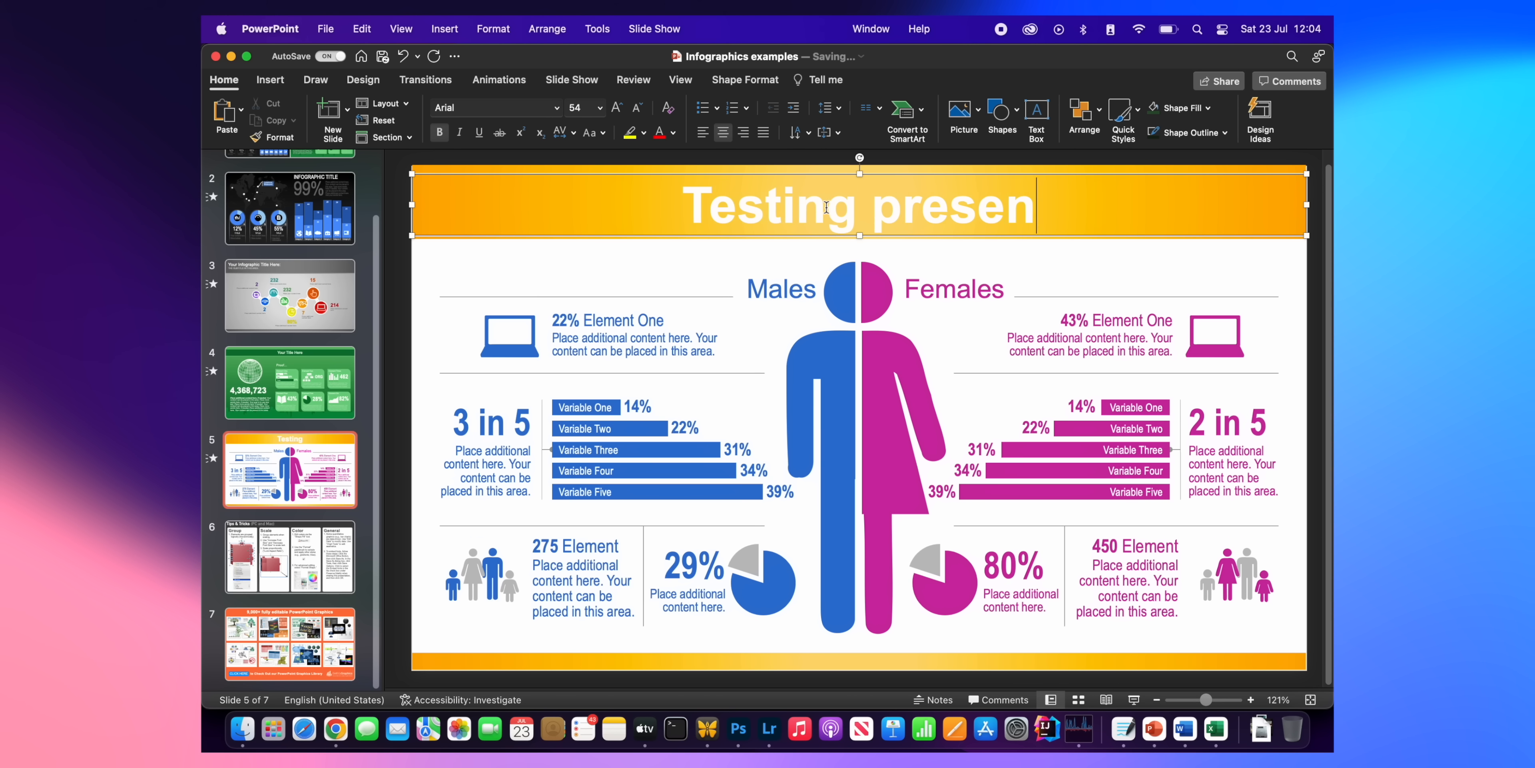
double_click(609, 320)
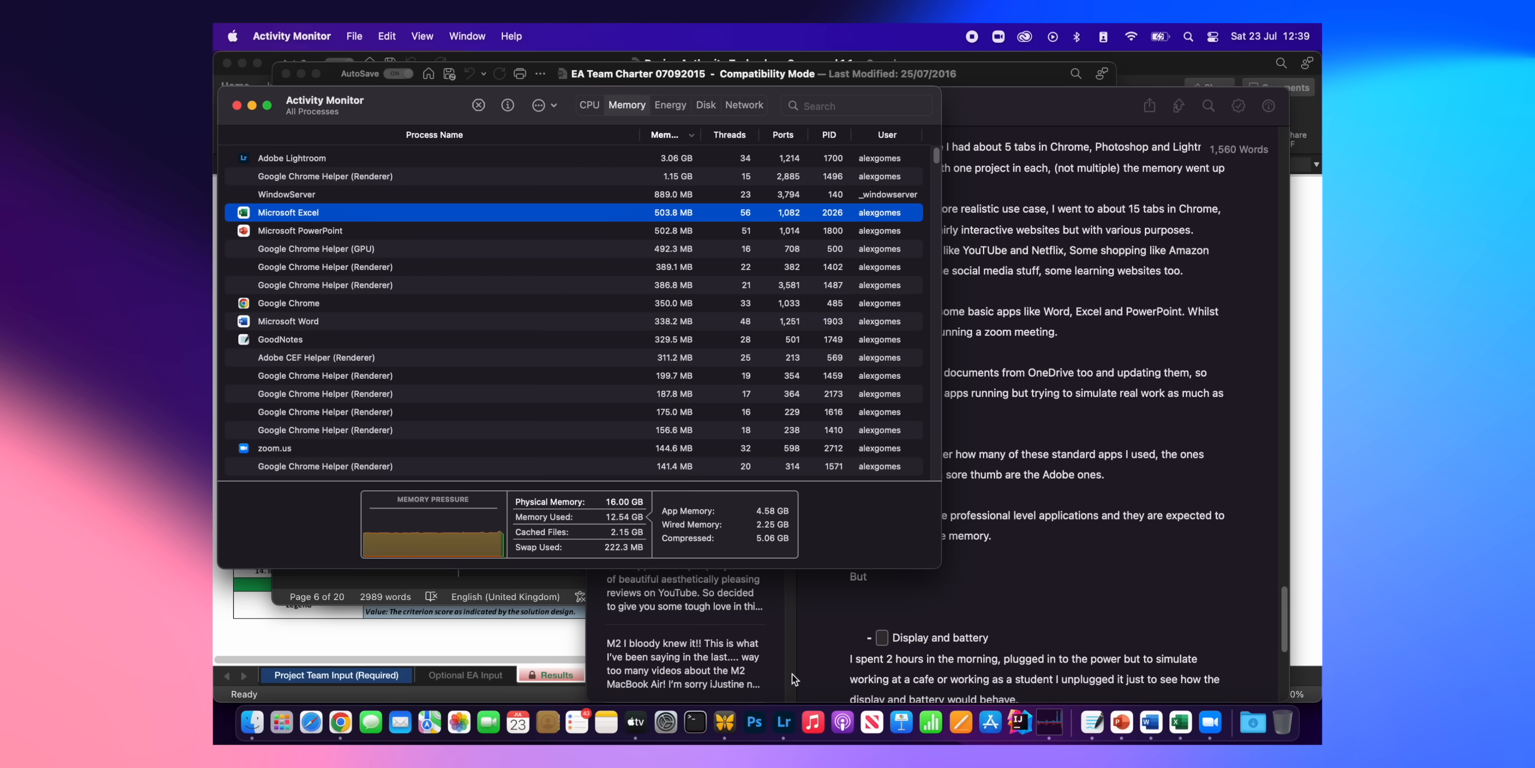
mouse_move(622, 529)
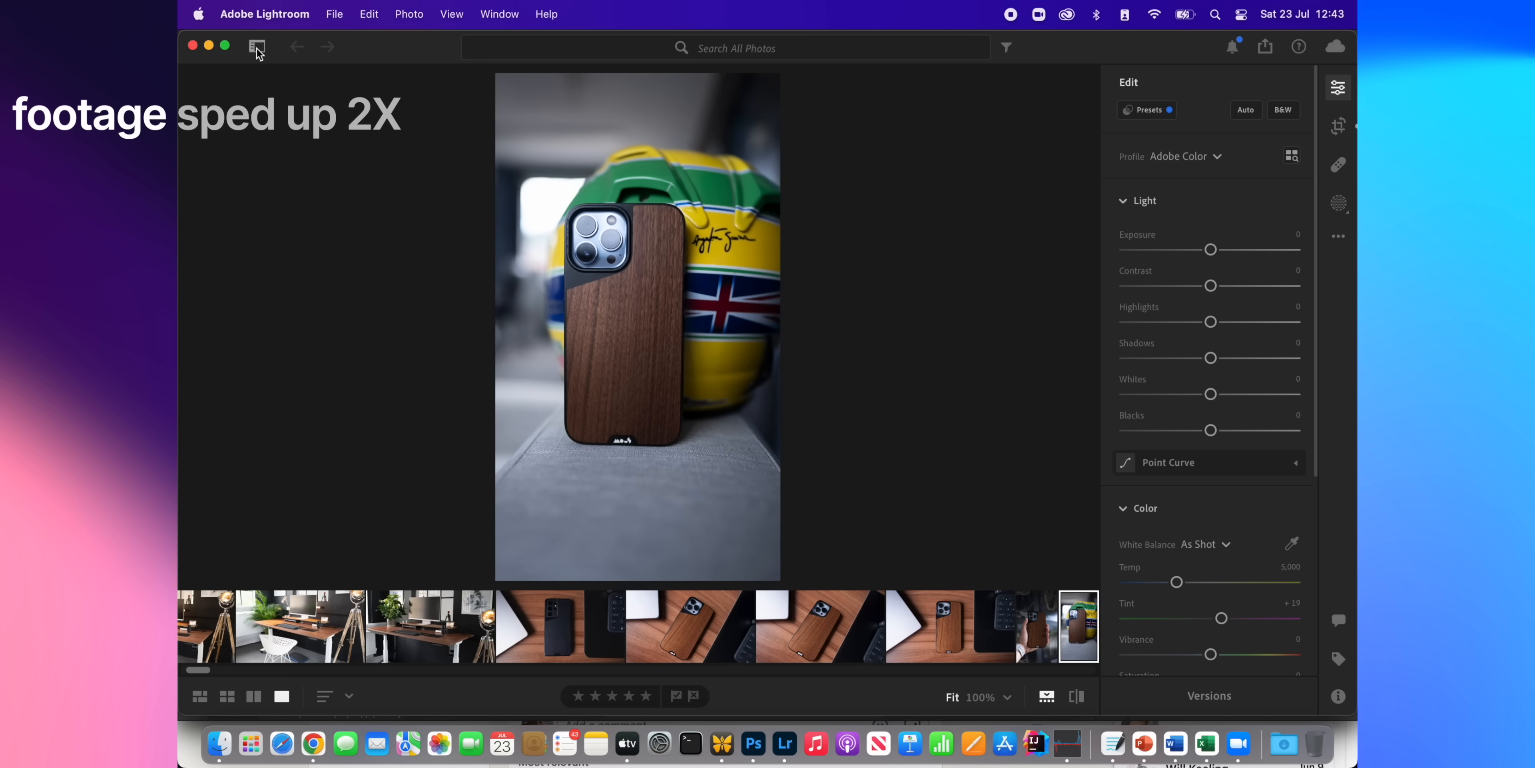
Toggle the library panel, return to Edit, and select the silver laptop photo
left_click(256, 47)
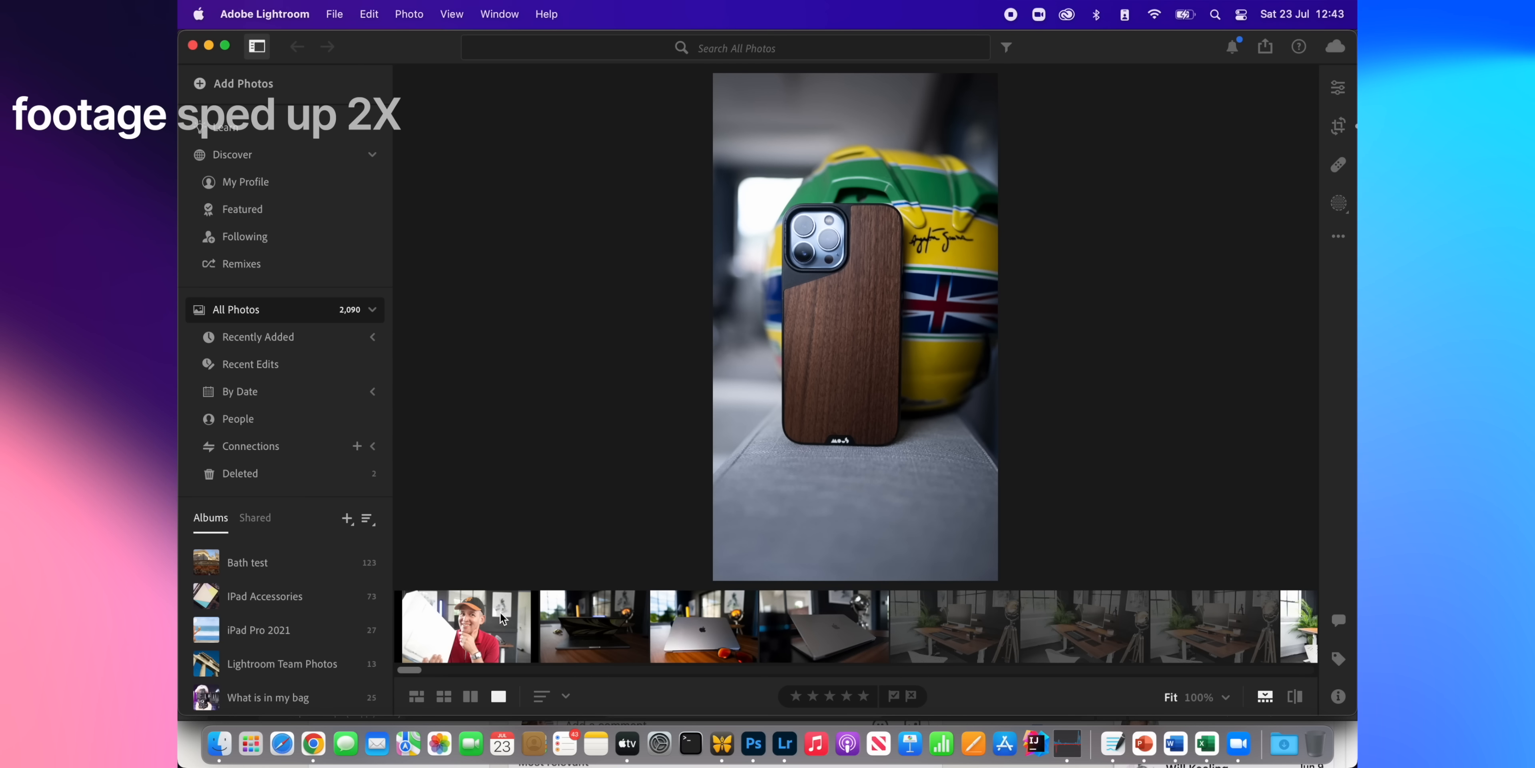
left_click(1338, 87)
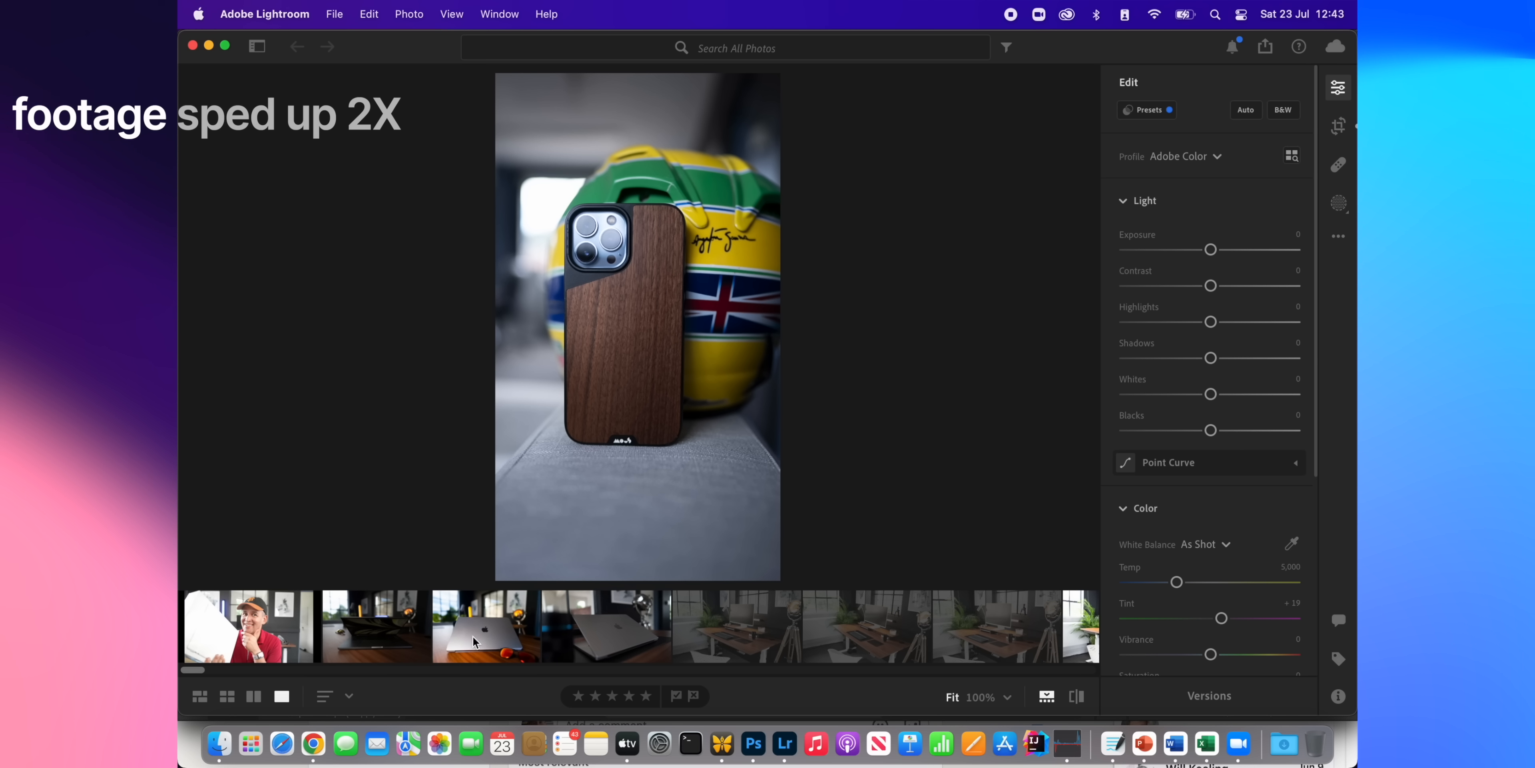
left_click(485, 627)
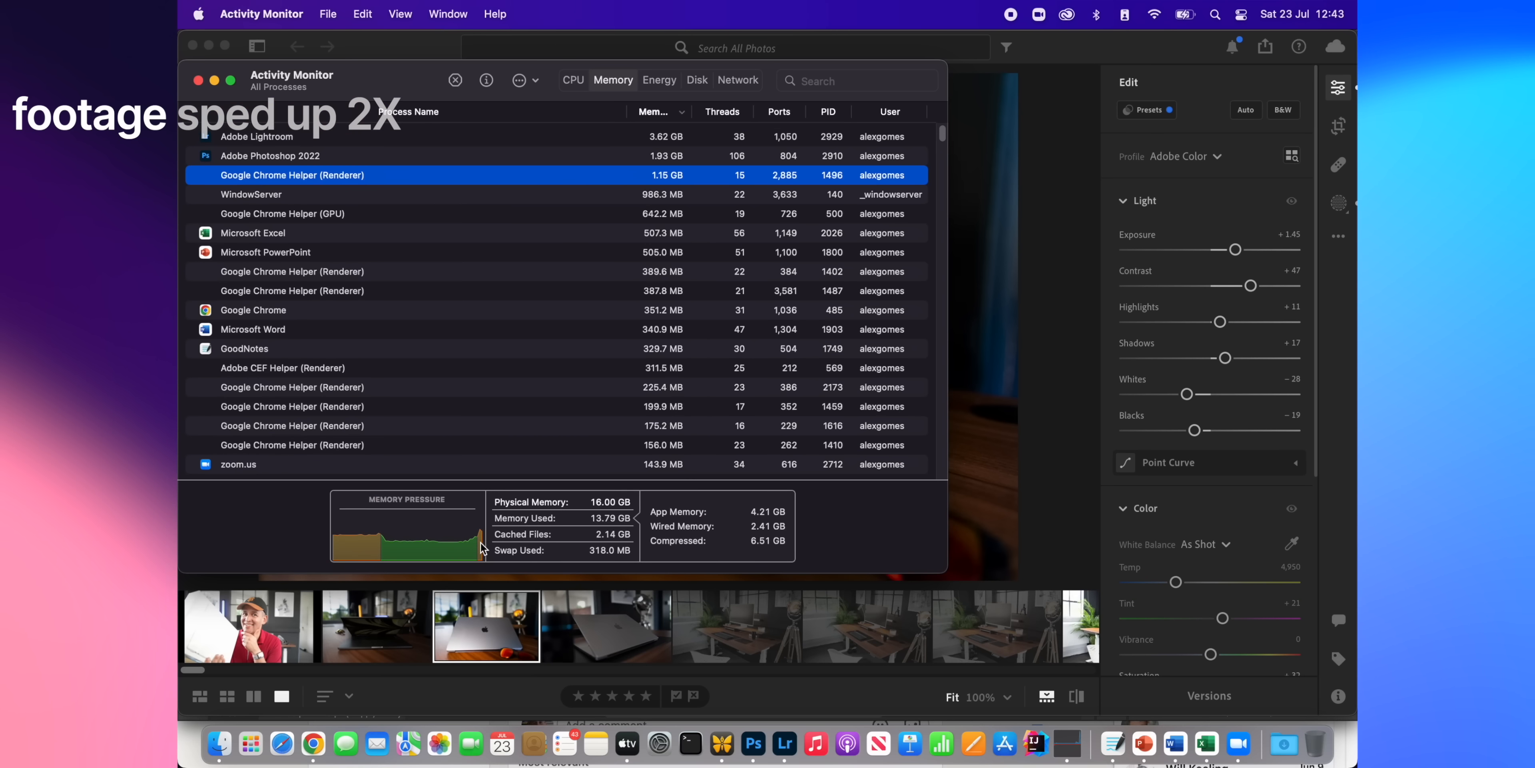
mouse_move(479, 539)
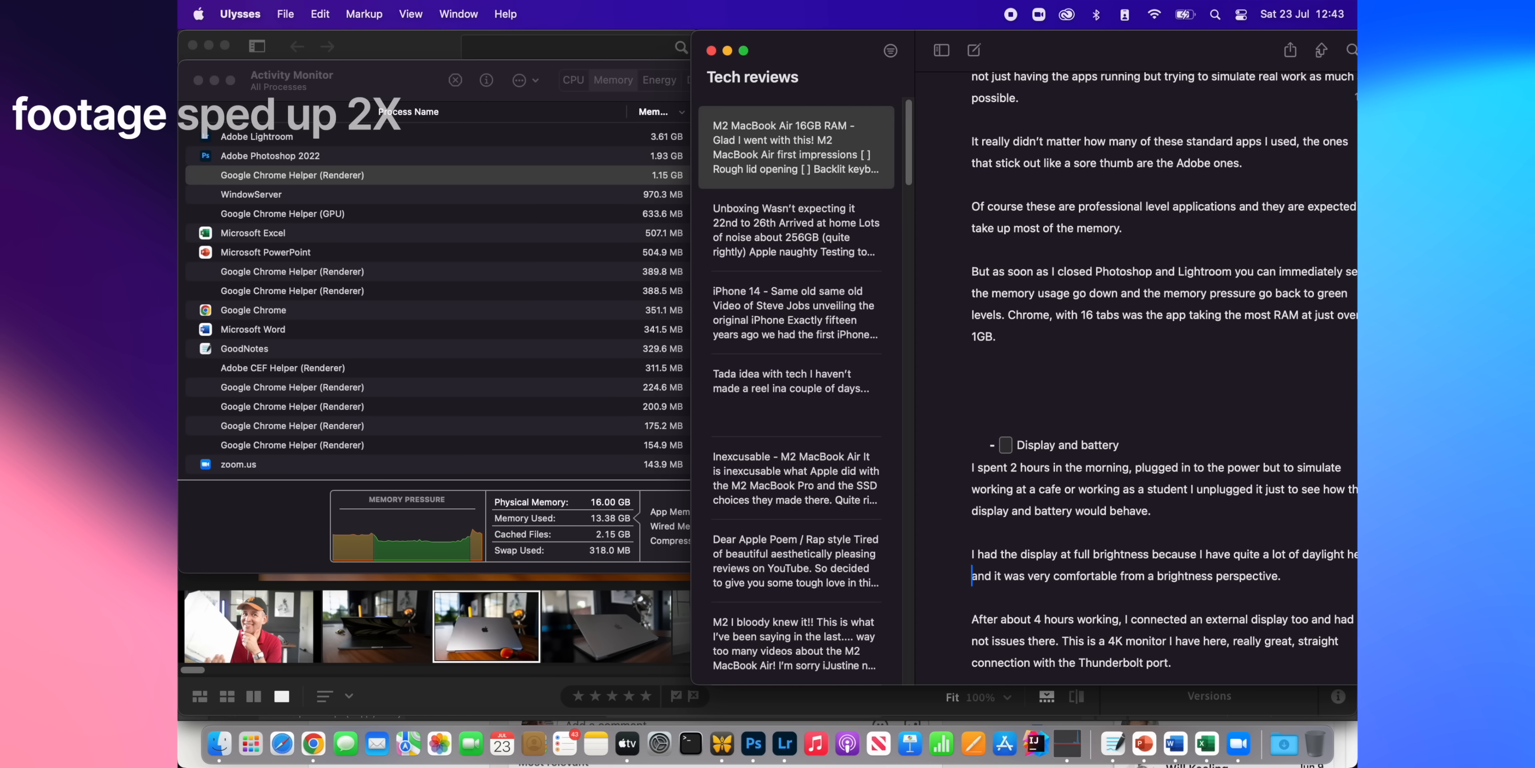
Read Memory Used of 13.79 GB in Activity Monitor, then return to the Ulysses notes
type("Re")
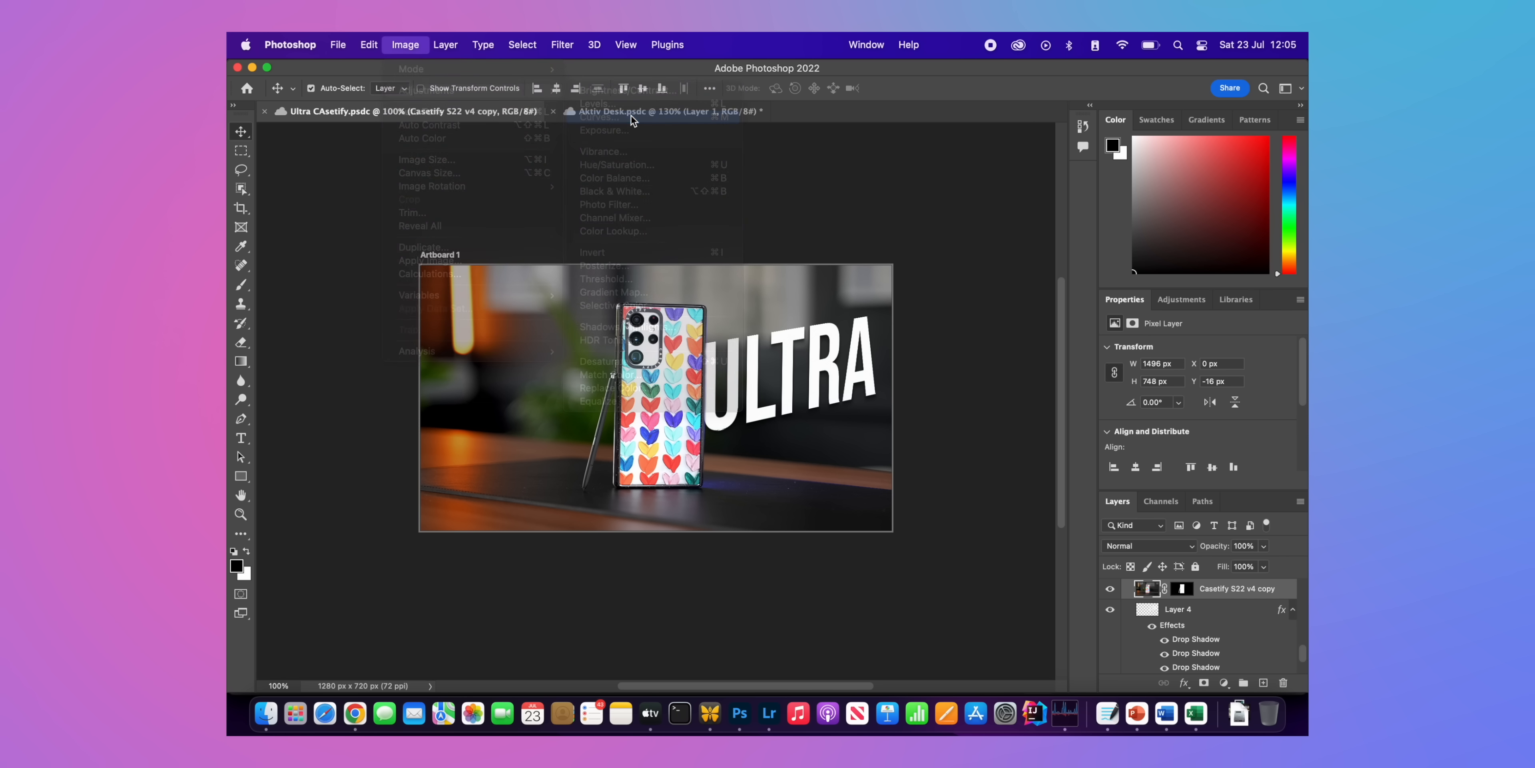
Apply a Curves adjustment to the ULTRA artwork, lifting darker tones and lowering lighter ones
left_click(596, 123)
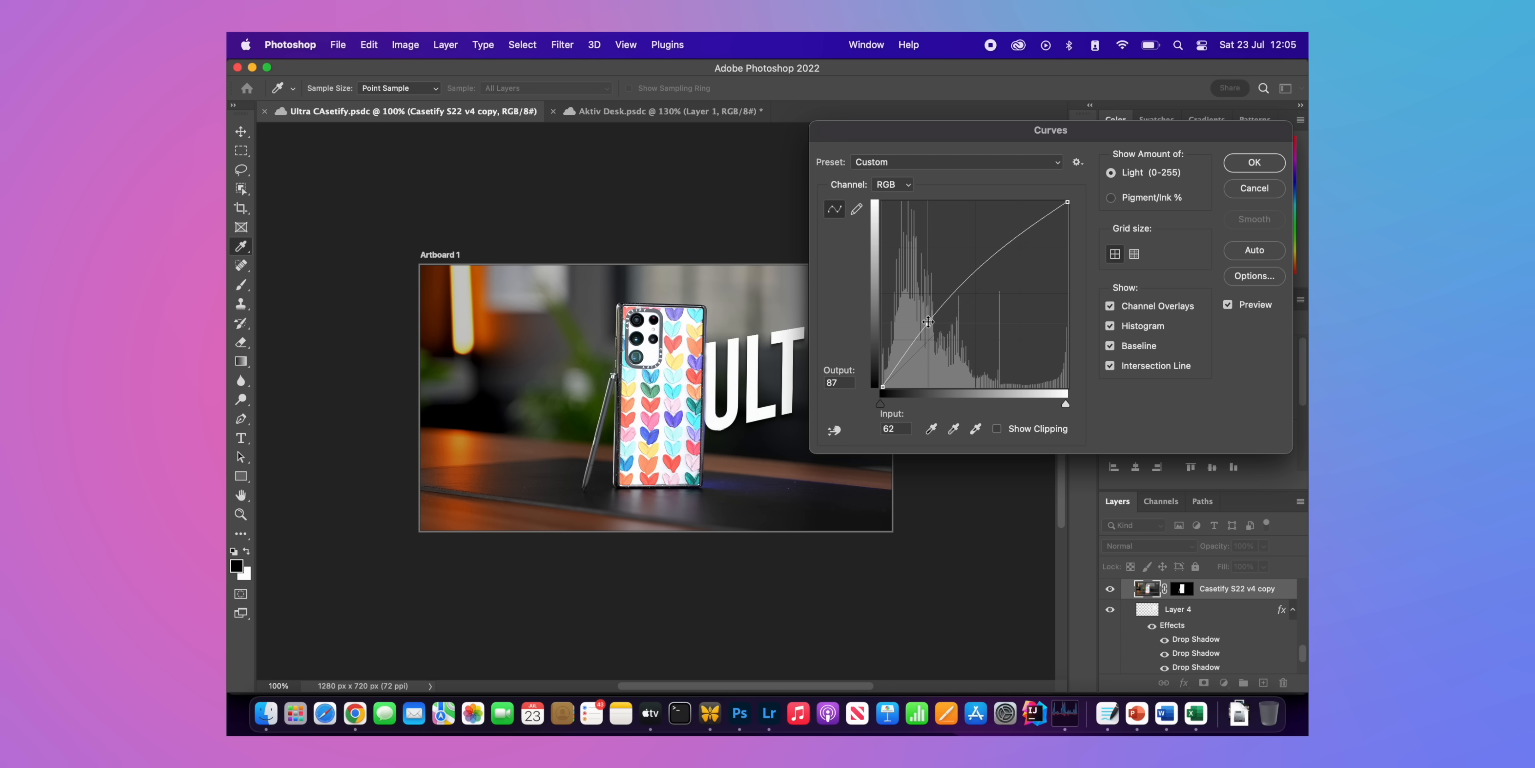
left_click_drag(928, 320, 1016, 269)
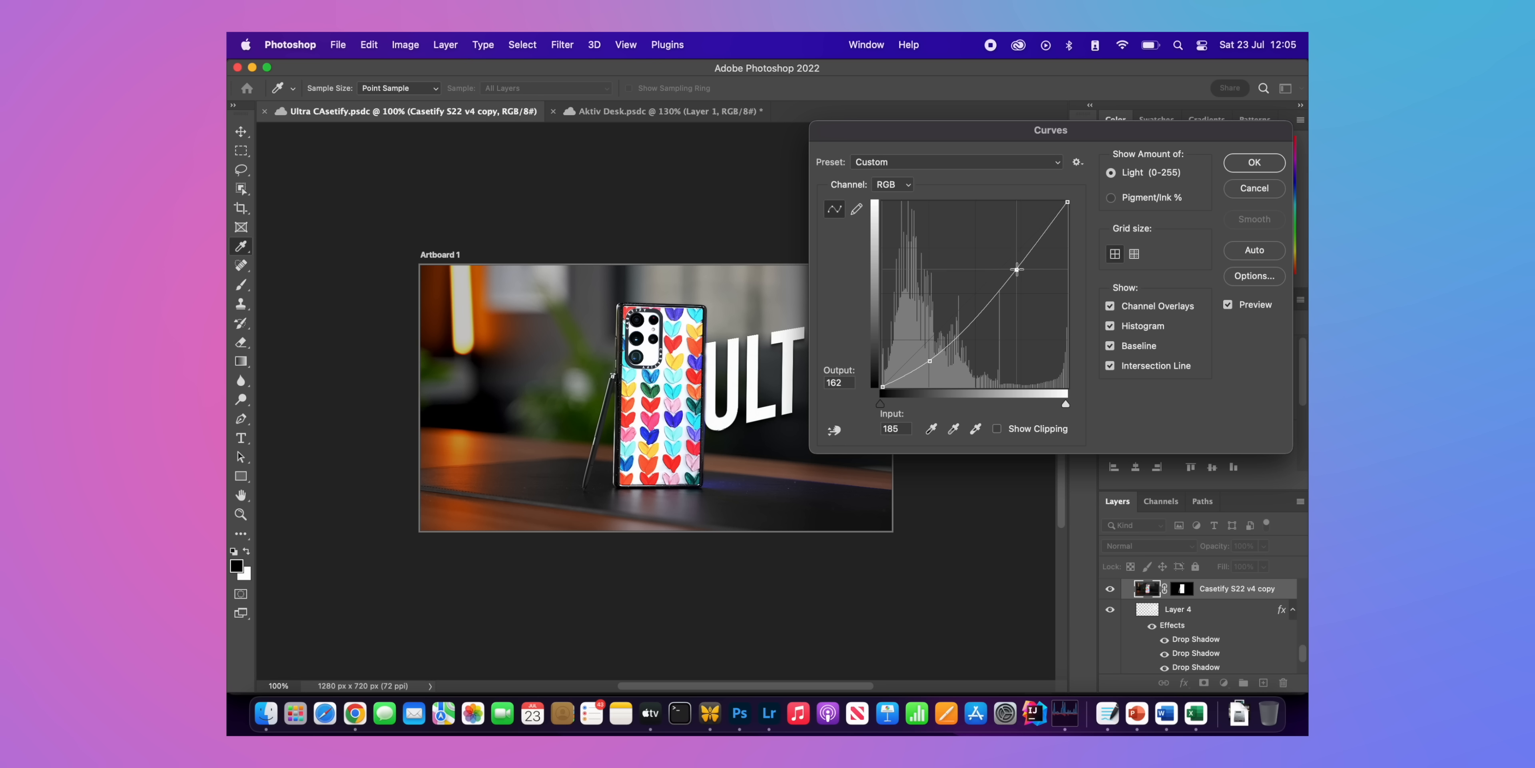
left_click_drag(1016, 269, 1018, 279)
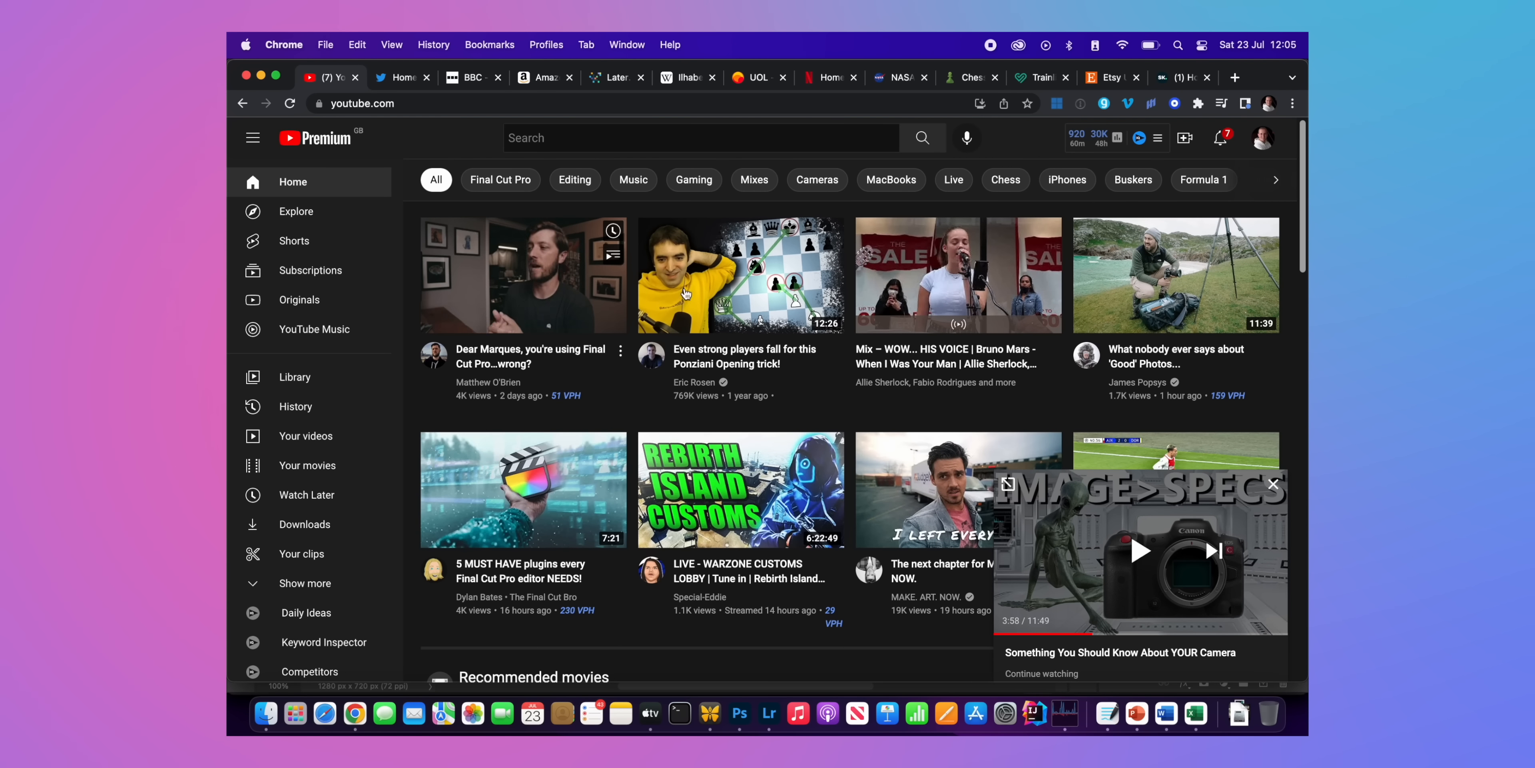
scroll("down", 3)
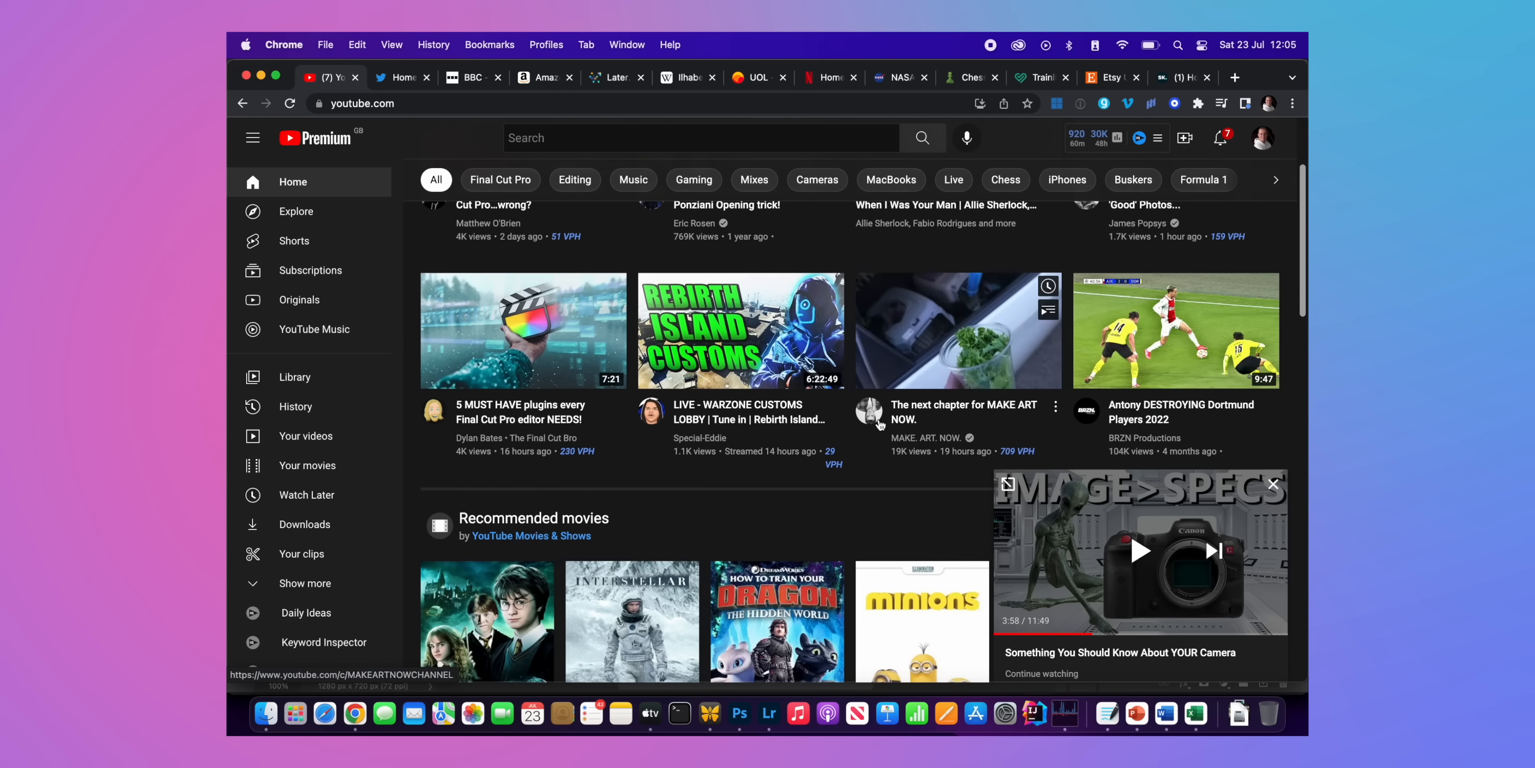
scroll("down", 3)
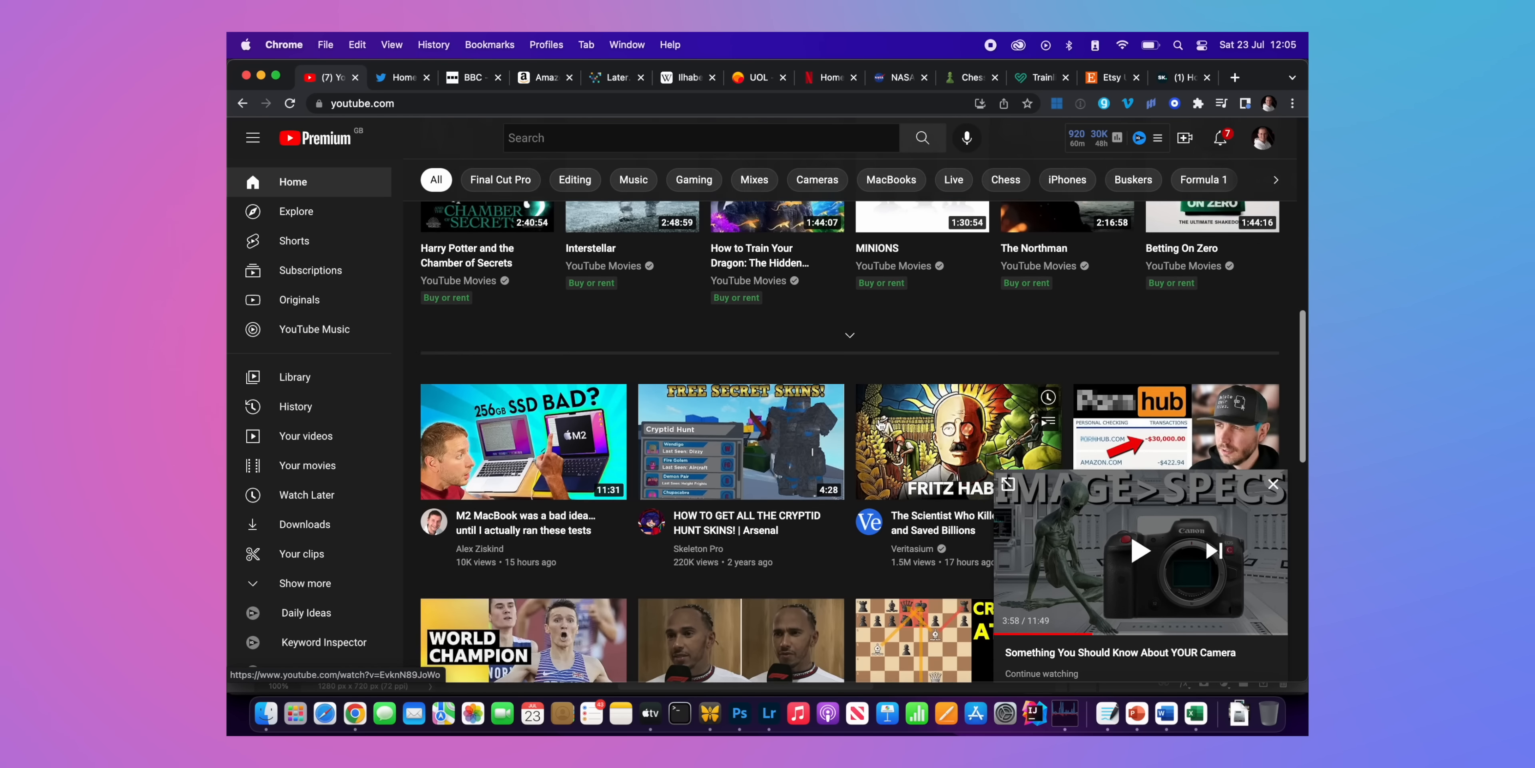
scroll("down", 3)
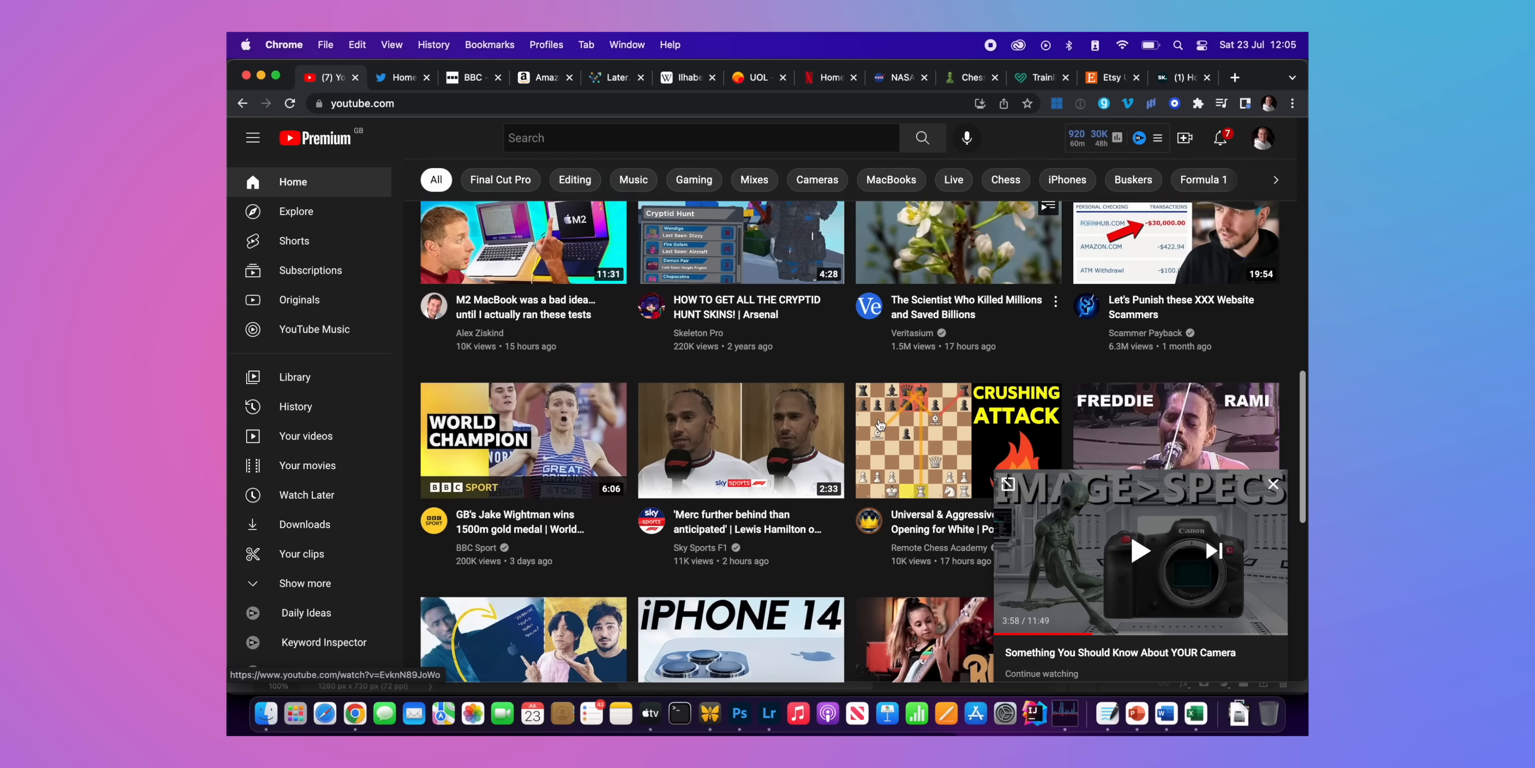
scroll("down", 3)
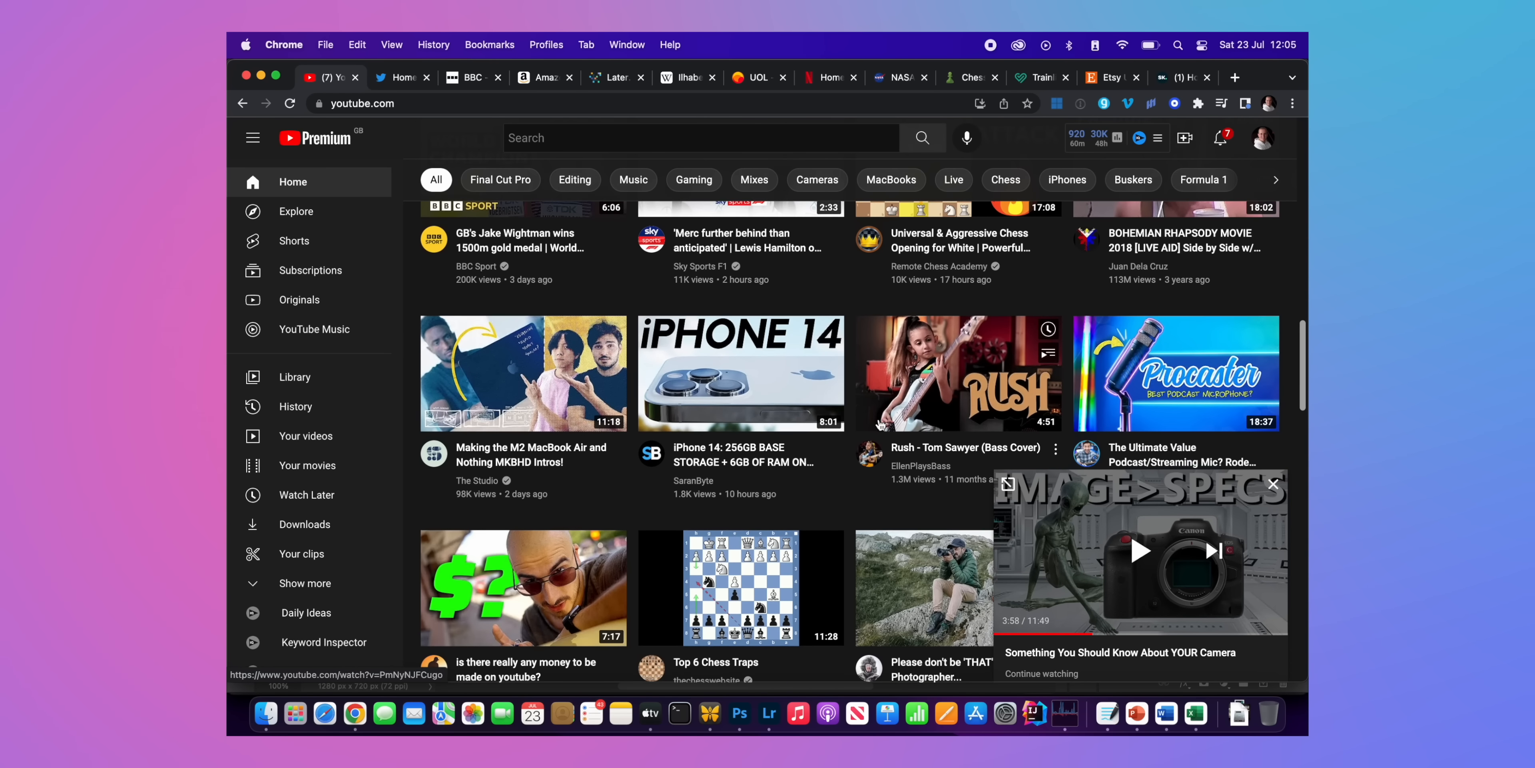
left_click(742, 373)
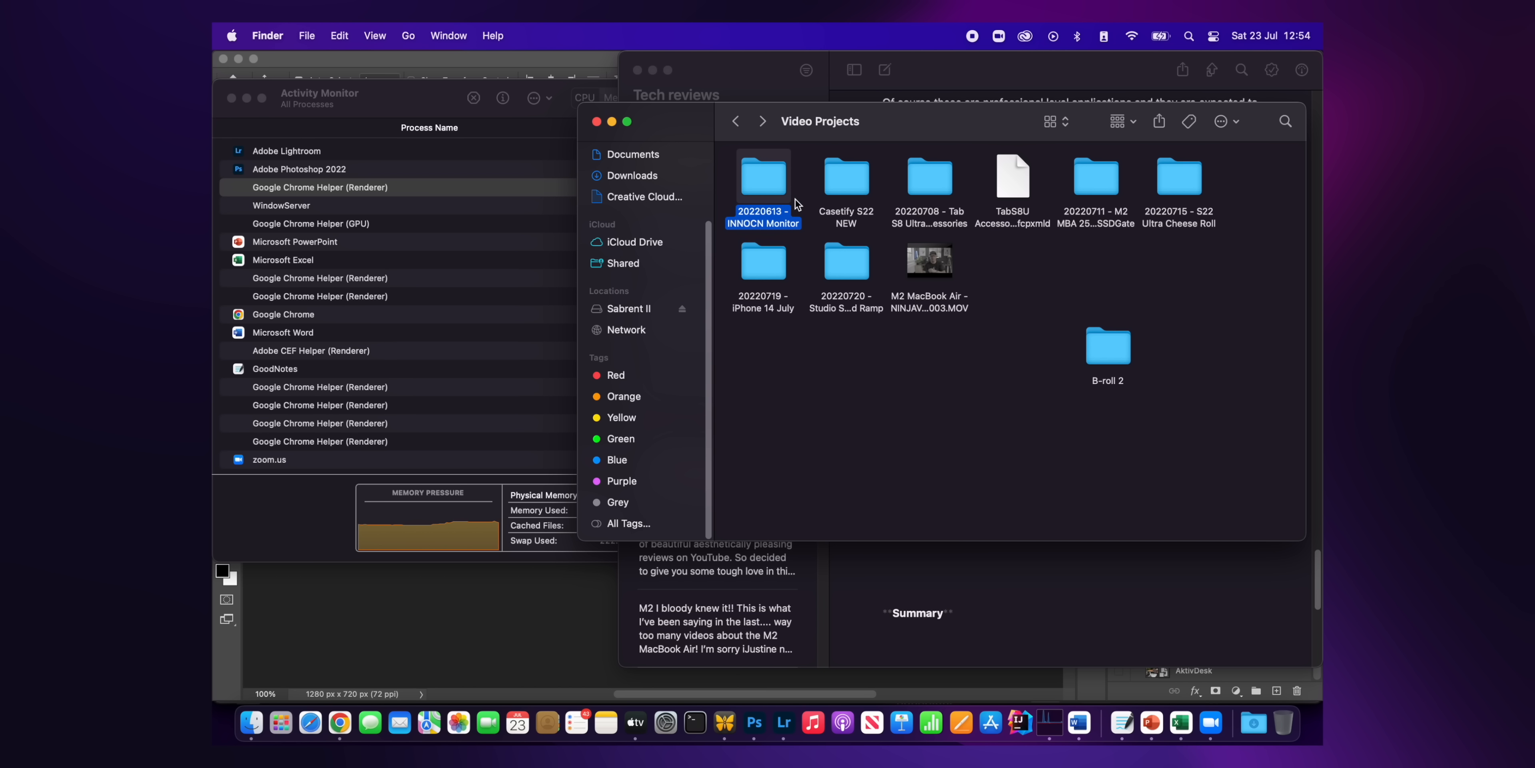
right_click(763, 179)
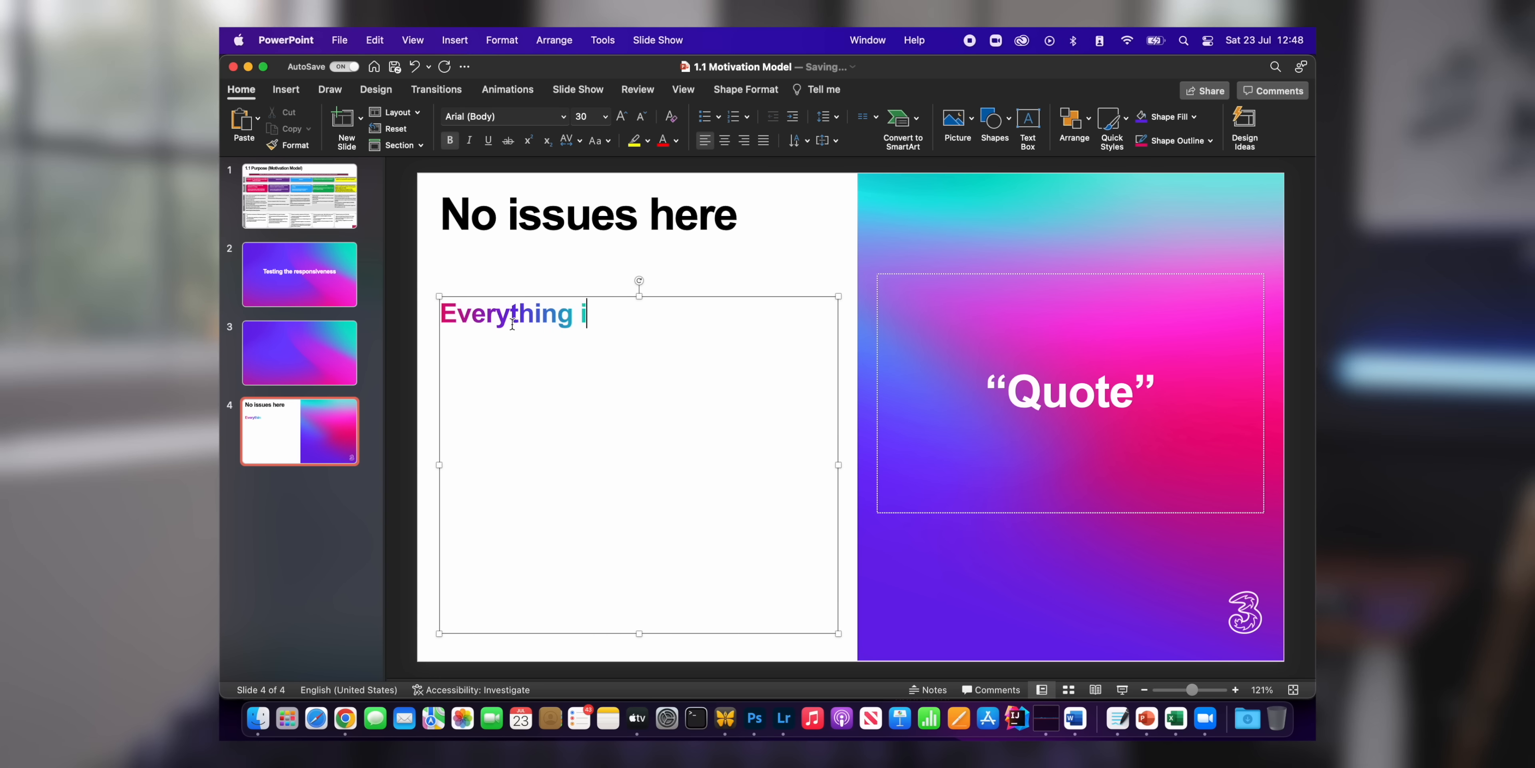
Finish the slide's body text to read 'Everything is working as it should.'
type("s workin")
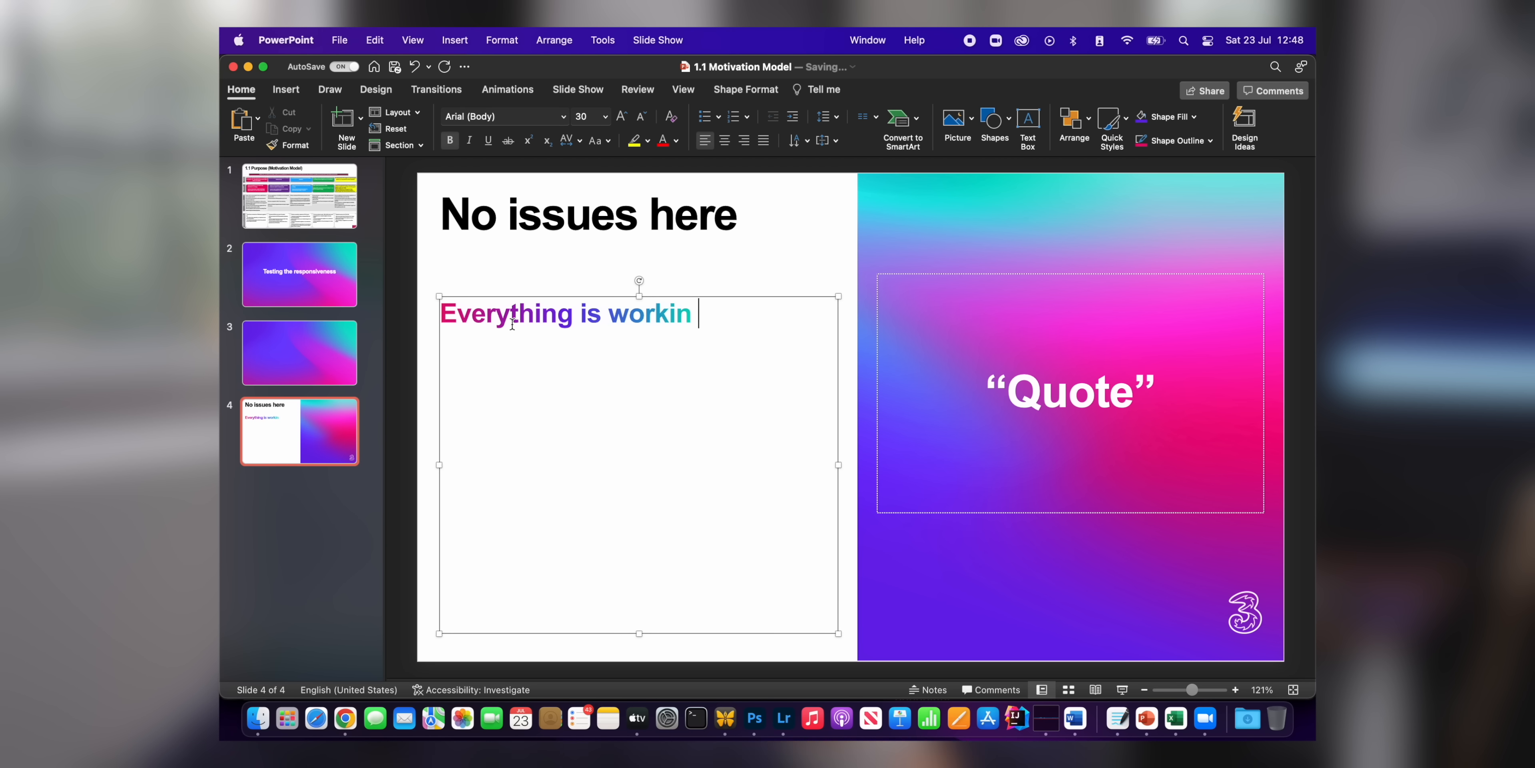
type("g as it should.")
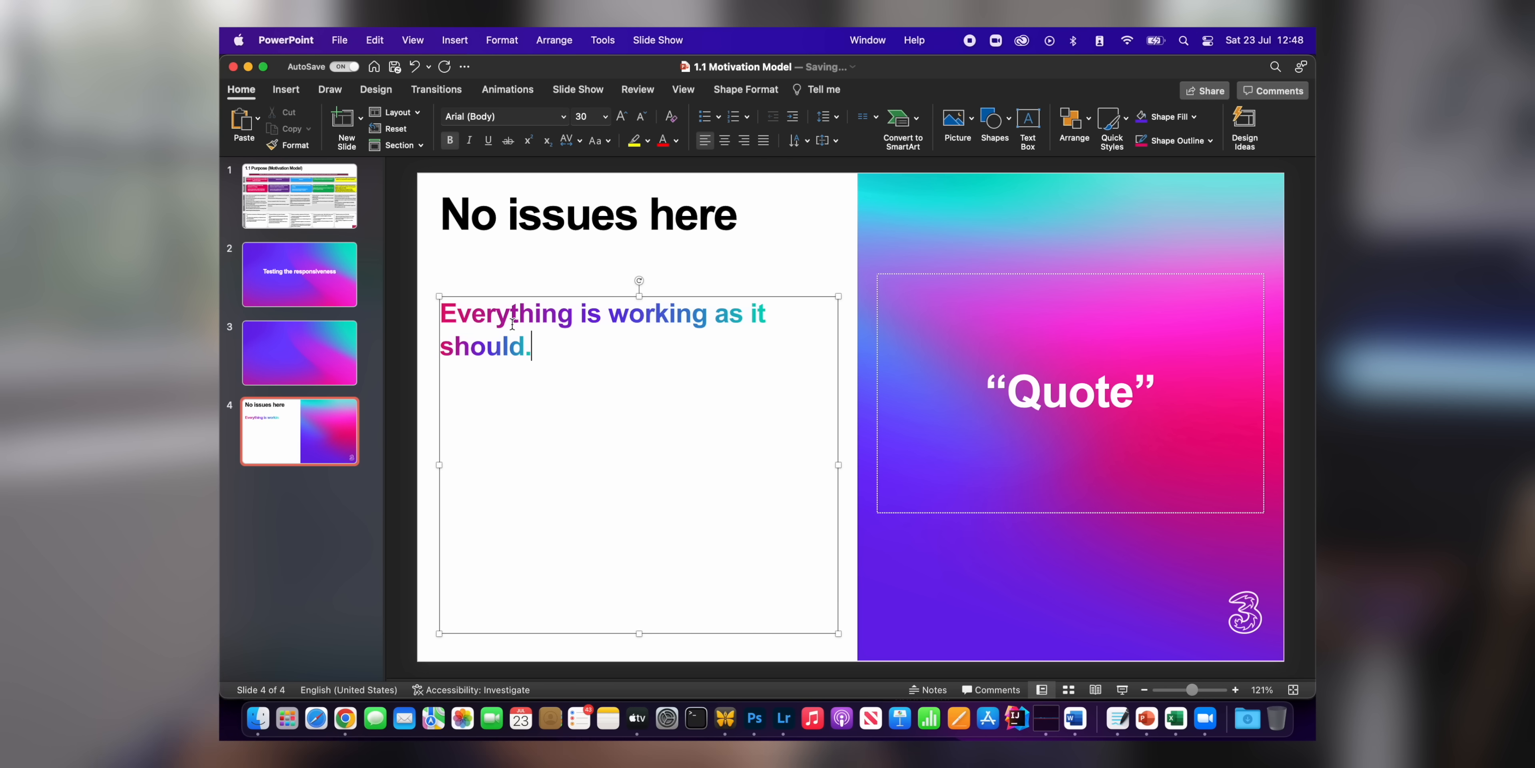
type("..")
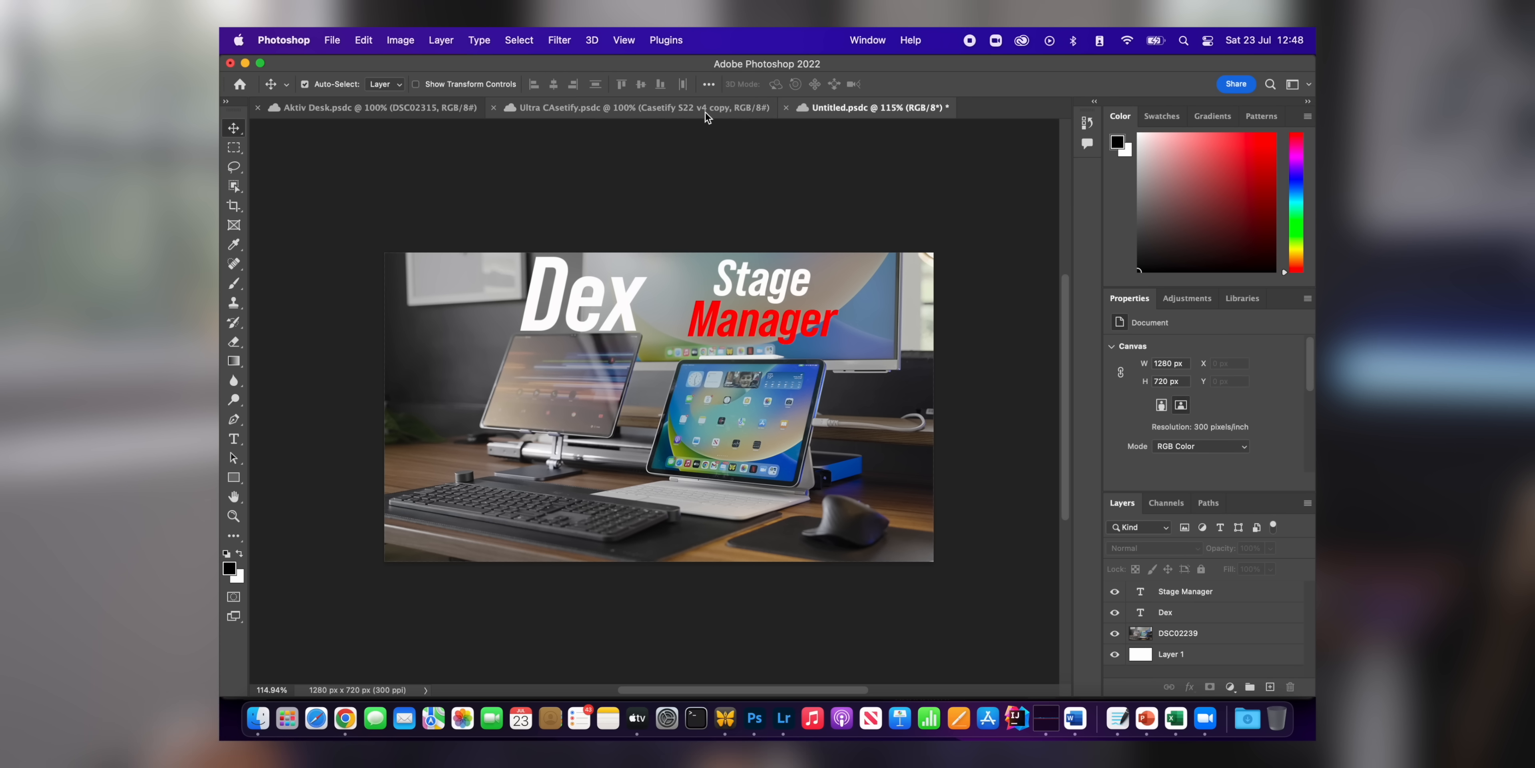
left_click(372, 106)
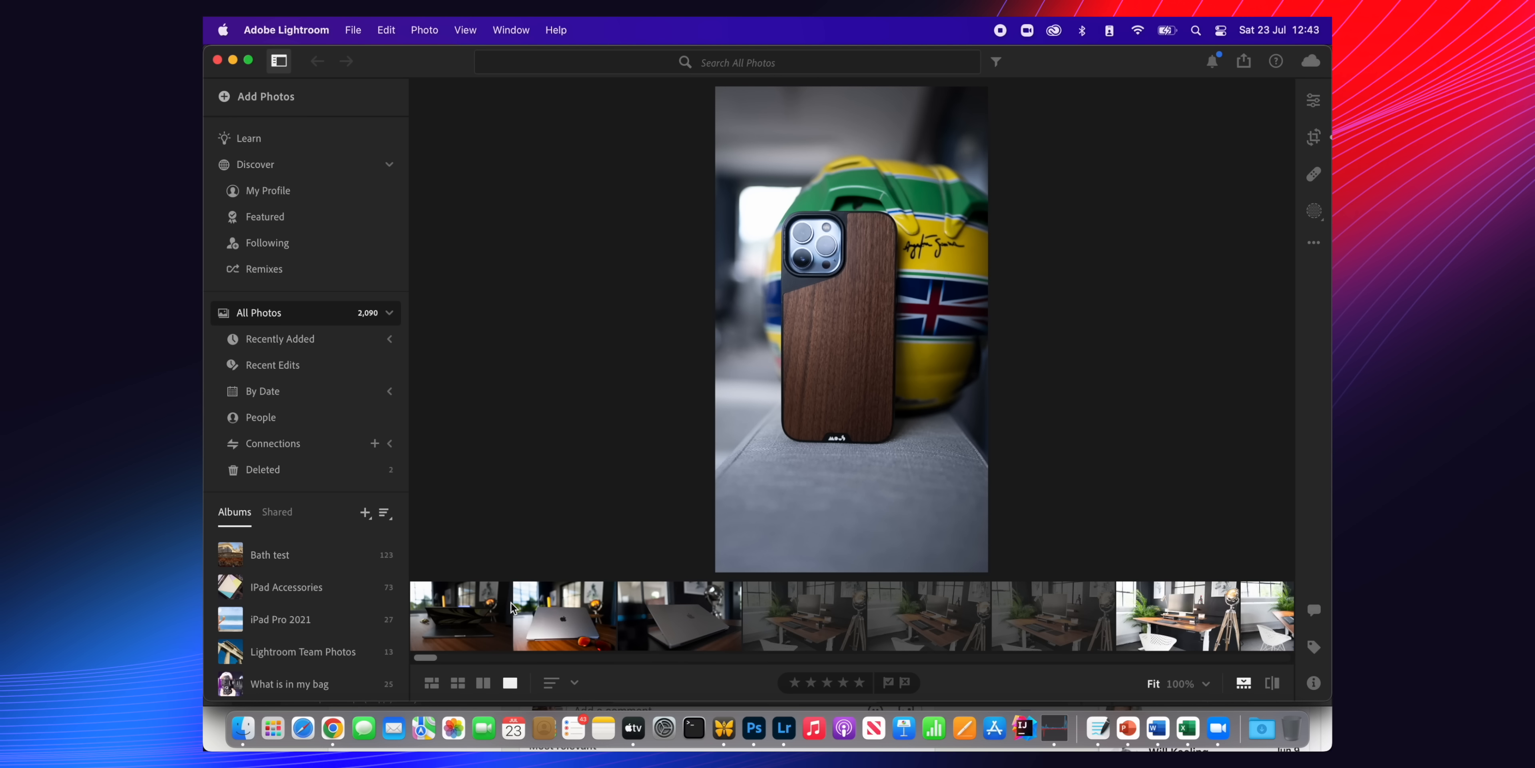
Show the Edit adjustments panel and switch to the silver laptop photo
left_click(1313, 101)
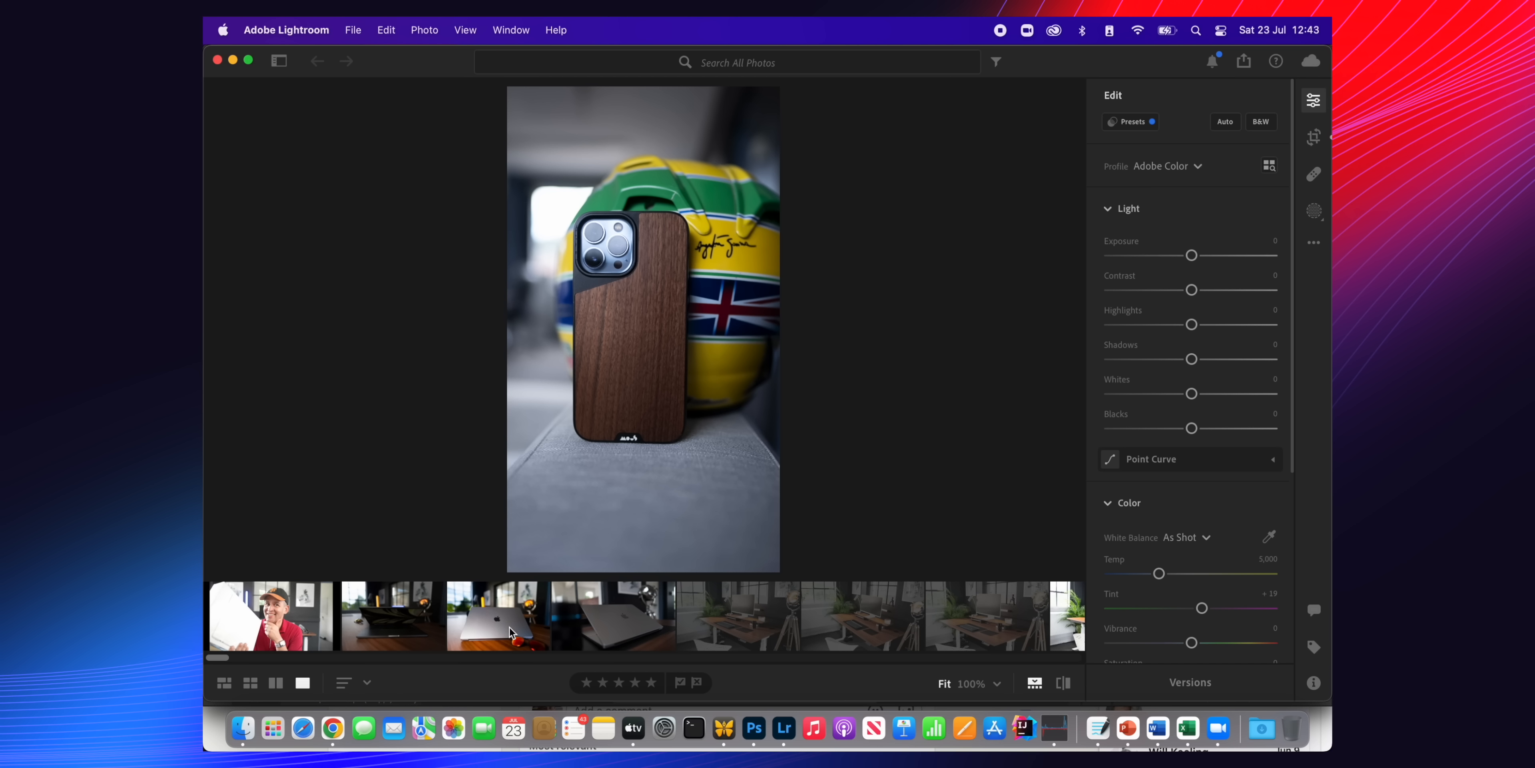
left_click(496, 615)
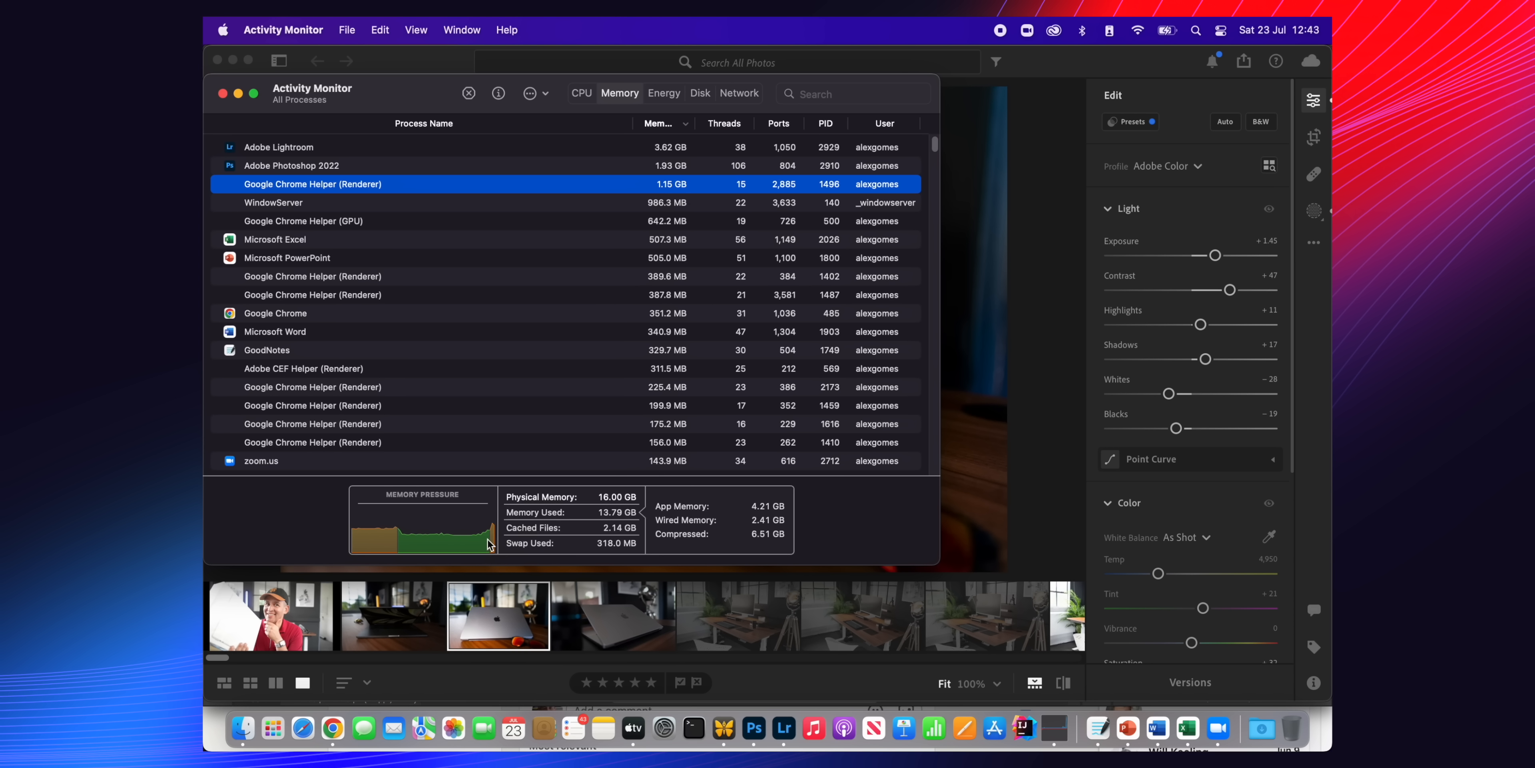
mouse_move(489, 528)
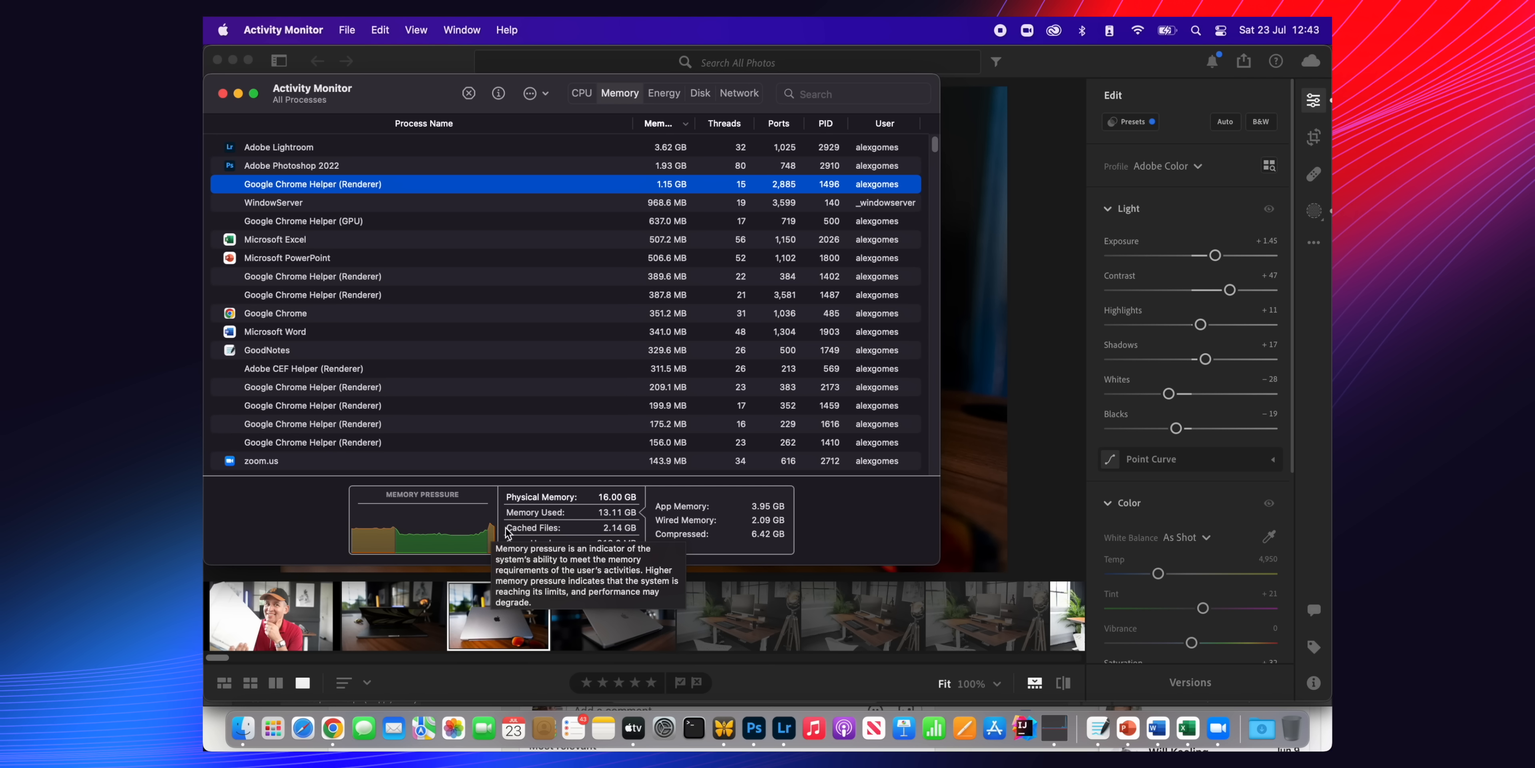
left_click(725, 728)
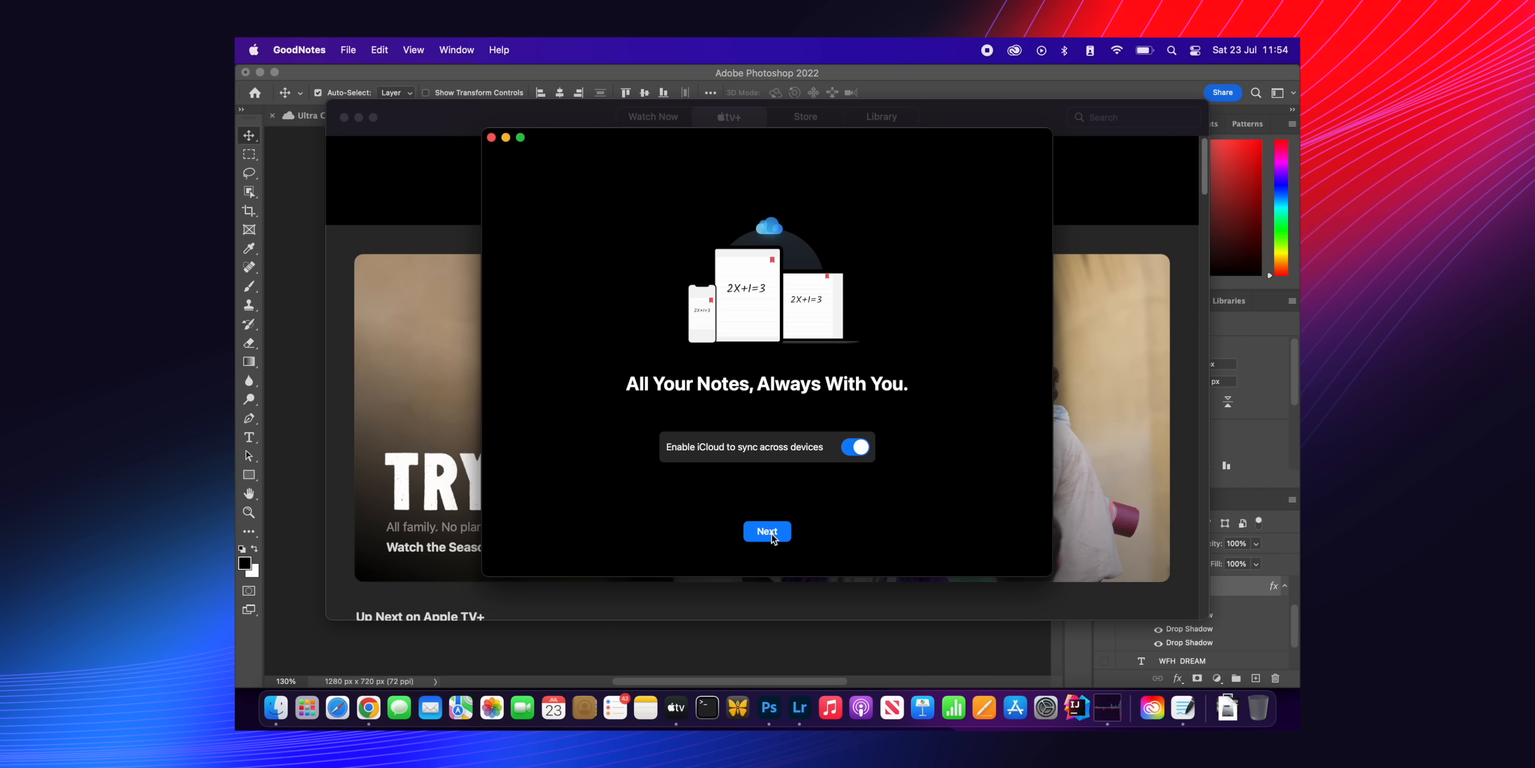
Keep iCloud sync on, confirm usage choices, skip the study question, reaching the Documents library
left_click(767, 531)
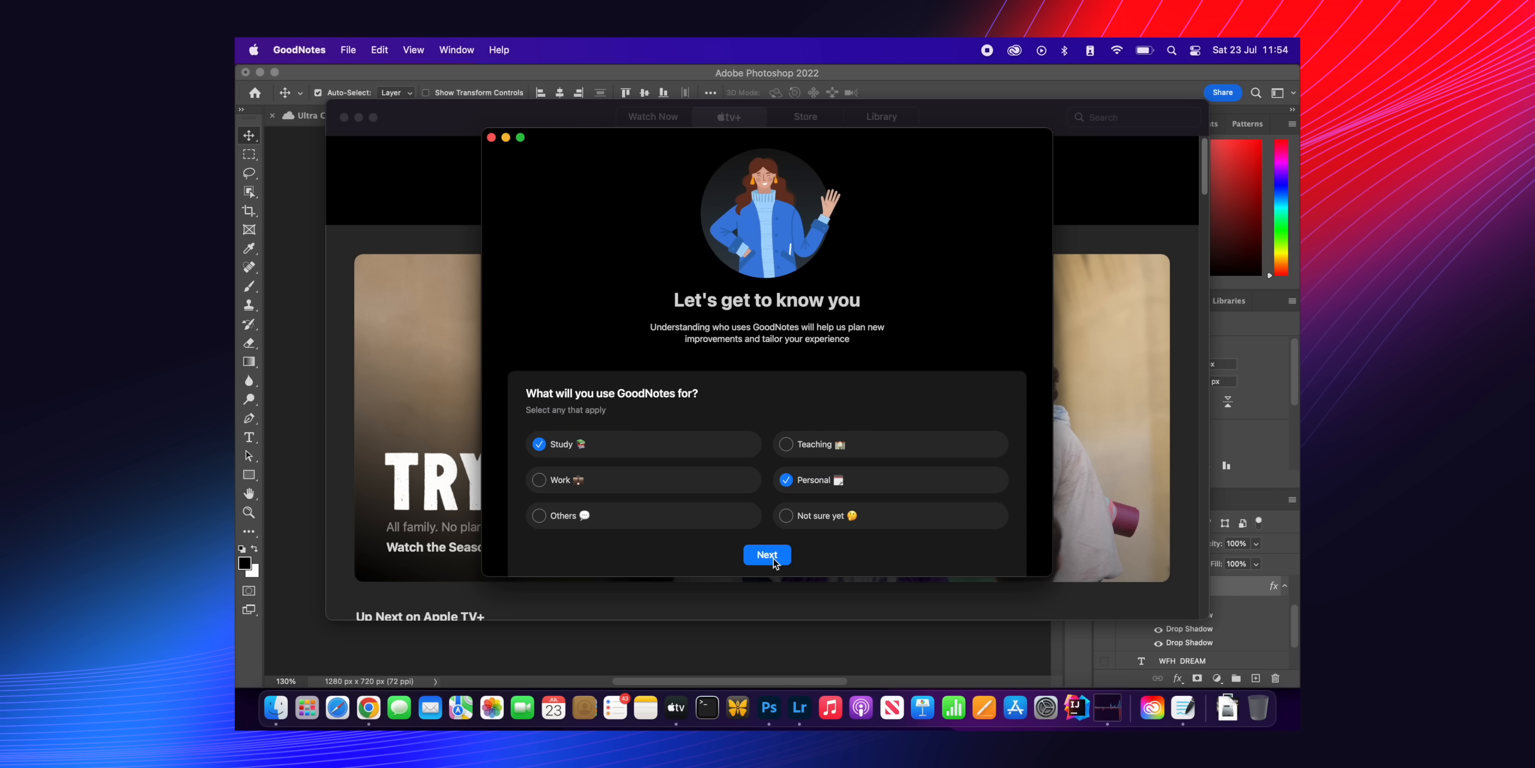
left_click(767, 554)
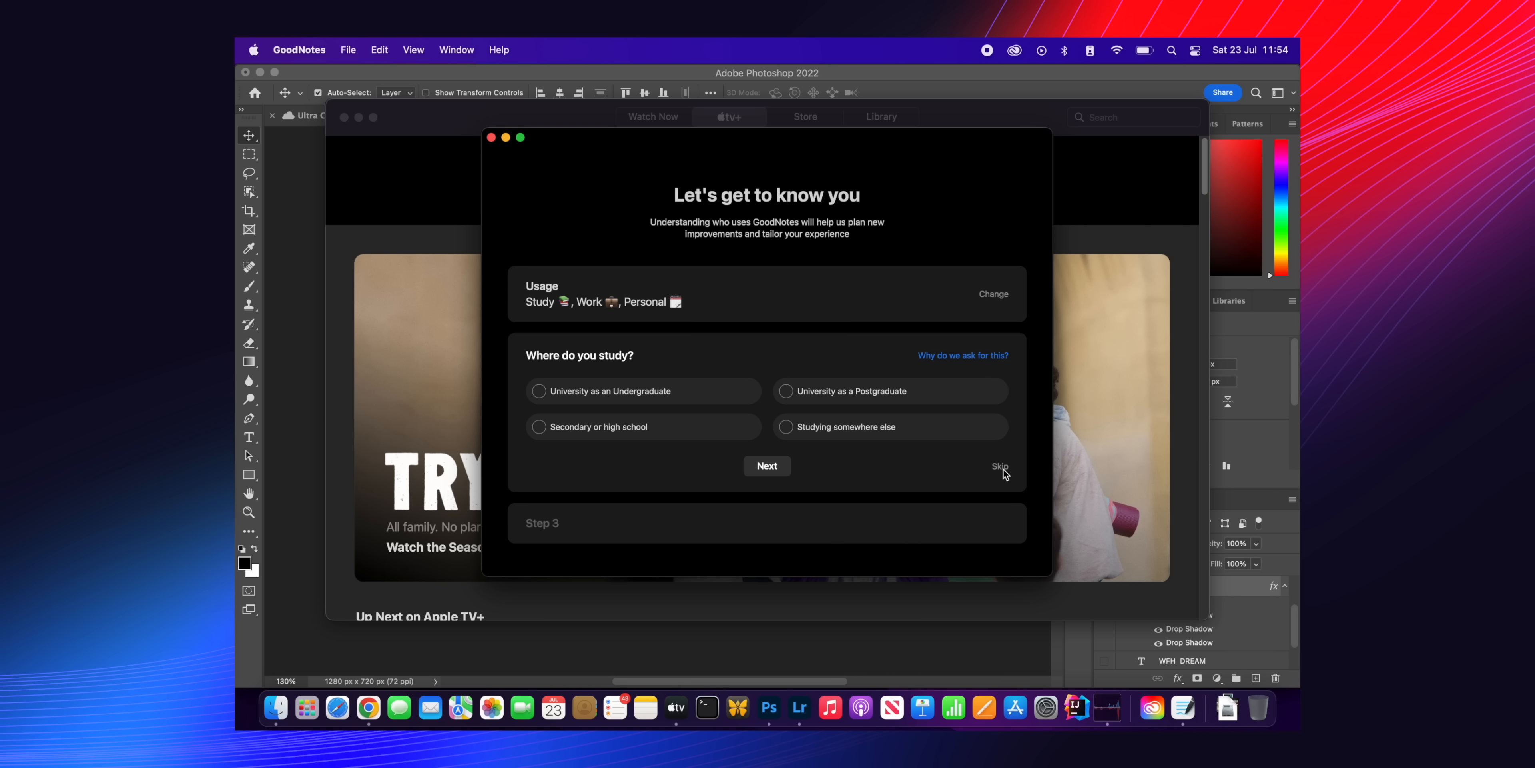
left_click(999, 466)
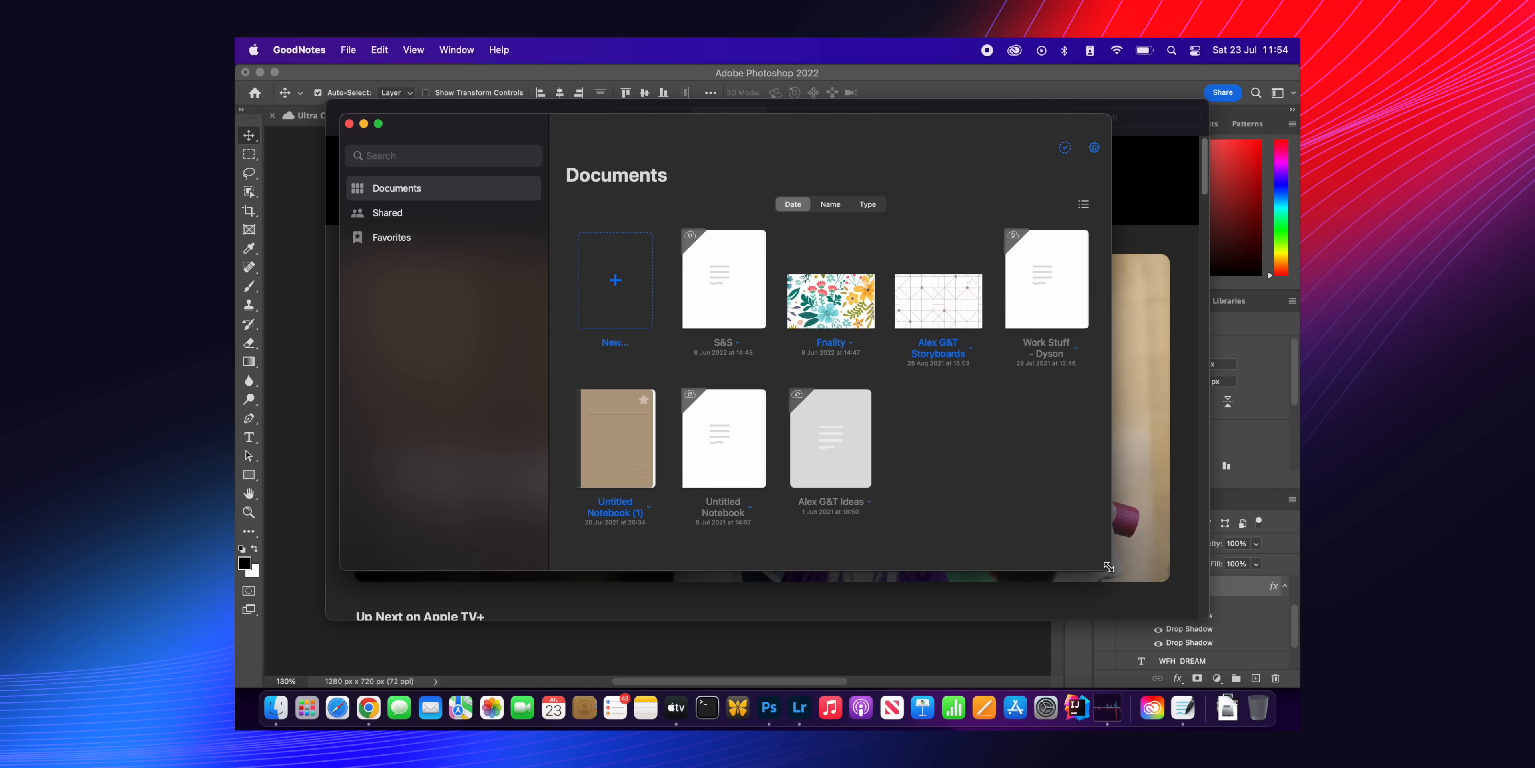
double_click(937, 300)
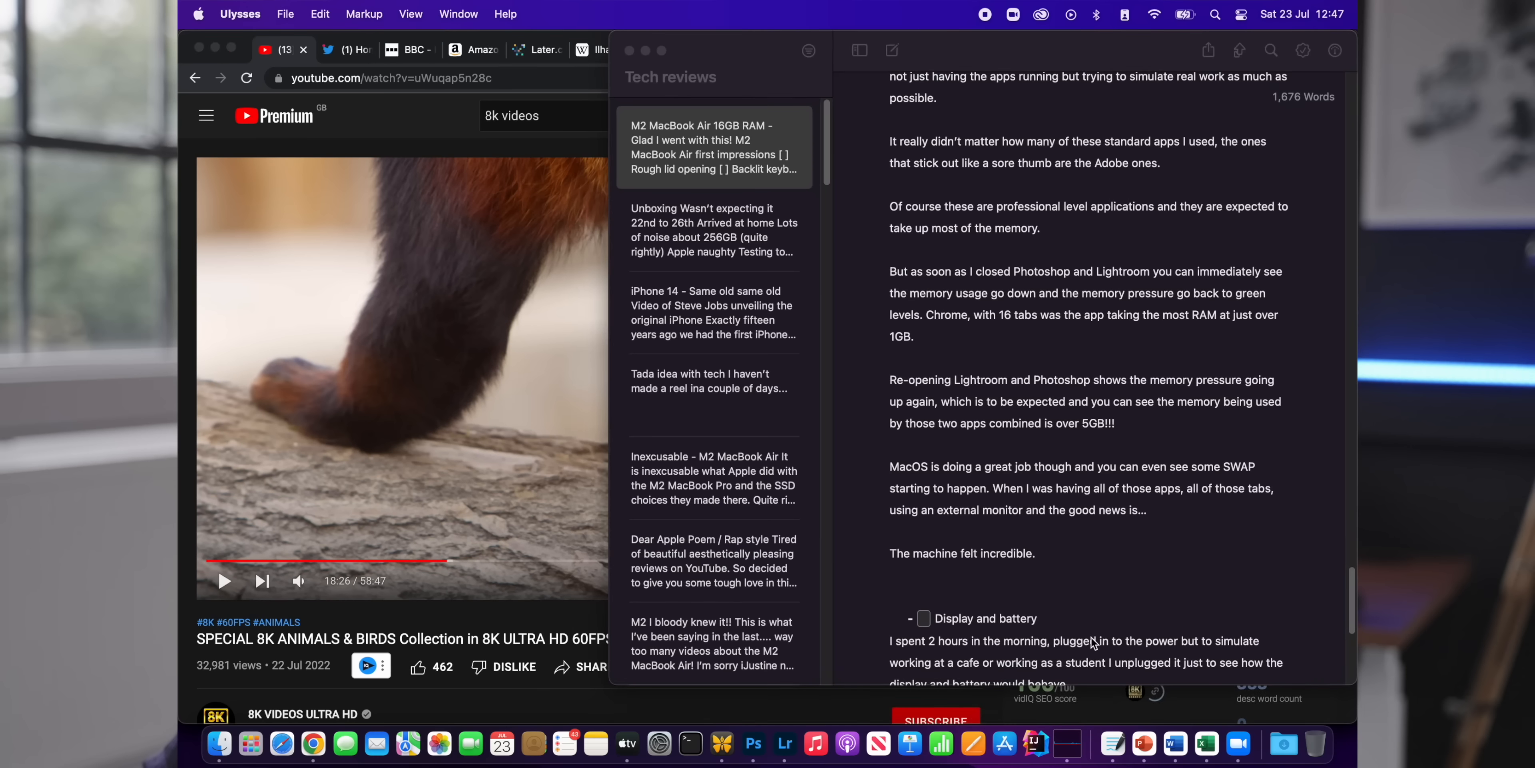
Add 'Watching content' after 'The machine felt incredible.' in the review draft
type("W")
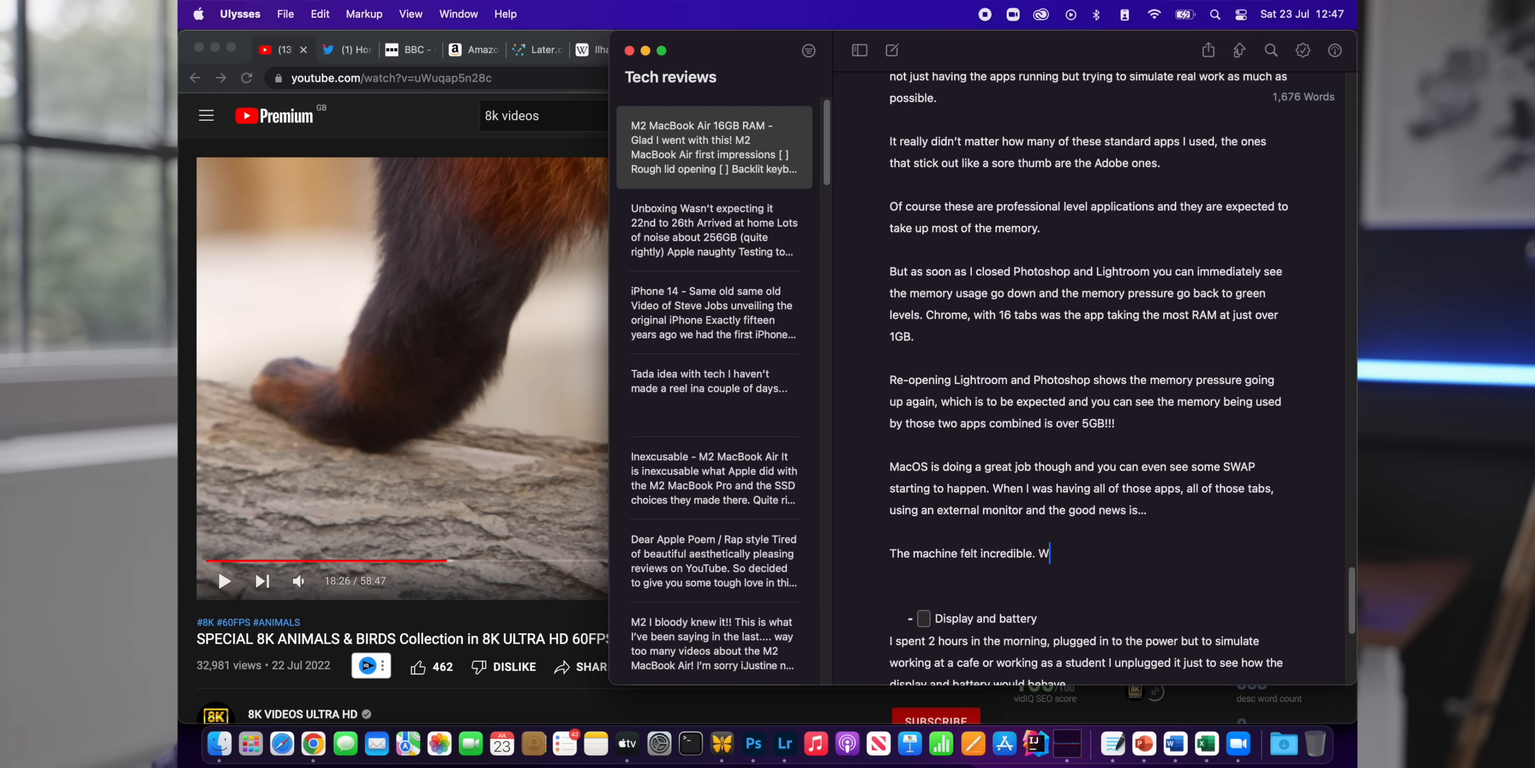
type("atching content")
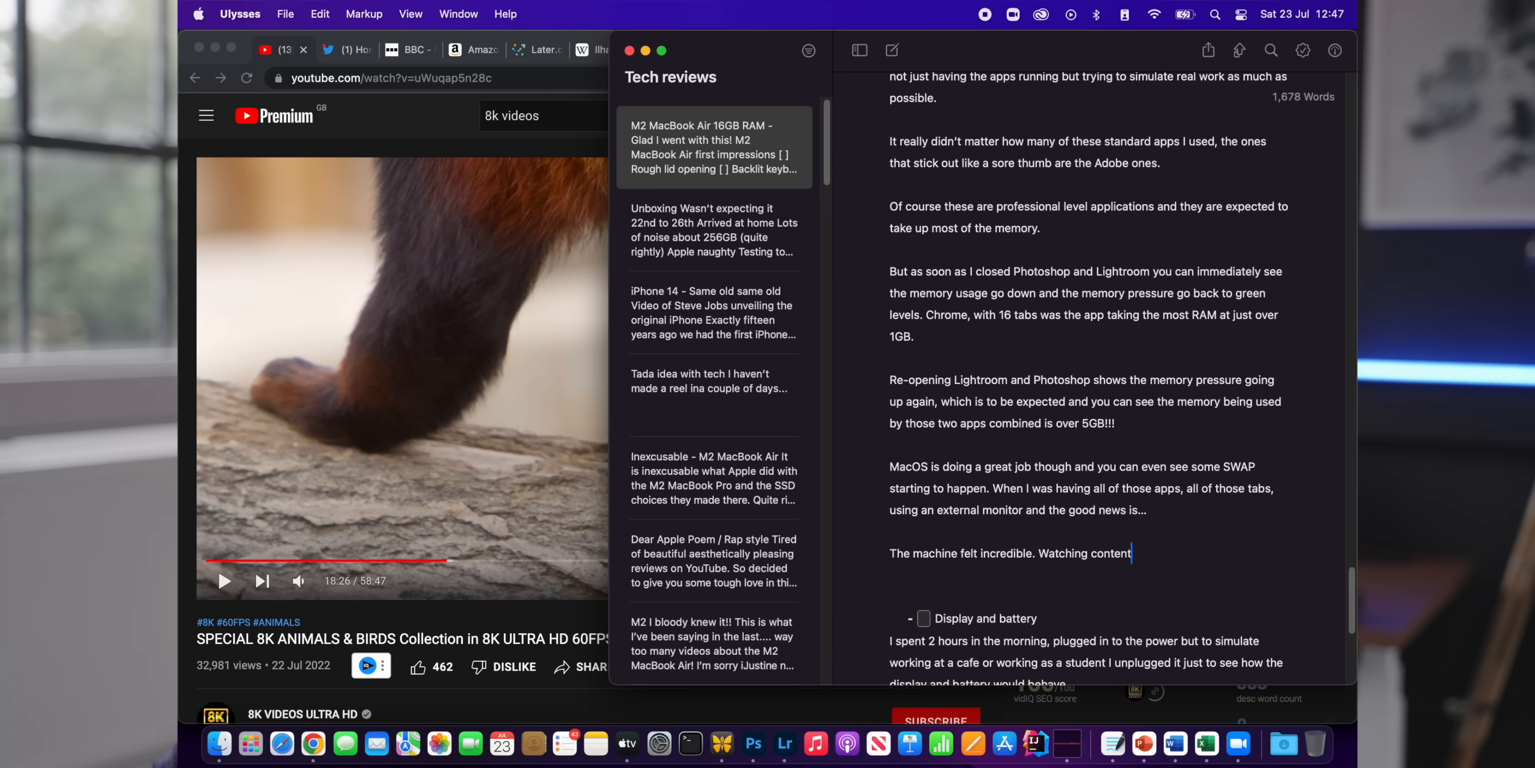